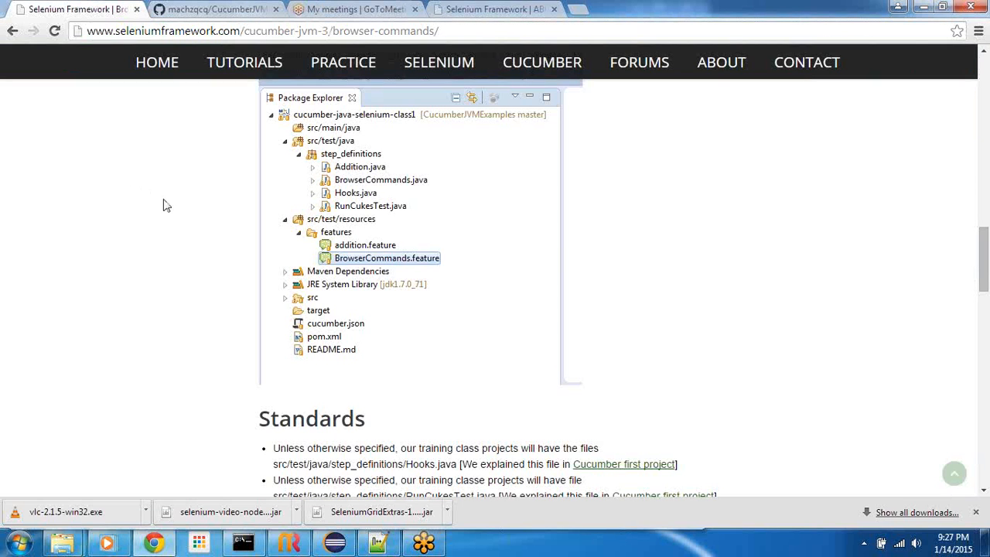
Open the 'What is cucumber-jvm?' article and expand the Setup Env sidebar topics.
scroll(up, 3)
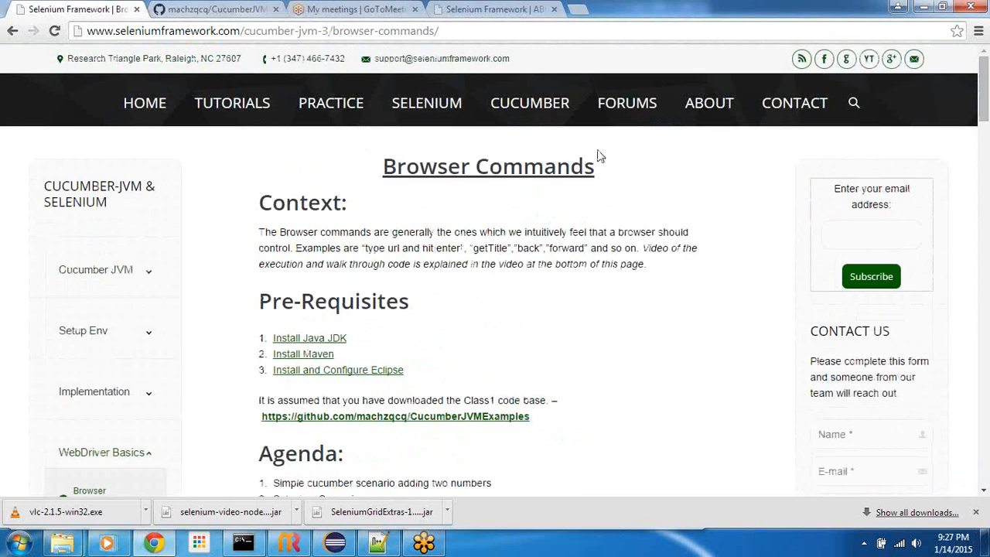
mouse_move(777, 71)
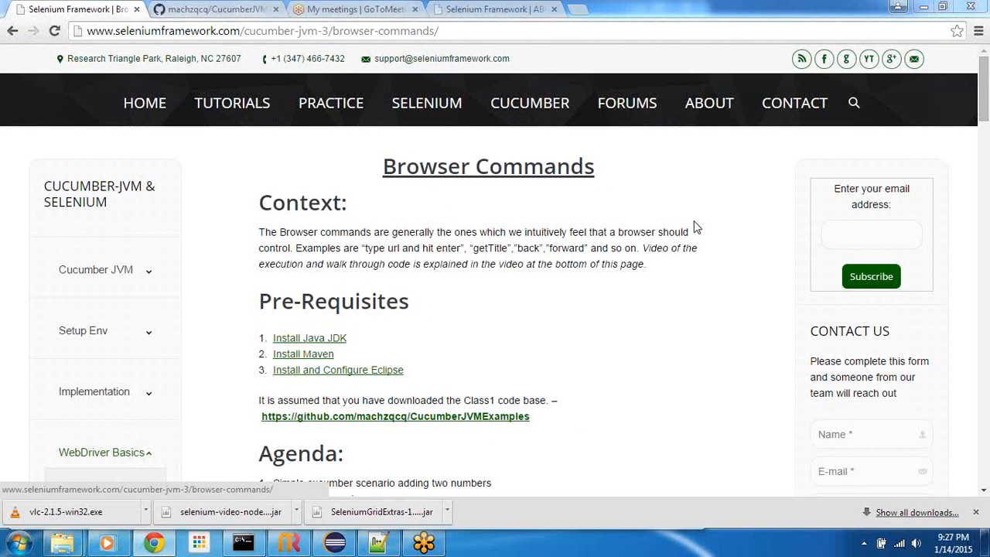
mouse_move(636, 246)
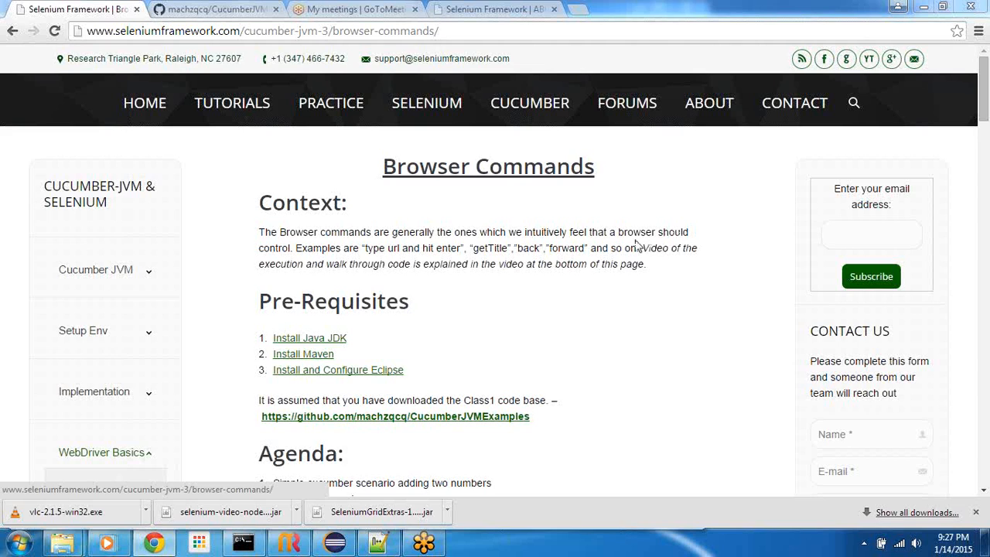
mouse_move(489, 284)
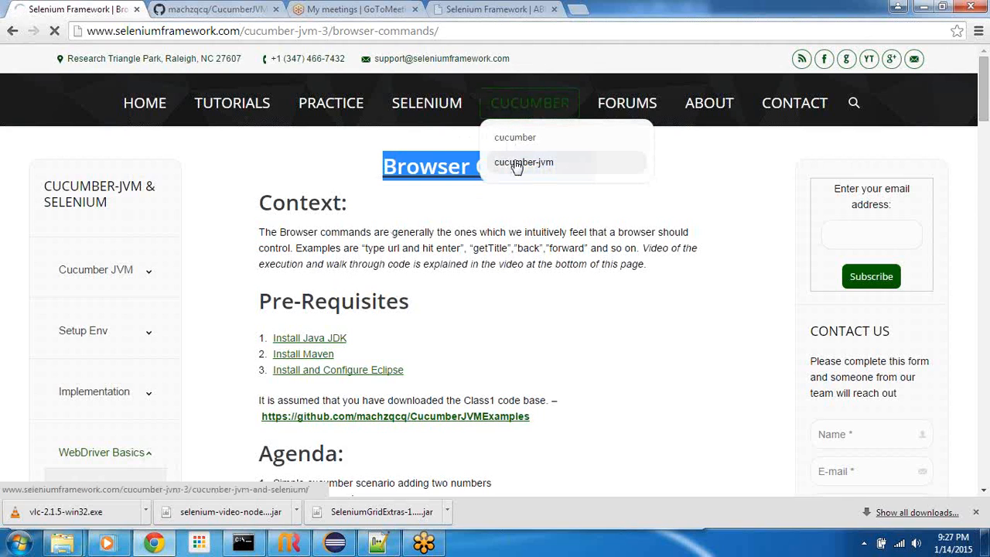
click(524, 161)
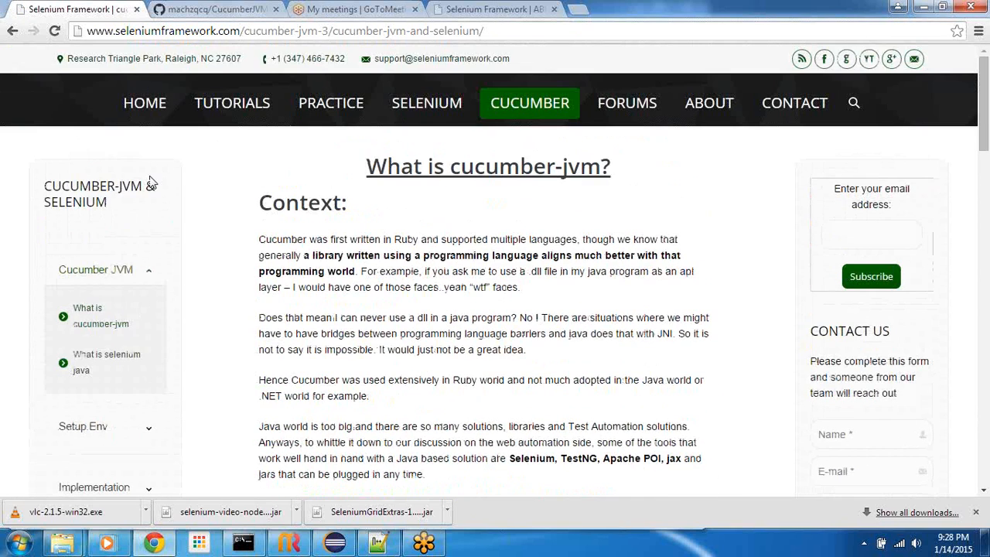
mouse_move(177, 286)
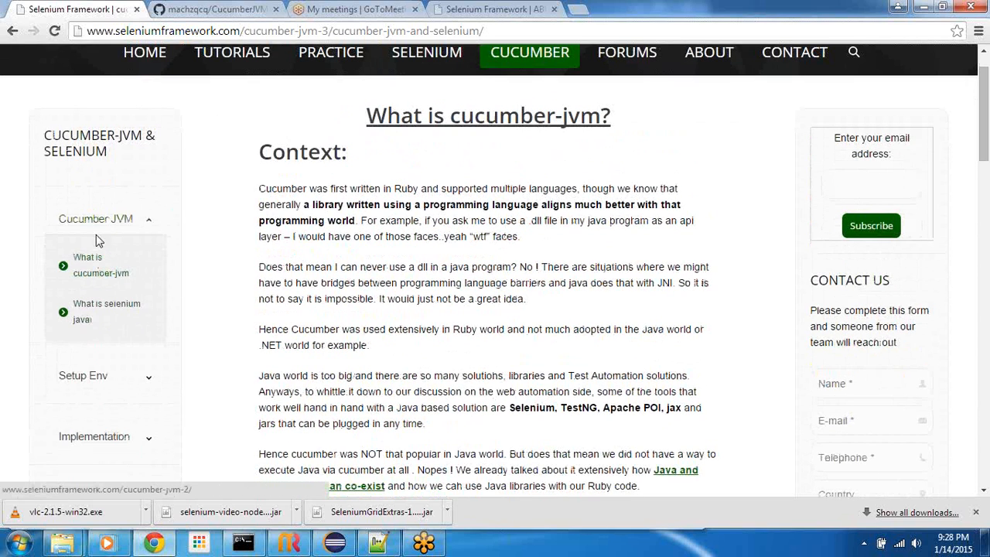
mouse_move(116, 228)
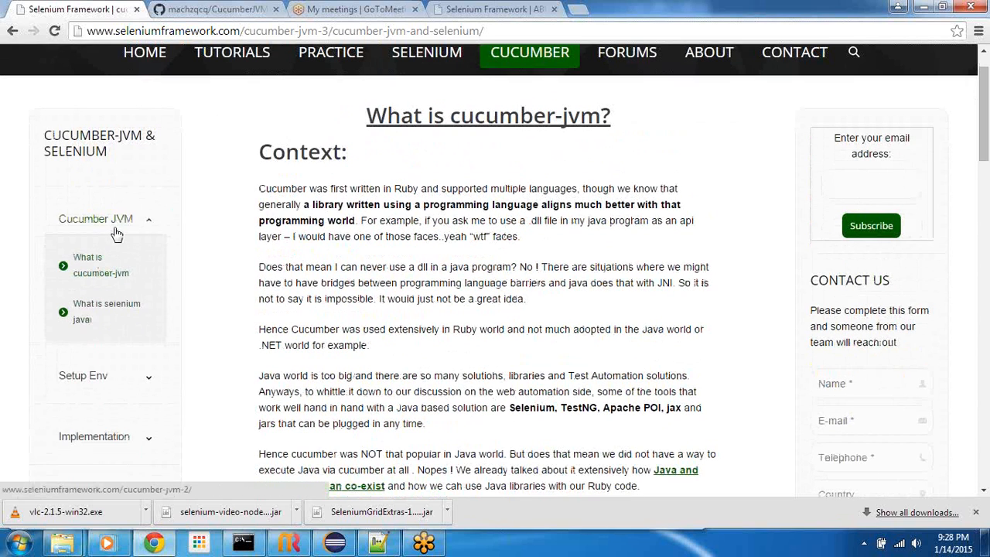
scroll(down, 3)
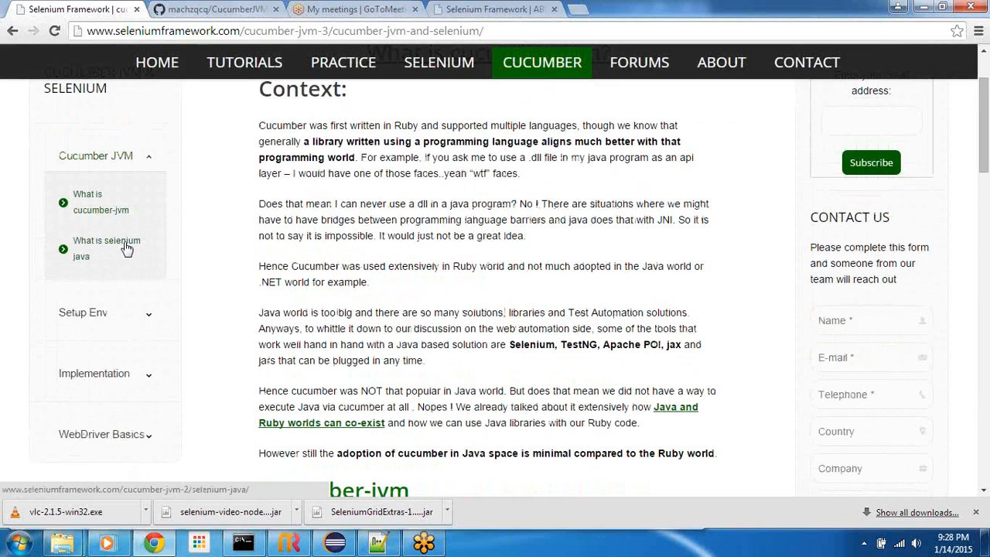
mouse_move(100, 201)
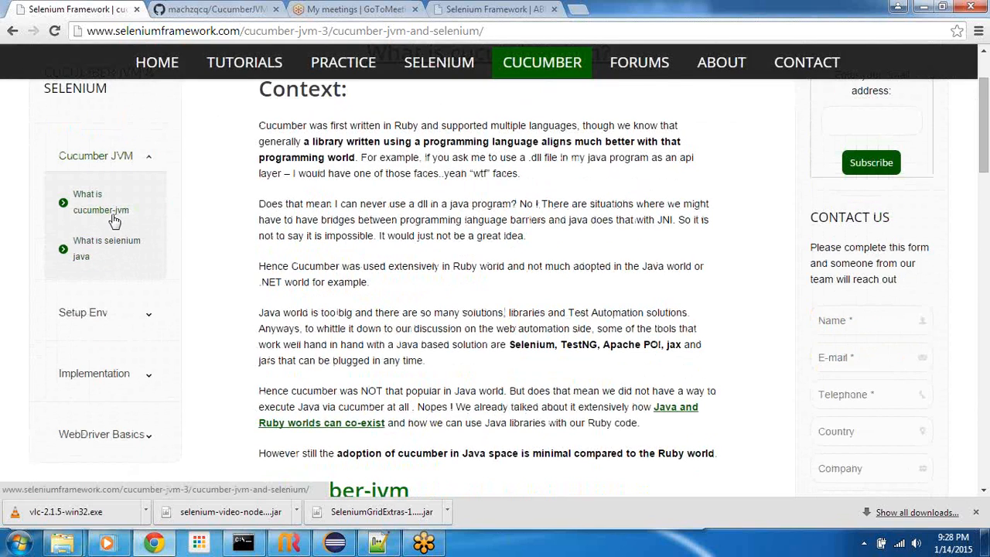
scroll(down, 3)
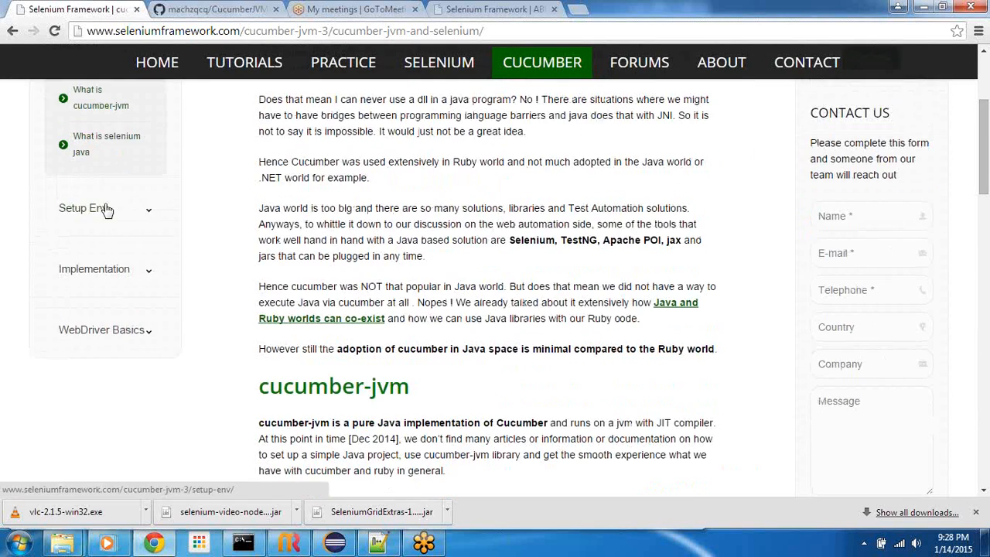
click(83, 208)
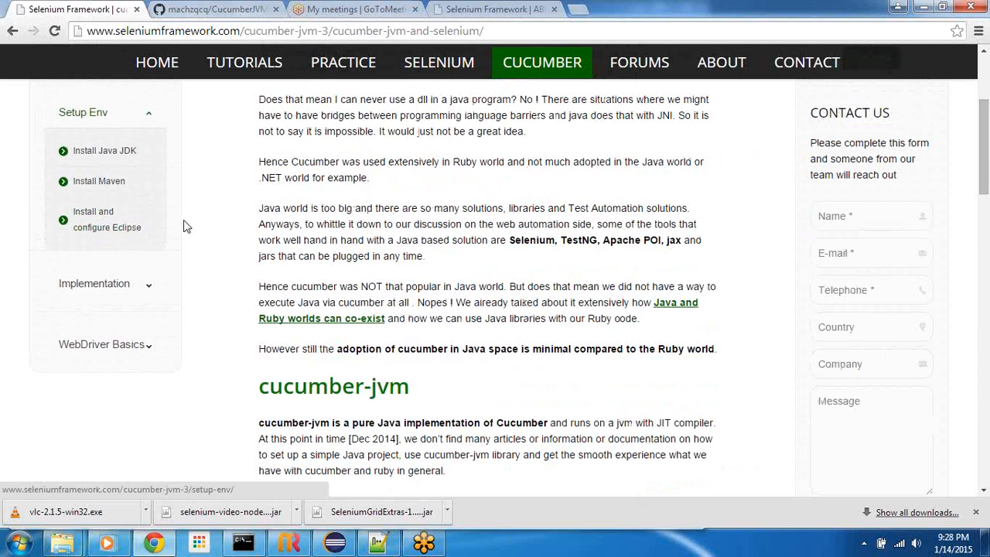
mouse_move(157, 214)
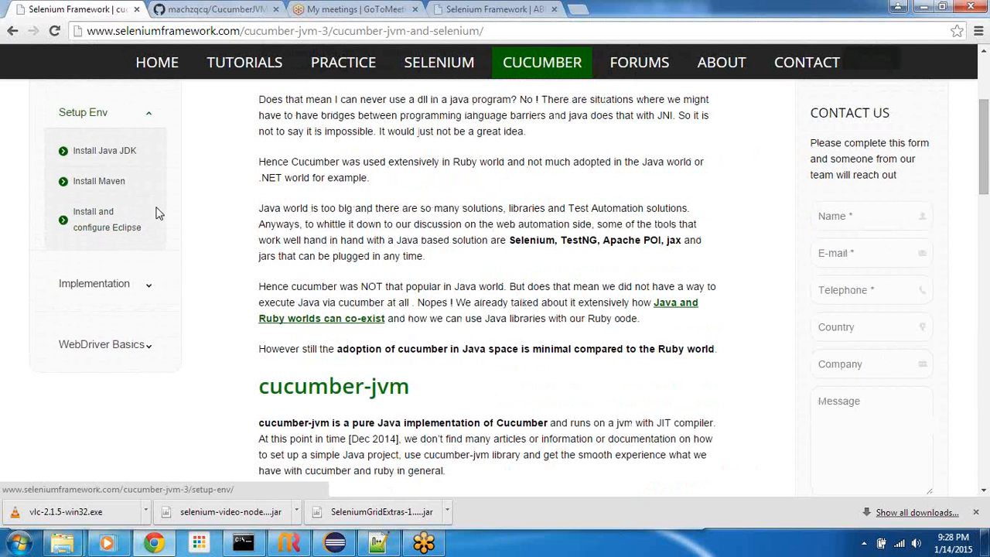
mouse_move(170, 213)
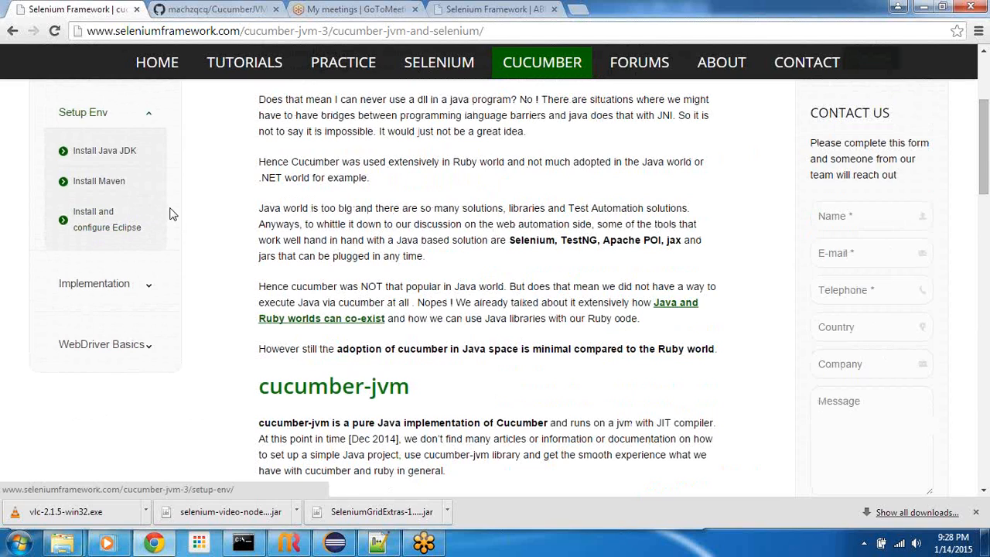
mouse_move(169, 213)
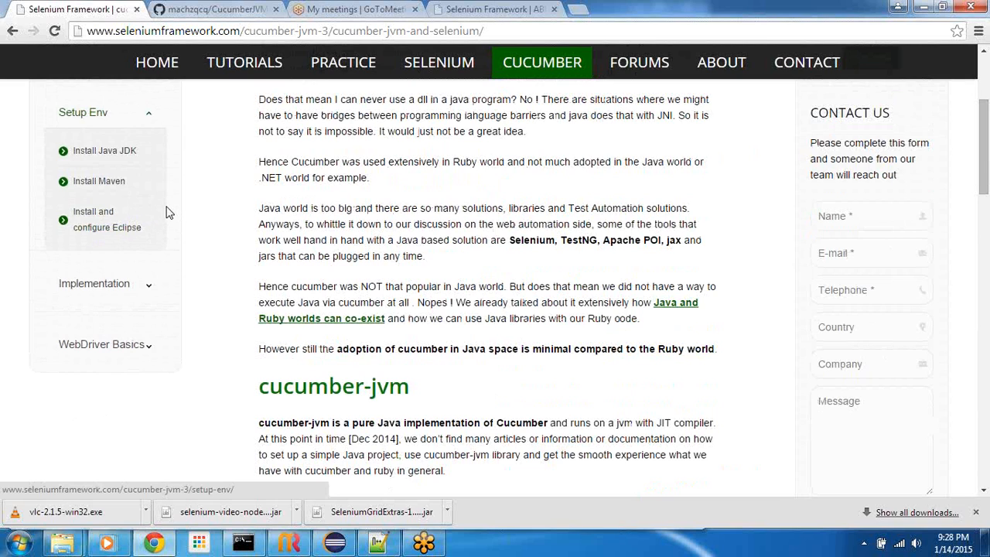
mouse_move(107, 219)
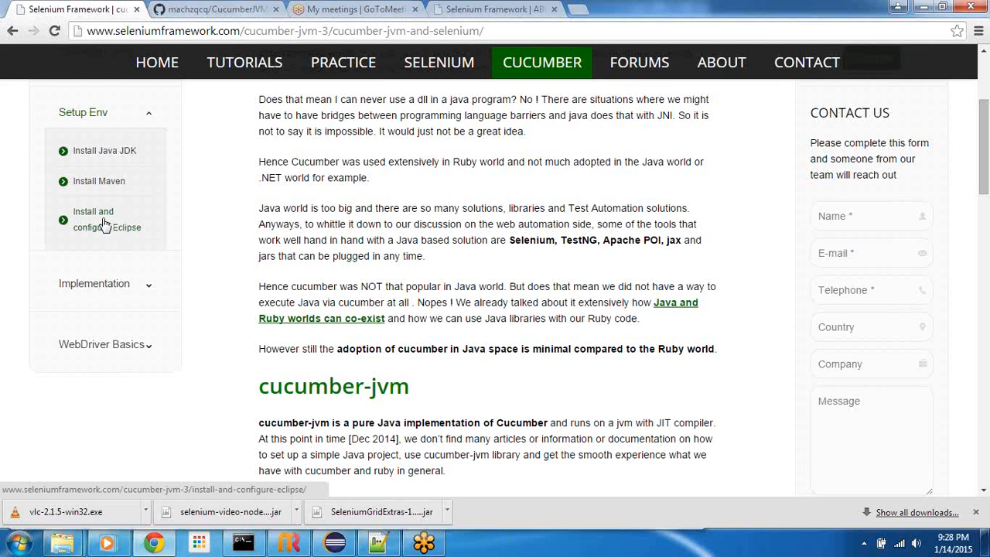
mouse_move(107, 230)
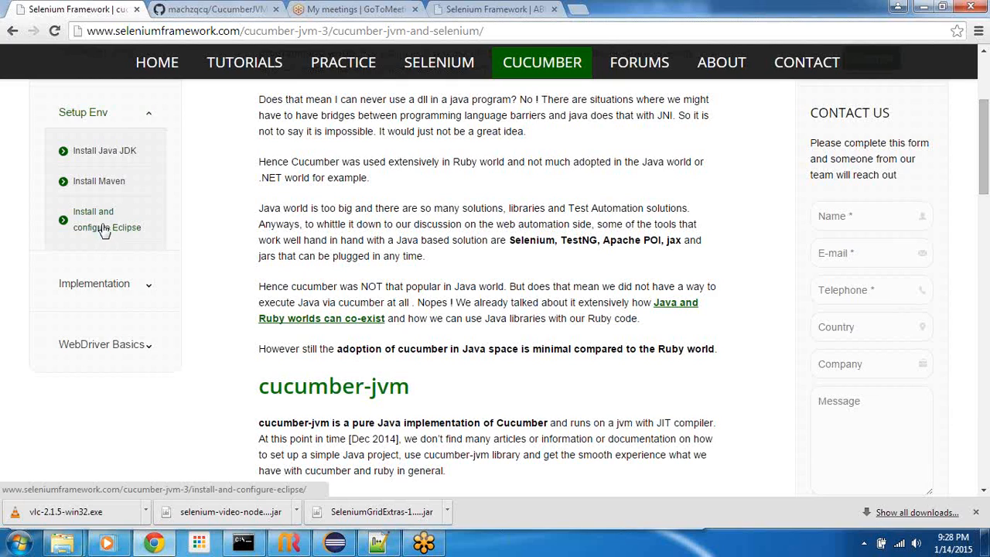
mouse_move(104, 232)
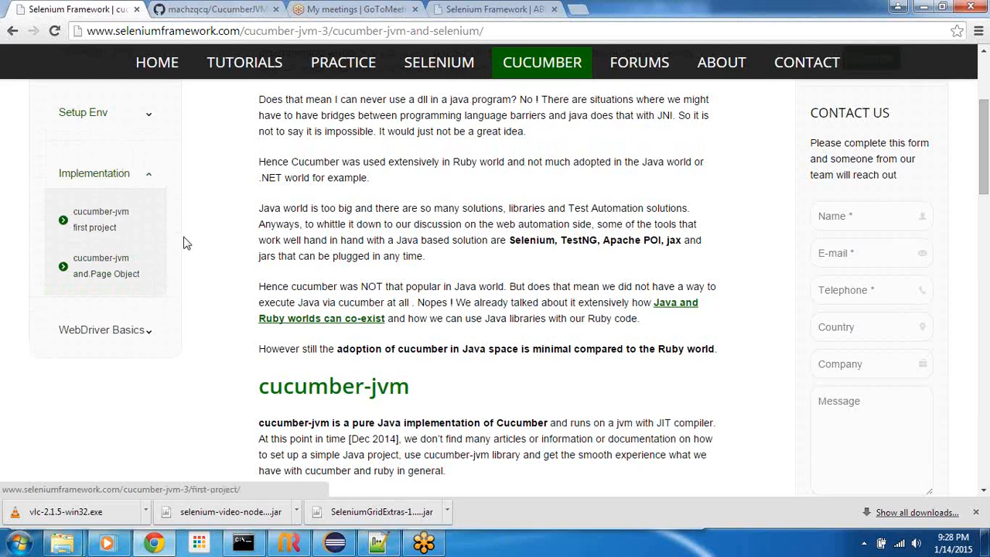
mouse_move(101, 221)
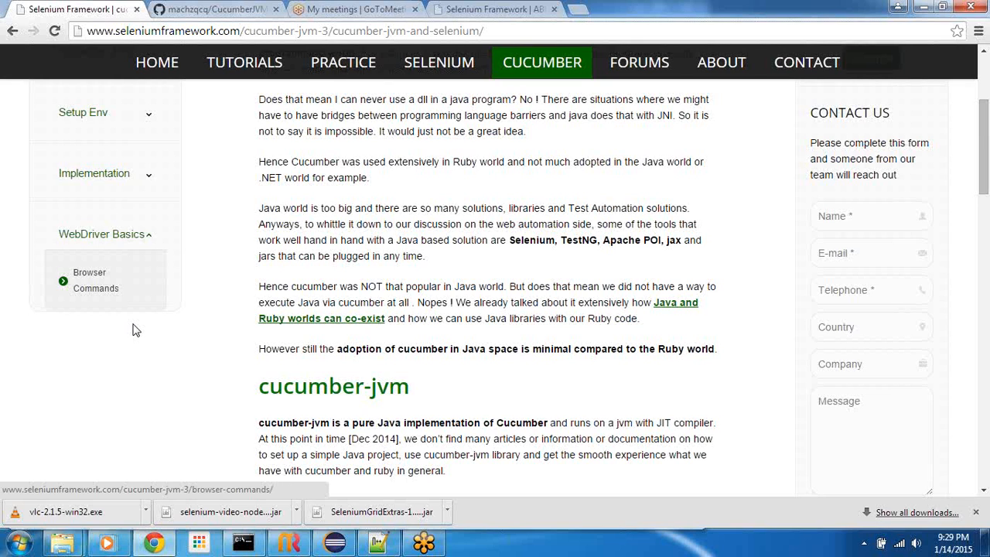
Switch to the GitHub machzqcq/CucumberJVMExamples repository tab.
click(209, 9)
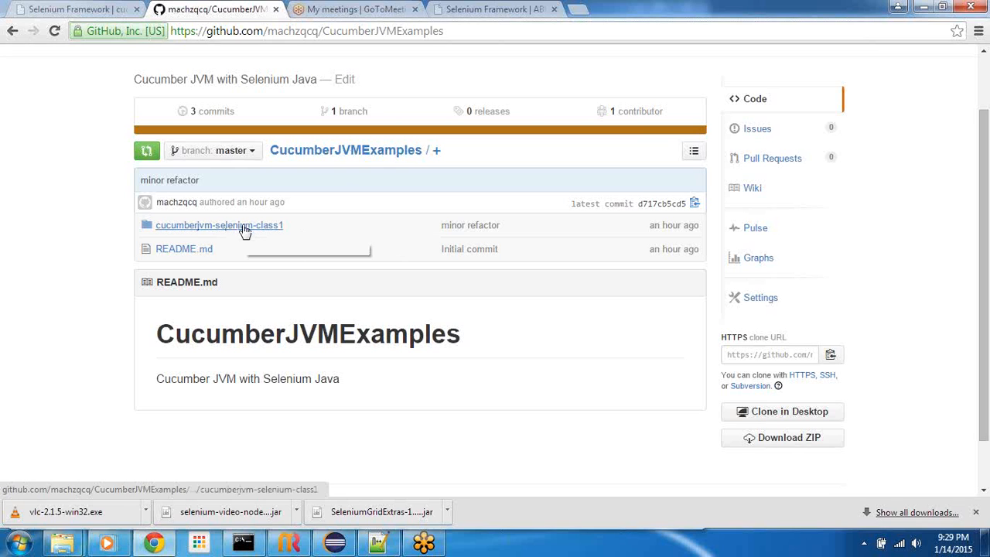
mouse_move(219, 225)
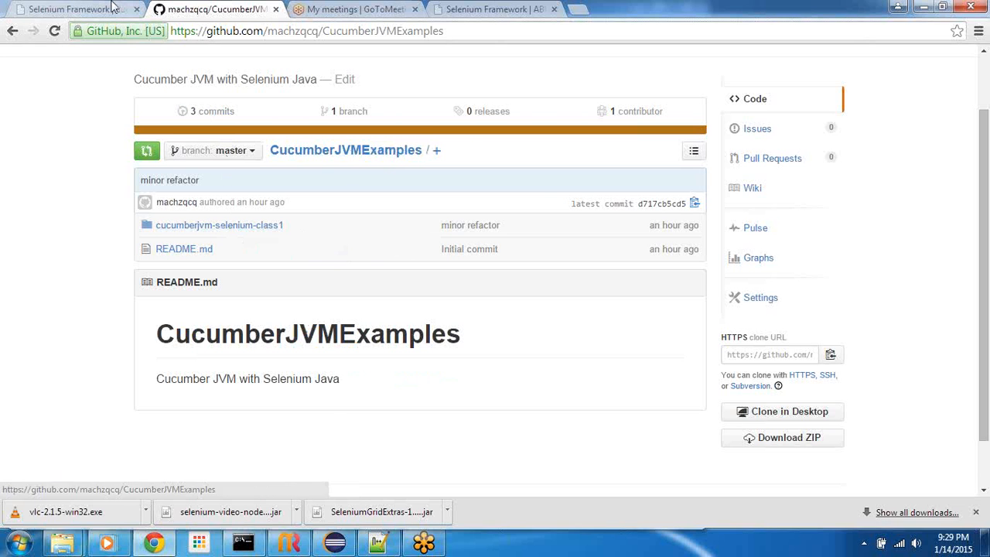
Return to the Selenium Framework tab and scroll through the cucumber-jvm article.
click(69, 8)
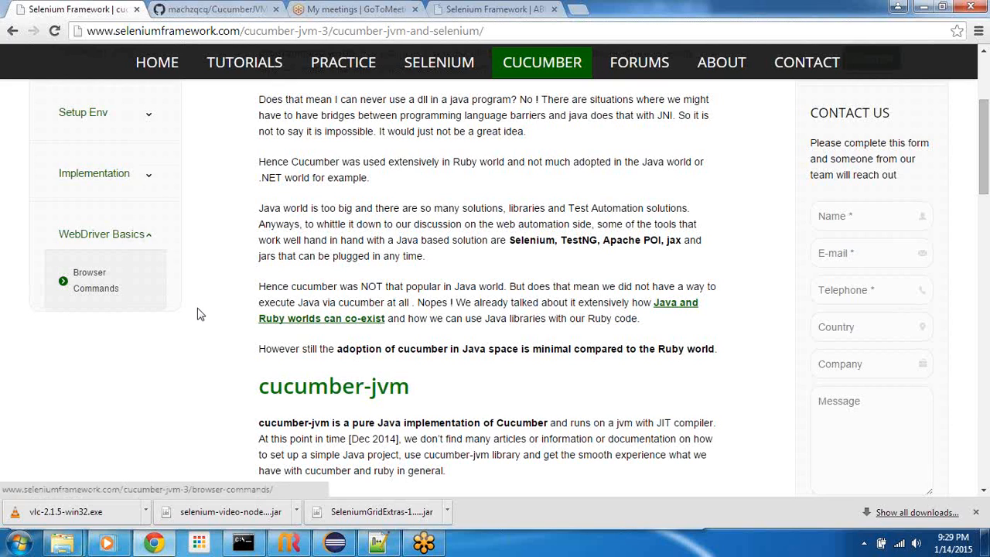
mouse_move(165, 331)
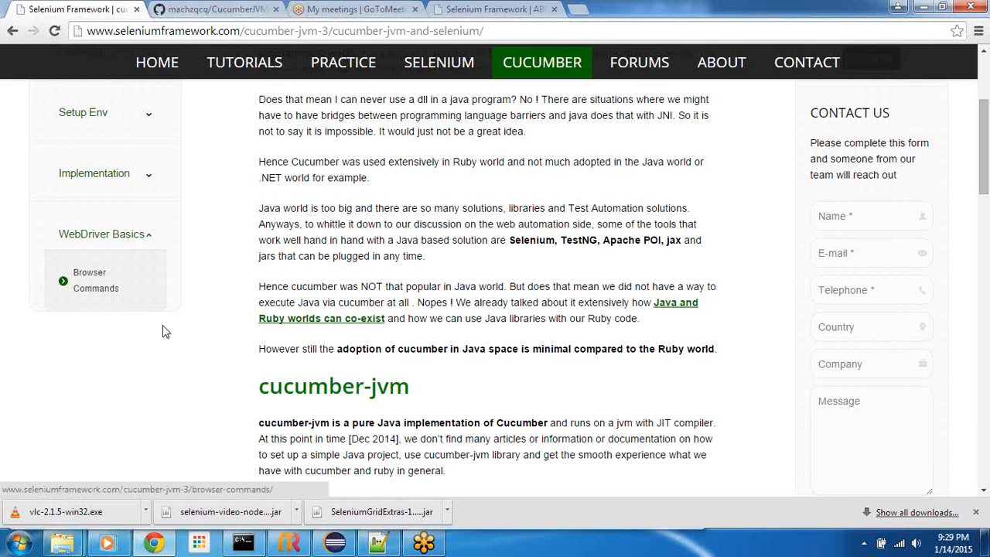
mouse_move(95, 288)
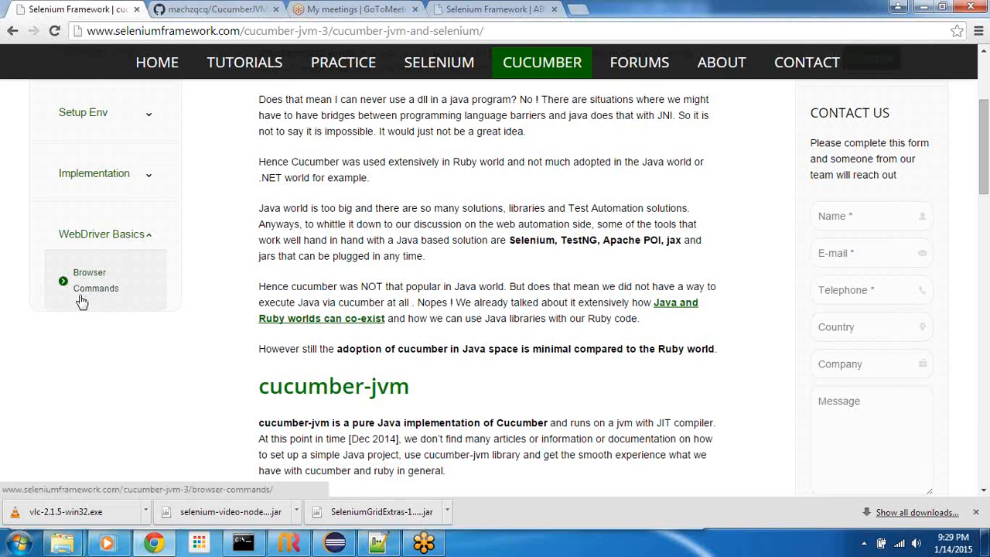
mouse_move(100, 293)
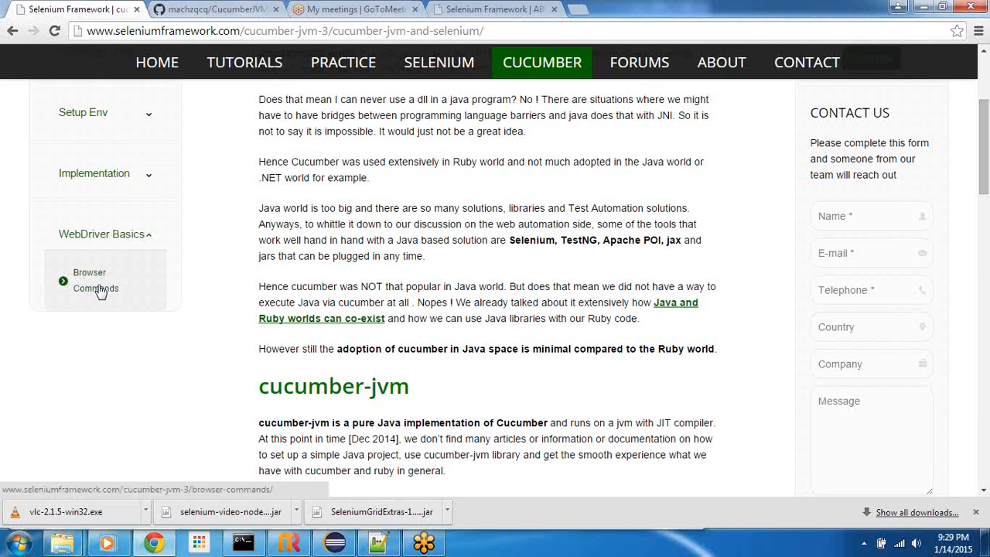
mouse_move(94, 288)
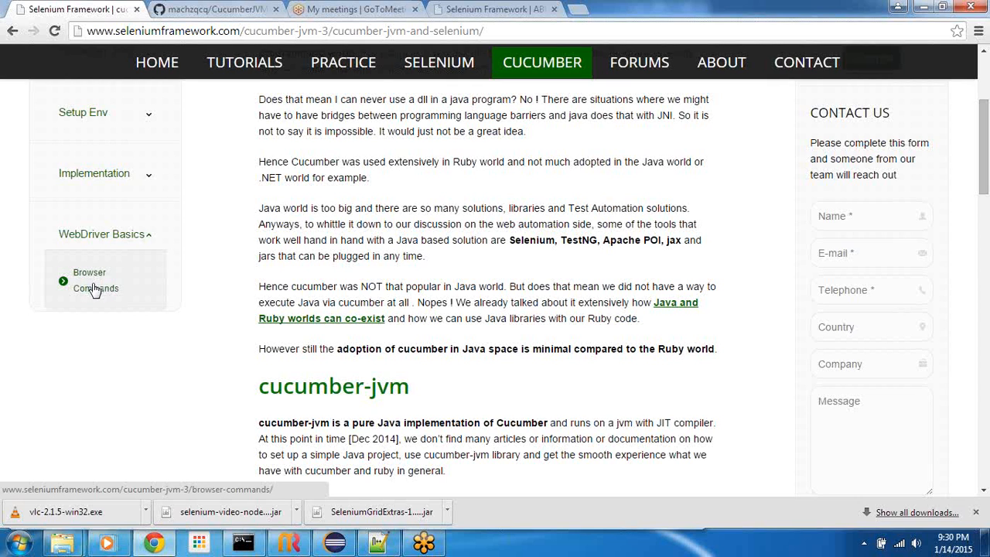
mouse_move(94, 292)
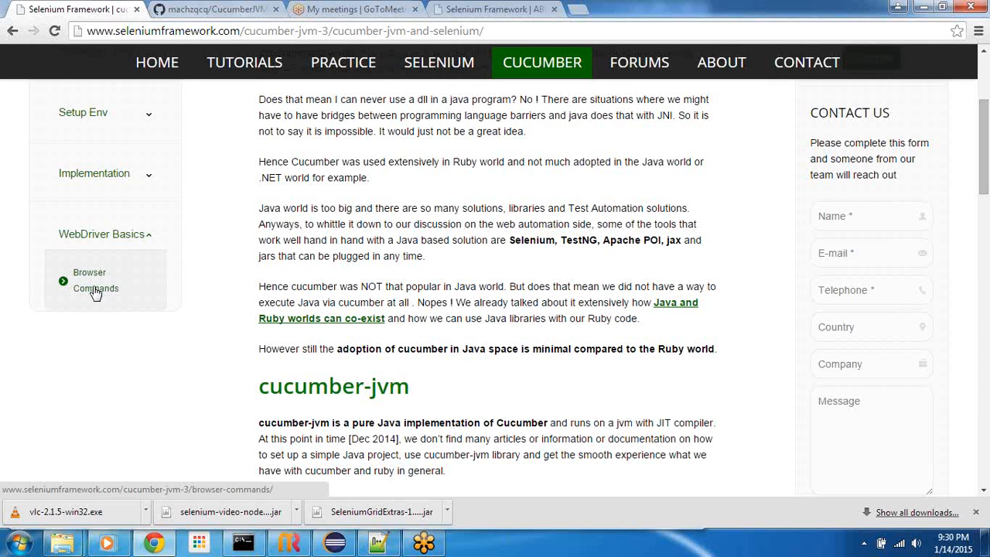
scroll(down, 3)
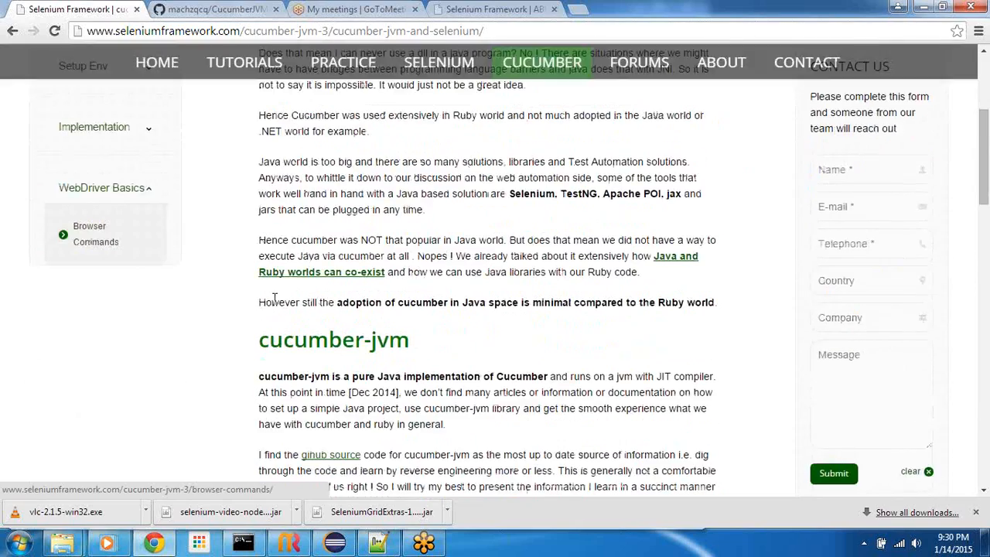
scroll(down, 3)
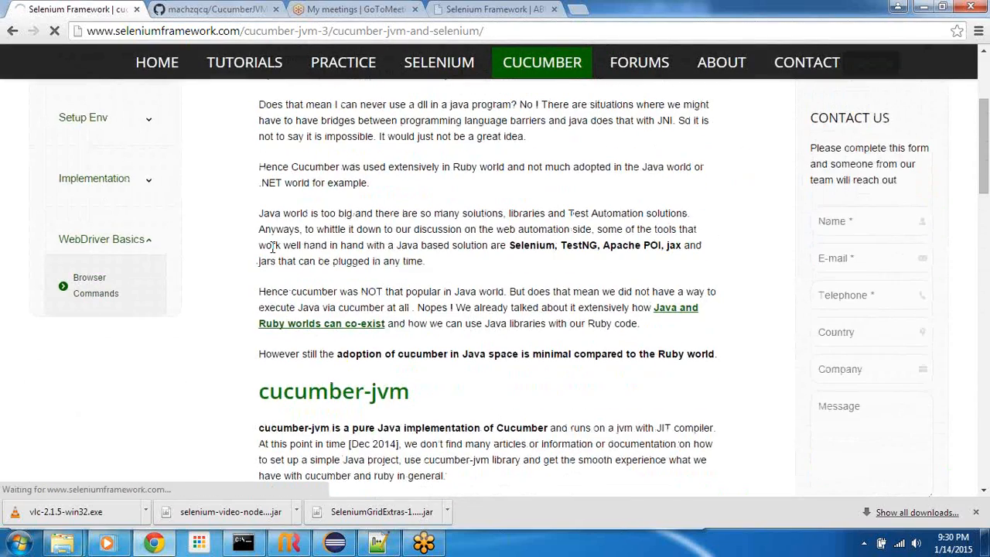
Open the Browser Commands tutorial and scroll through its prerequisites, command snippets and Steps.
click(96, 286)
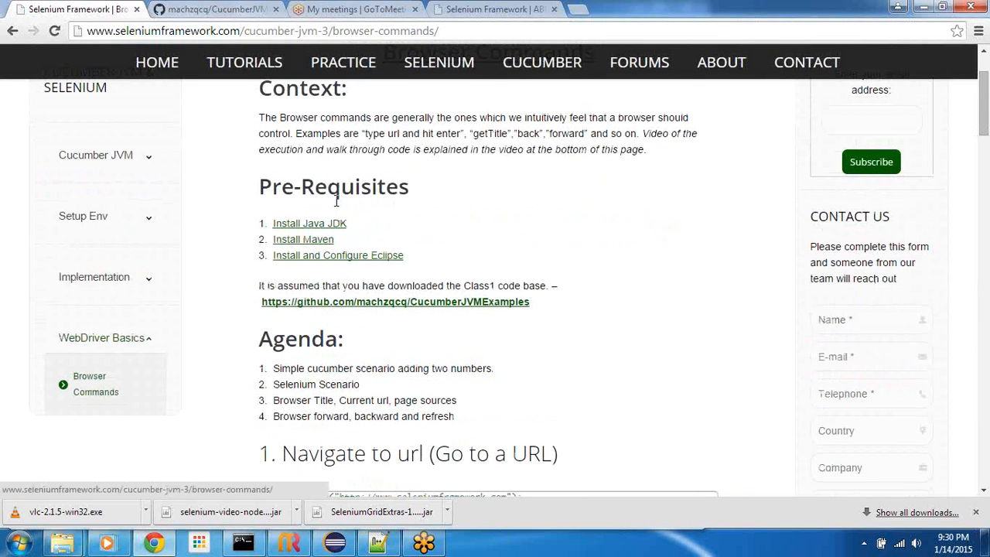
scroll(down, 3)
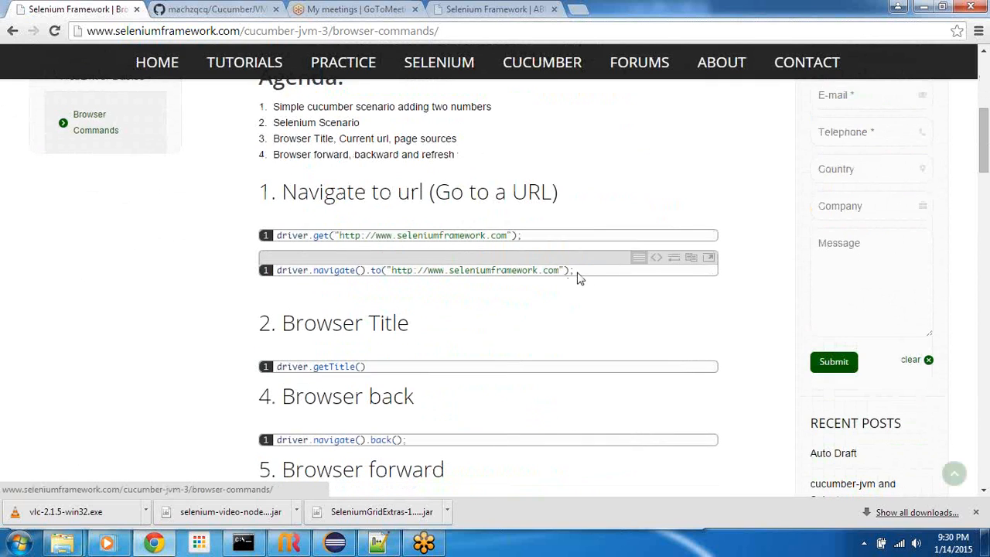
scroll(down, 3)
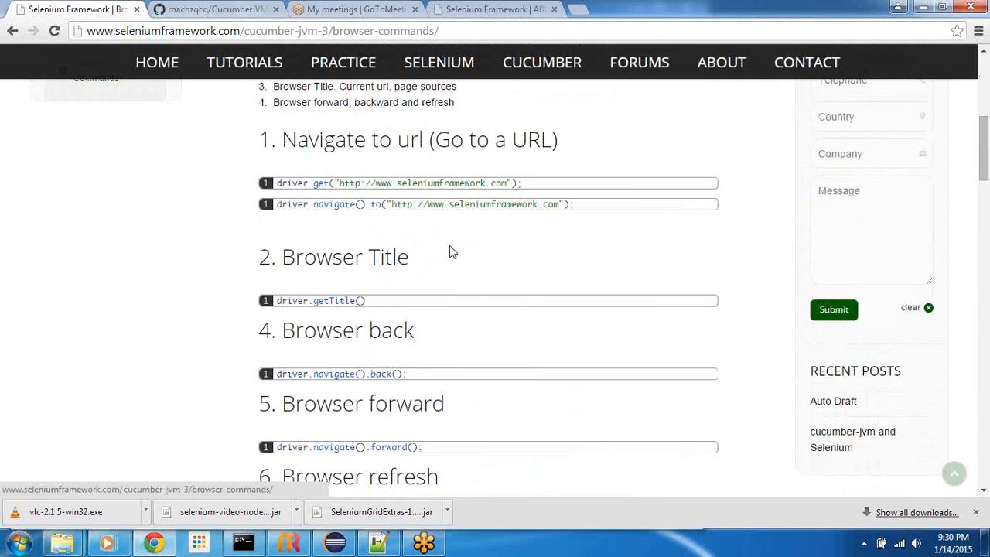
scroll(down, 3)
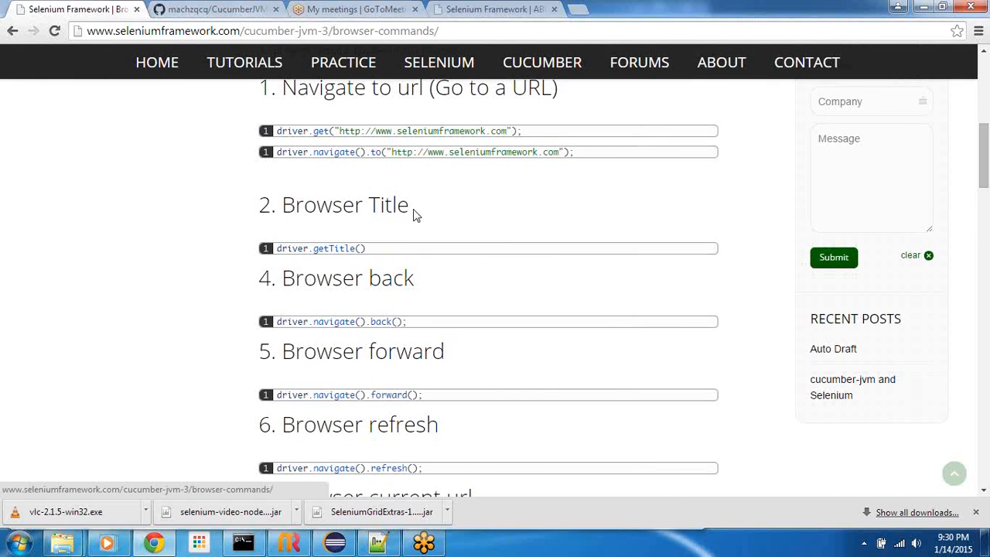
scroll(down, 3)
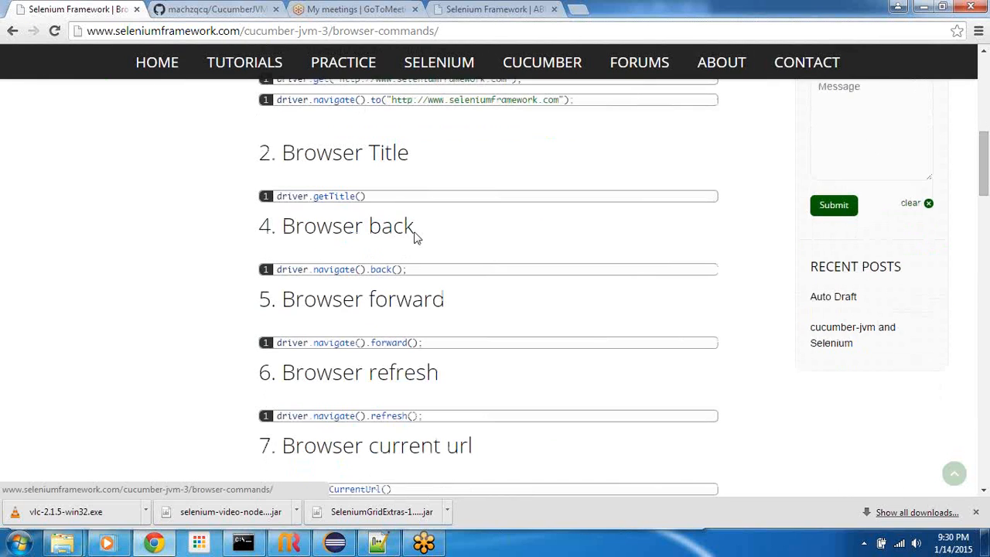
scroll(up, 3)
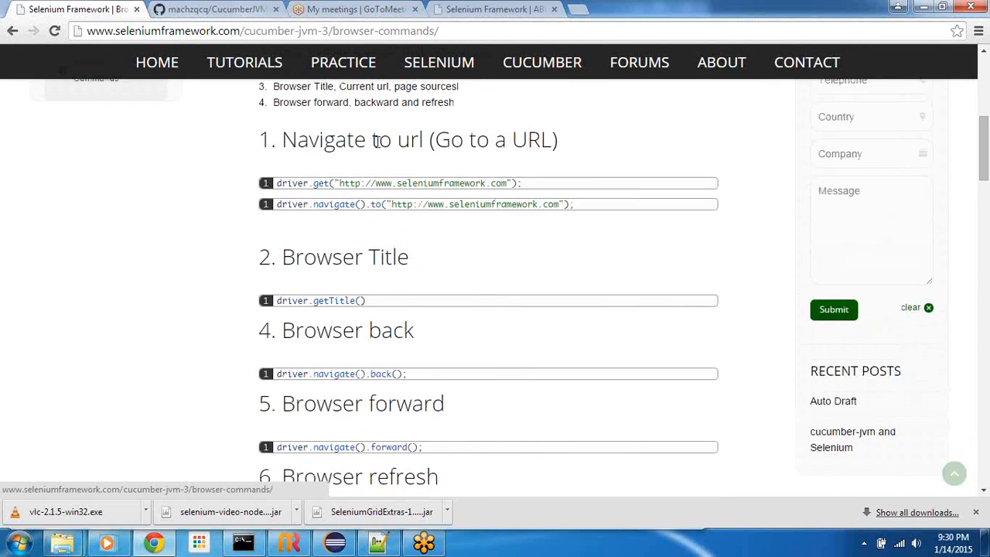
mouse_move(416, 256)
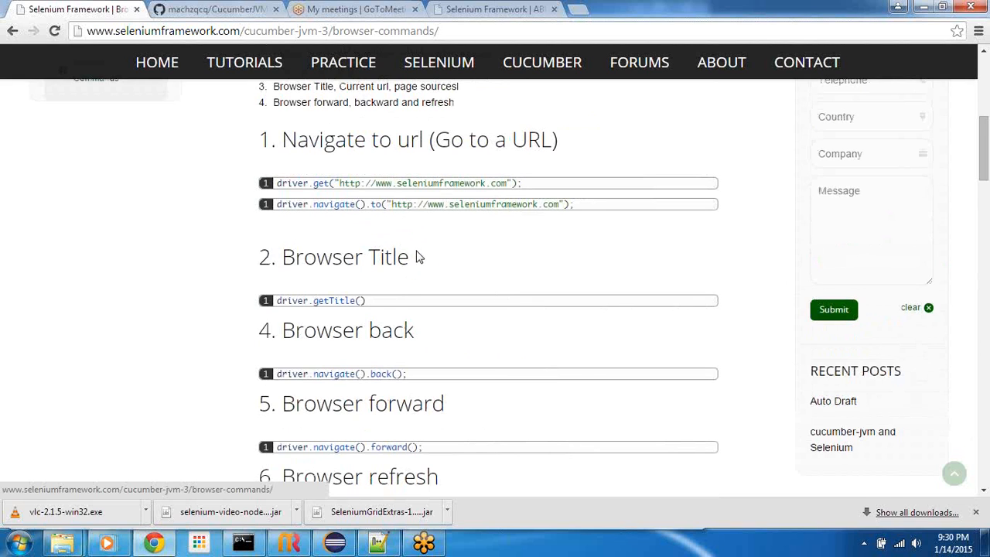
scroll(down, 3)
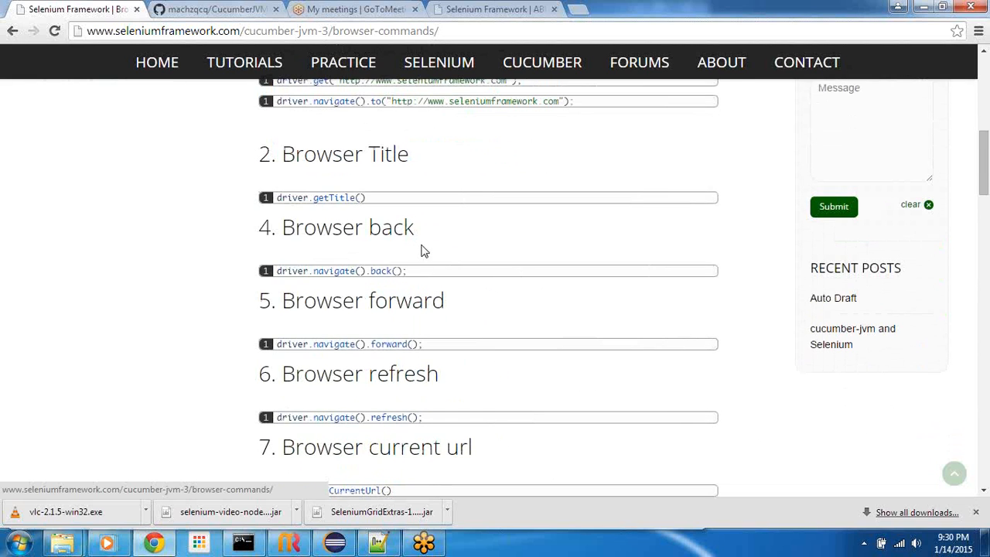
scroll(down, 3)
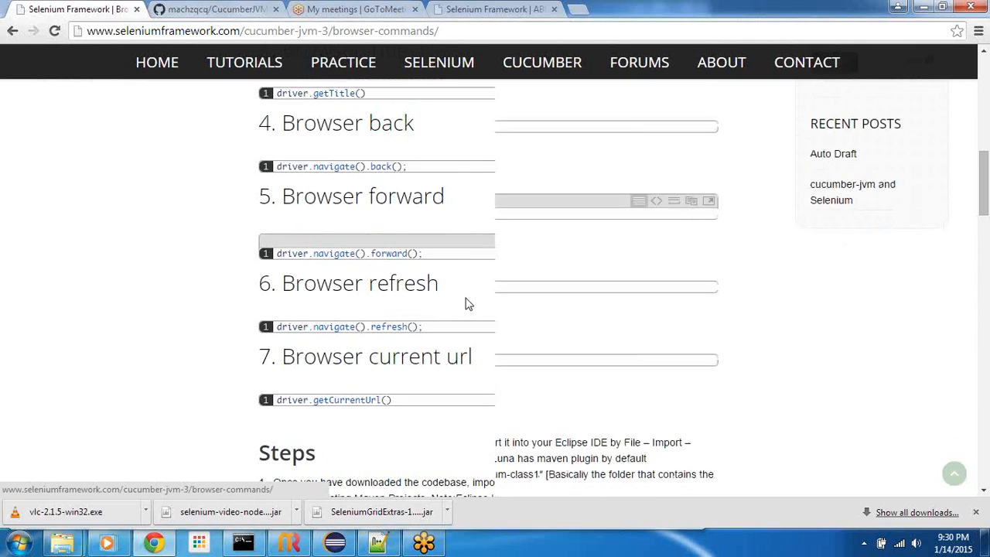
scroll(down, 3)
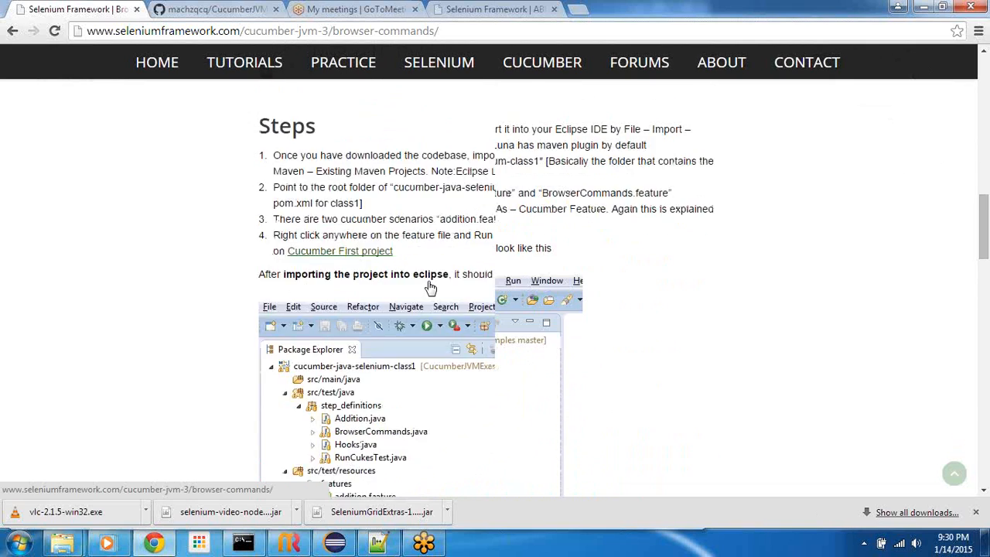
scroll(down, 3)
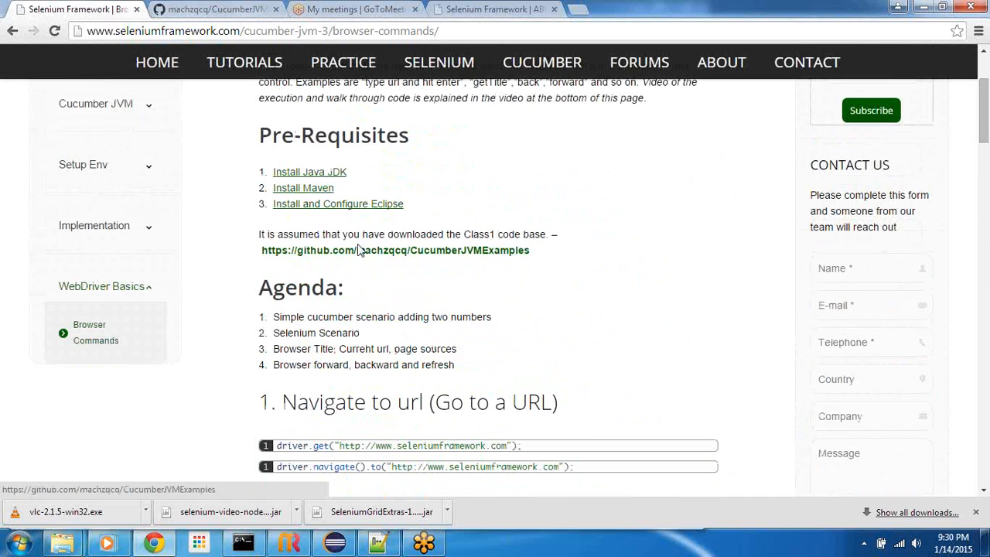
mouse_move(382, 256)
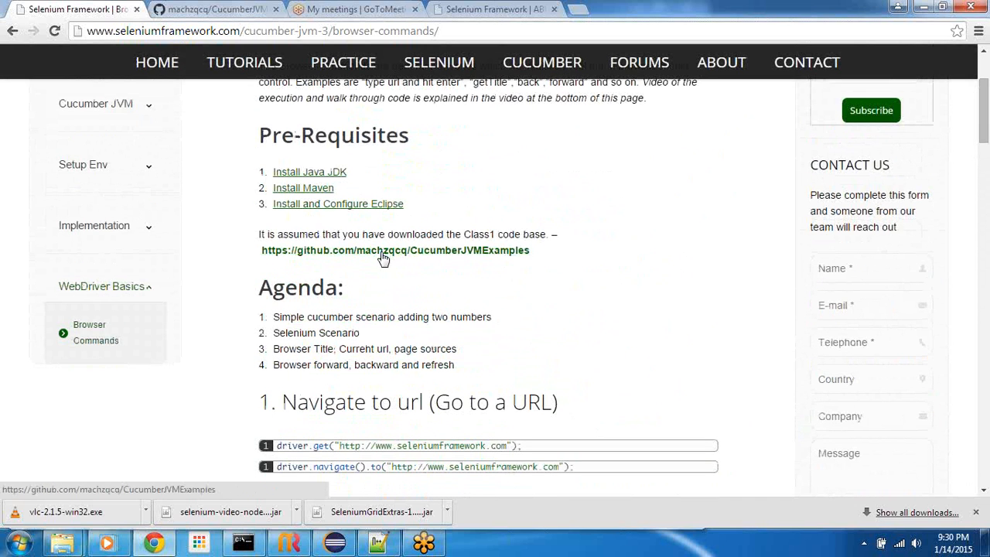
mouse_move(376, 259)
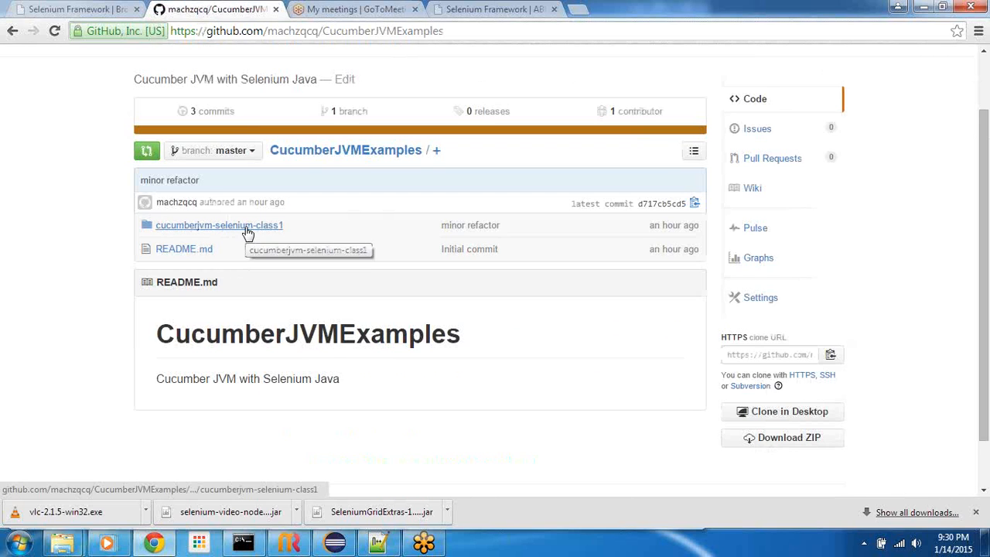
Inspect the cucumberjvm-selenium-class1 folder in the CucumberJVMExamples repository.
click(219, 225)
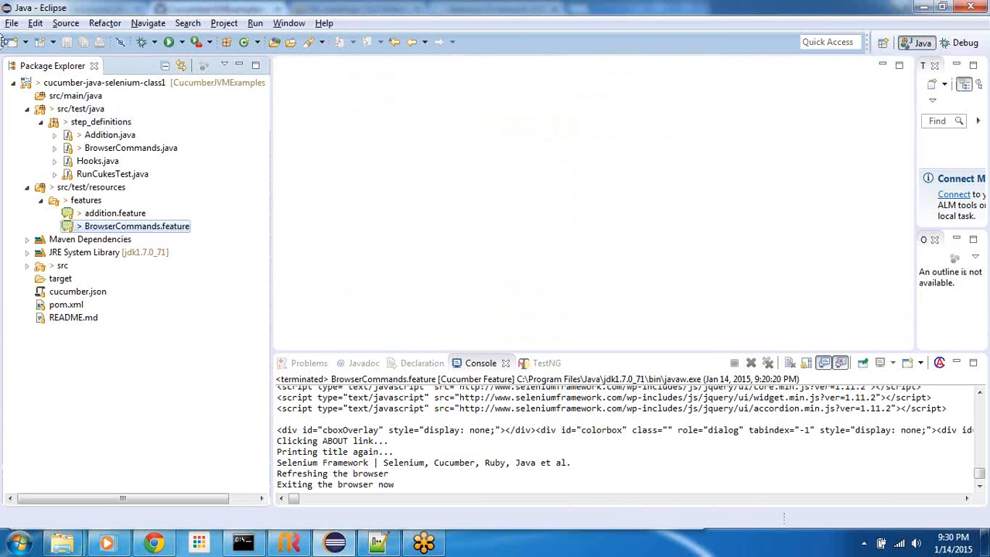
click(11, 23)
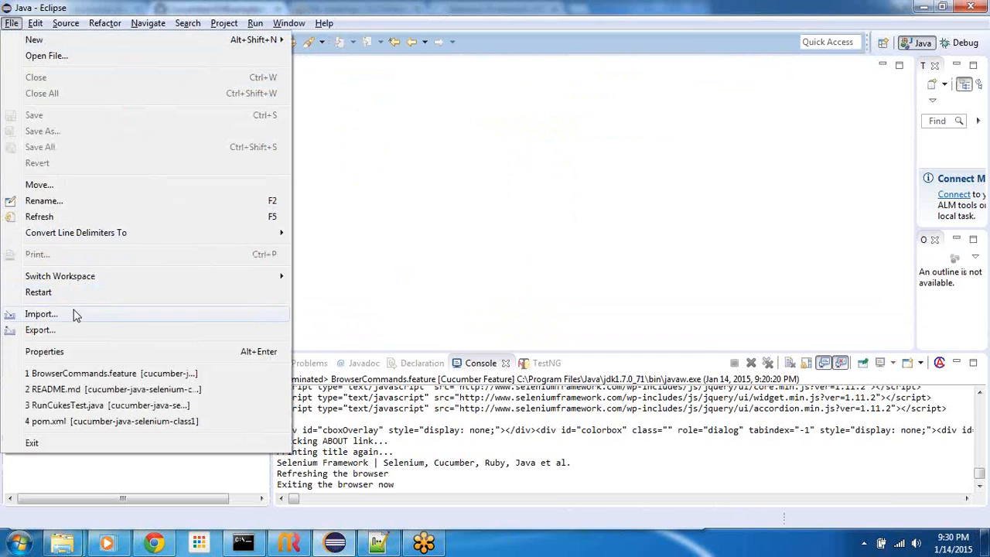
click(41, 313)
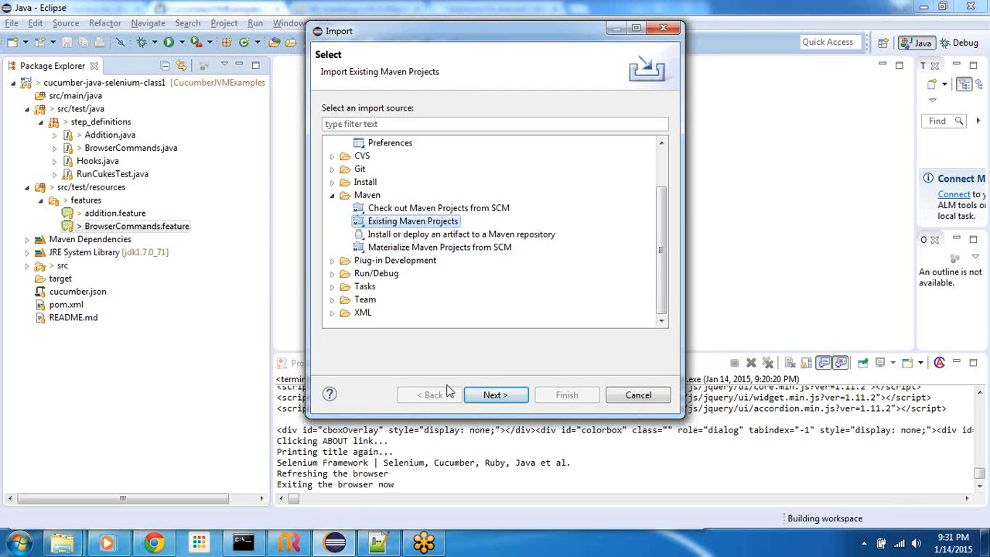
click(495, 394)
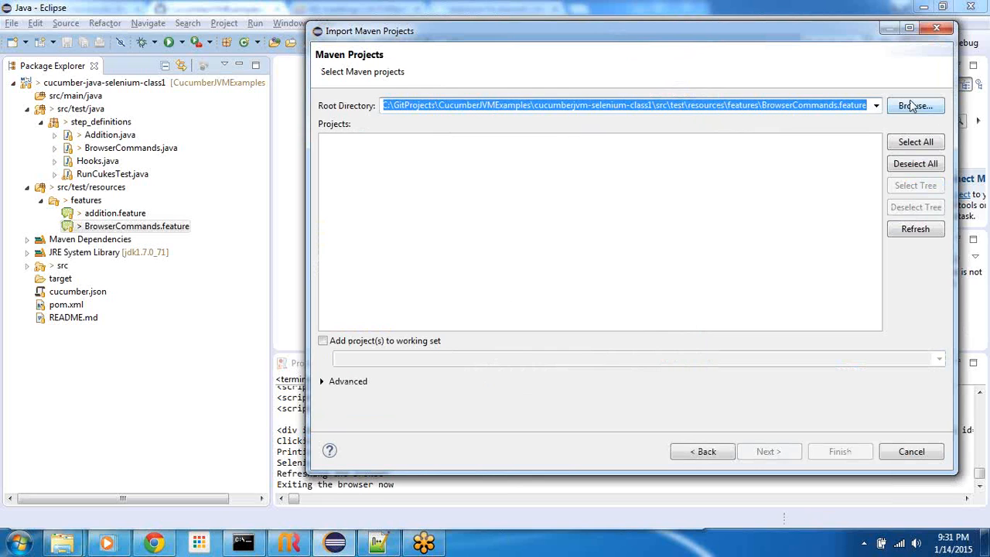
click(915, 105)
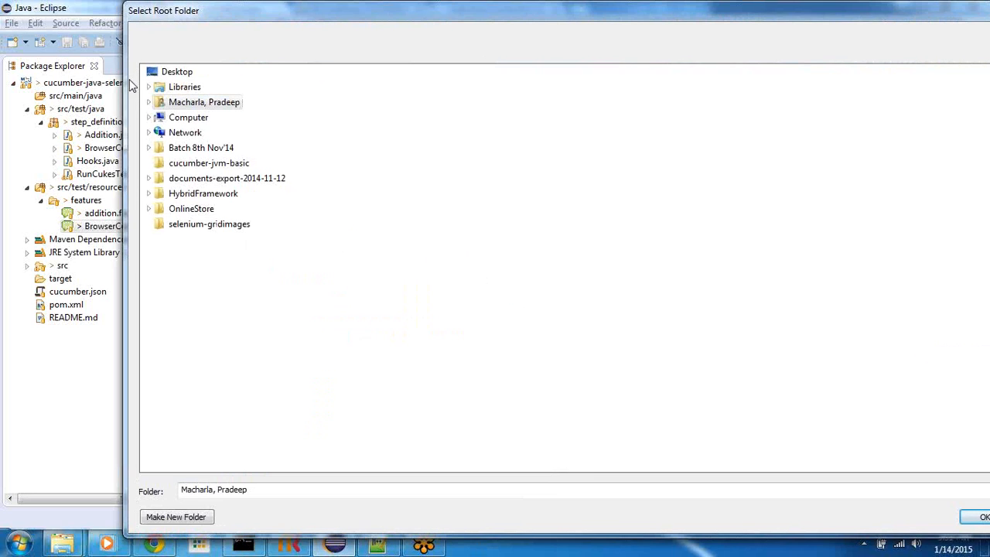
click(149, 116)
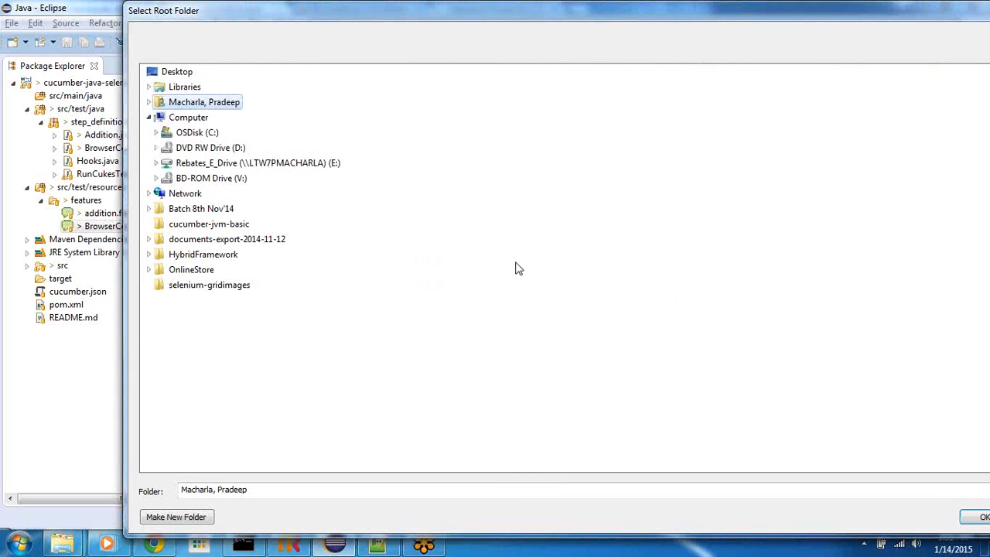
mouse_move(359, 248)
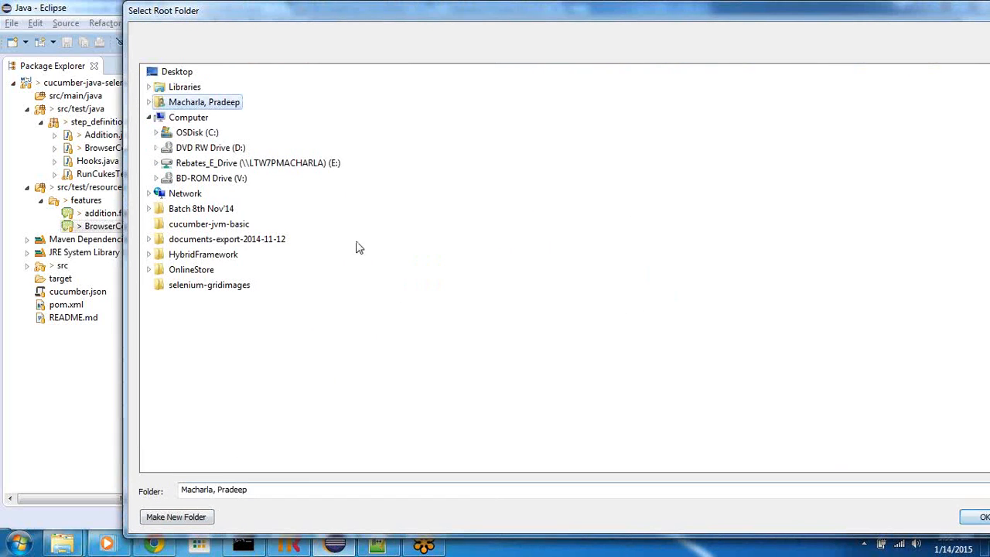
click(157, 132)
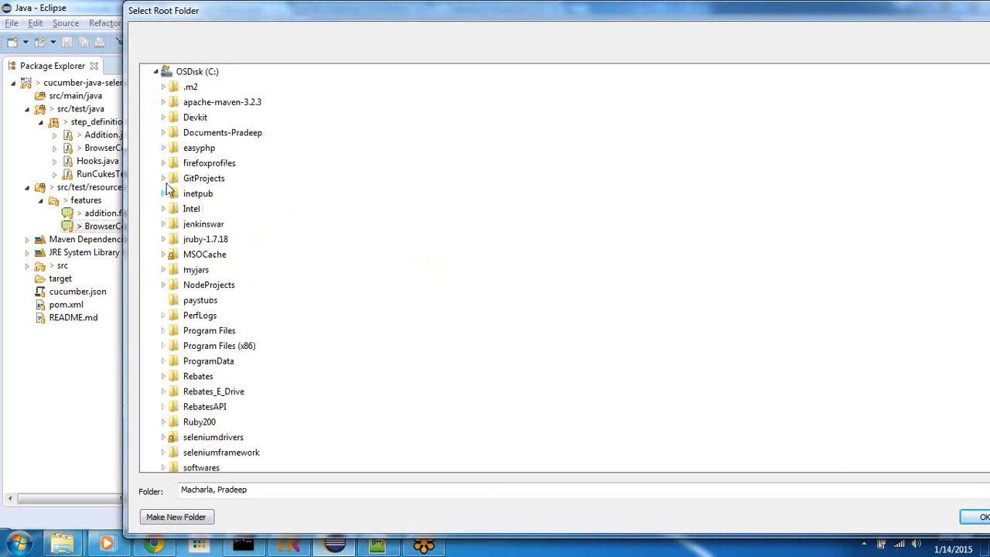
click(163, 178)
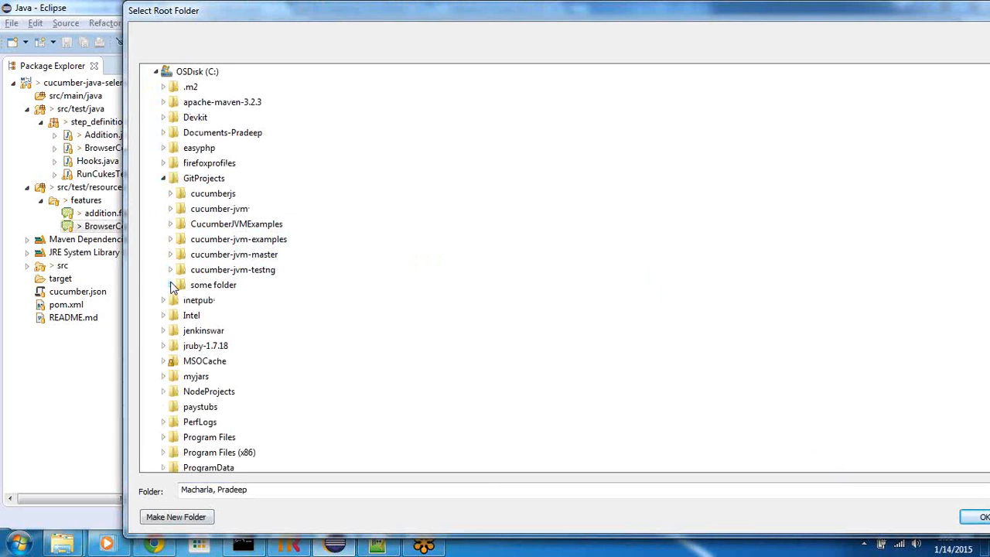
click(170, 223)
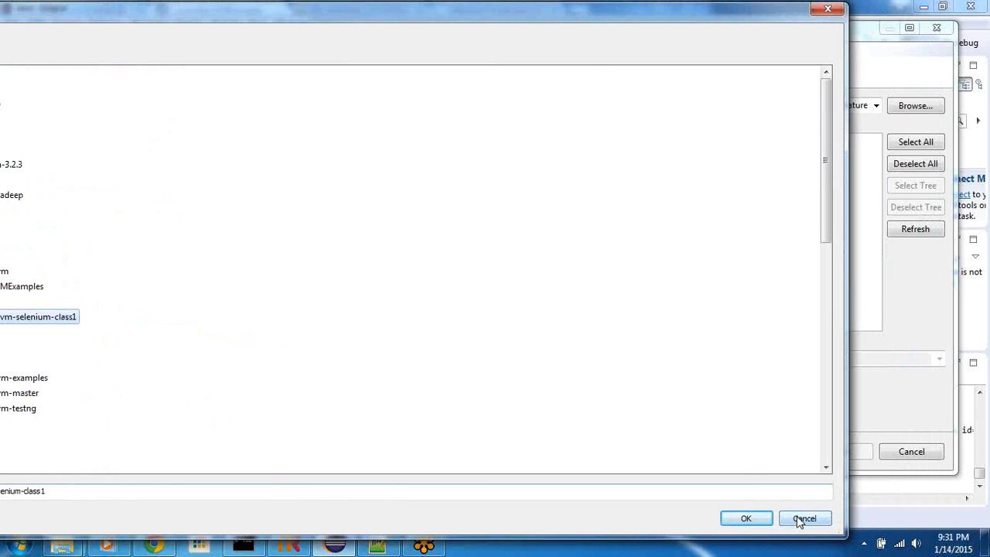
click(804, 519)
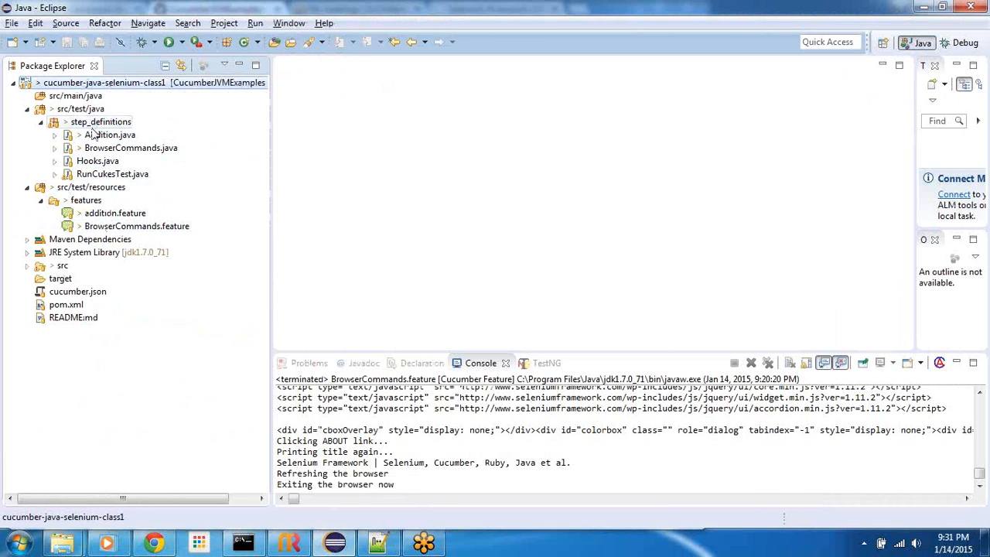
click(80, 108)
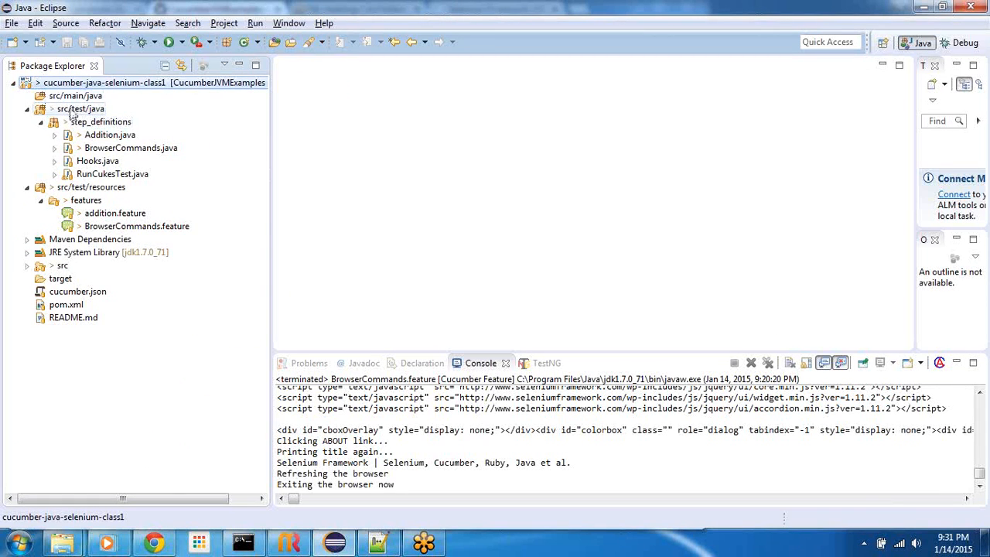
mouse_move(75, 114)
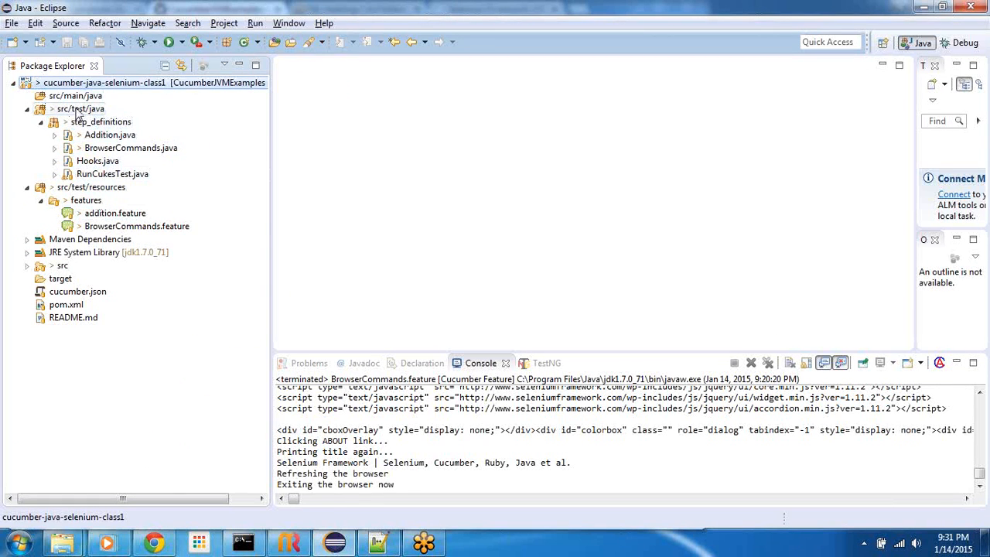
click(90, 186)
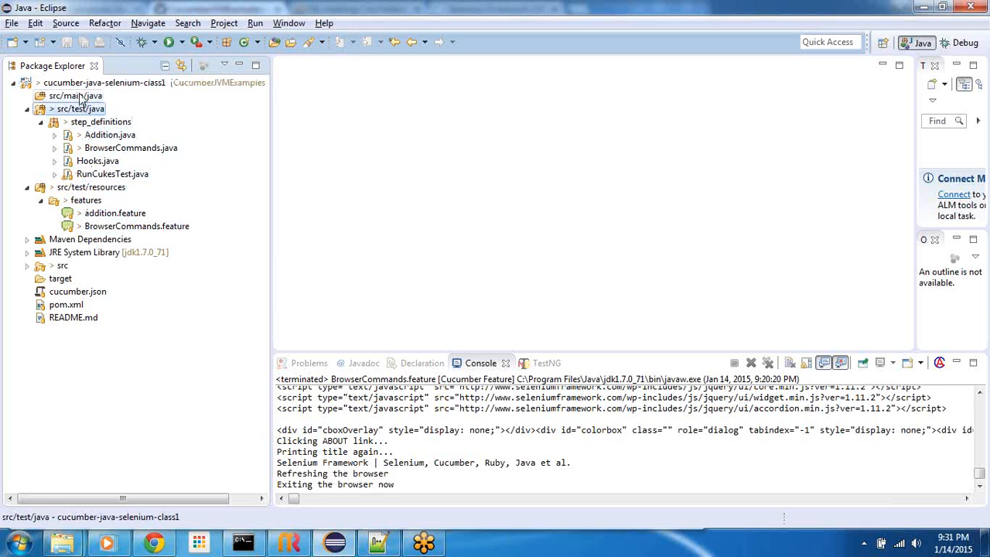
click(76, 95)
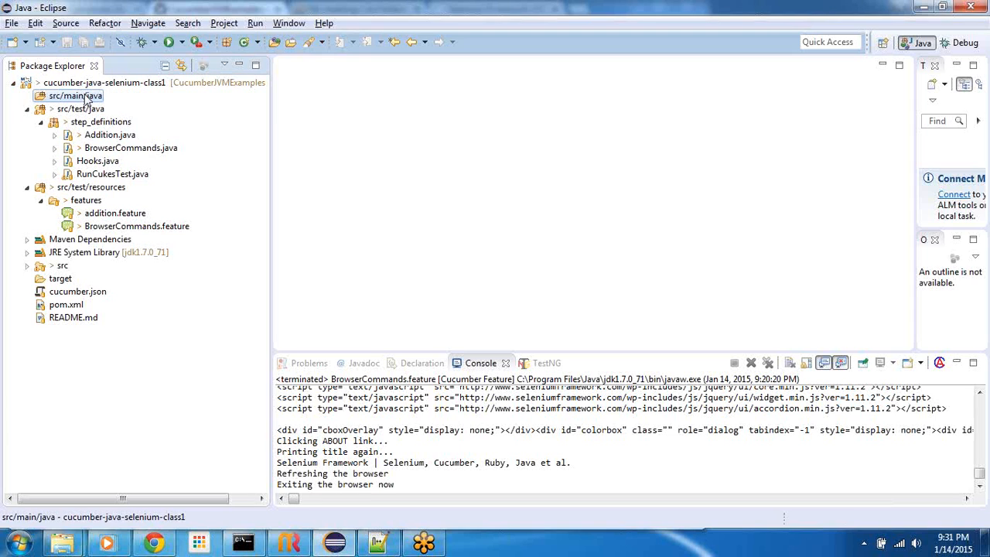
mouse_move(87, 104)
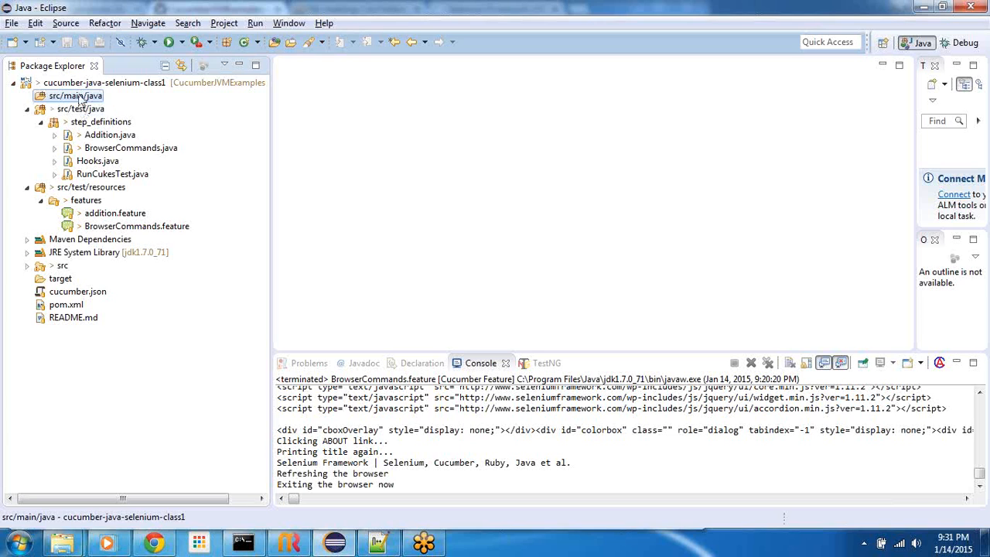
click(80, 108)
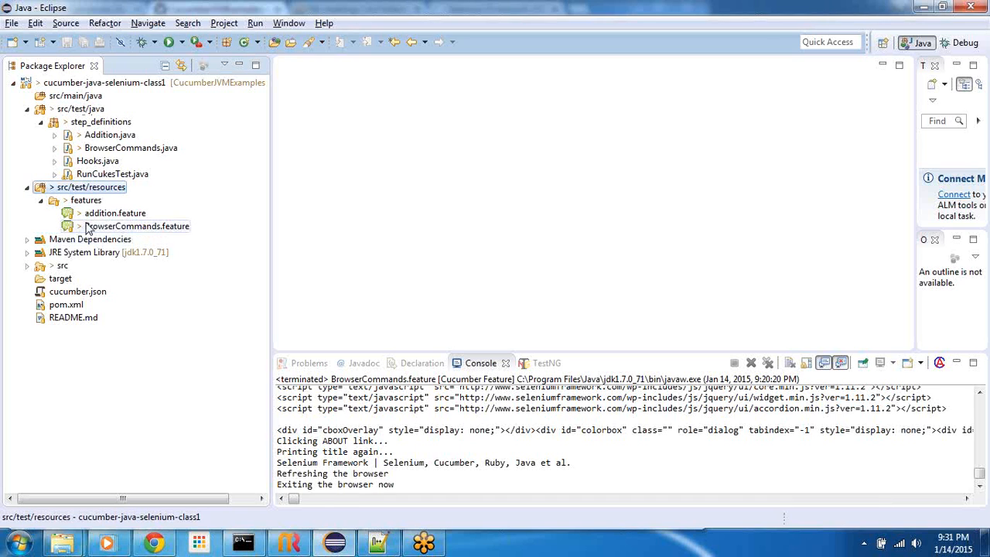
click(114, 213)
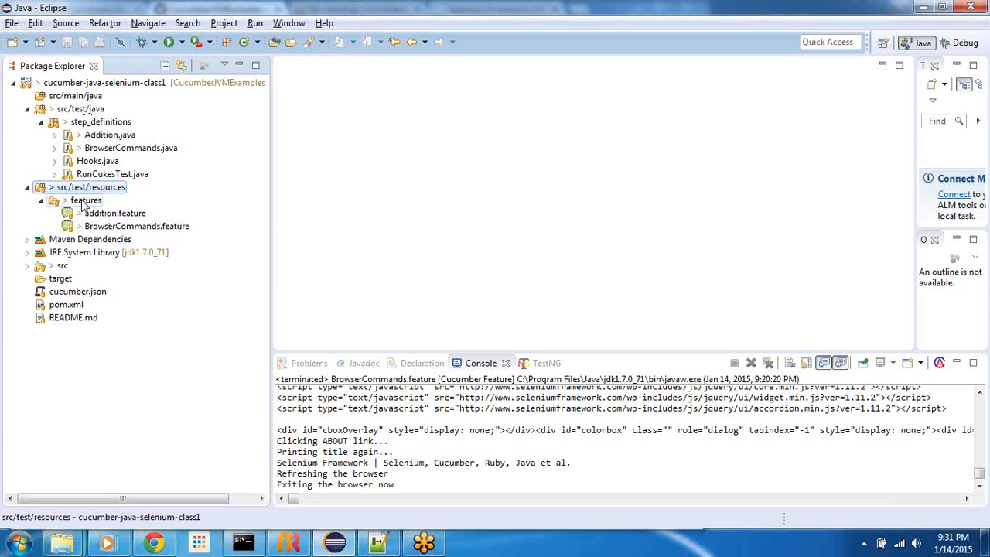
click(114, 213)
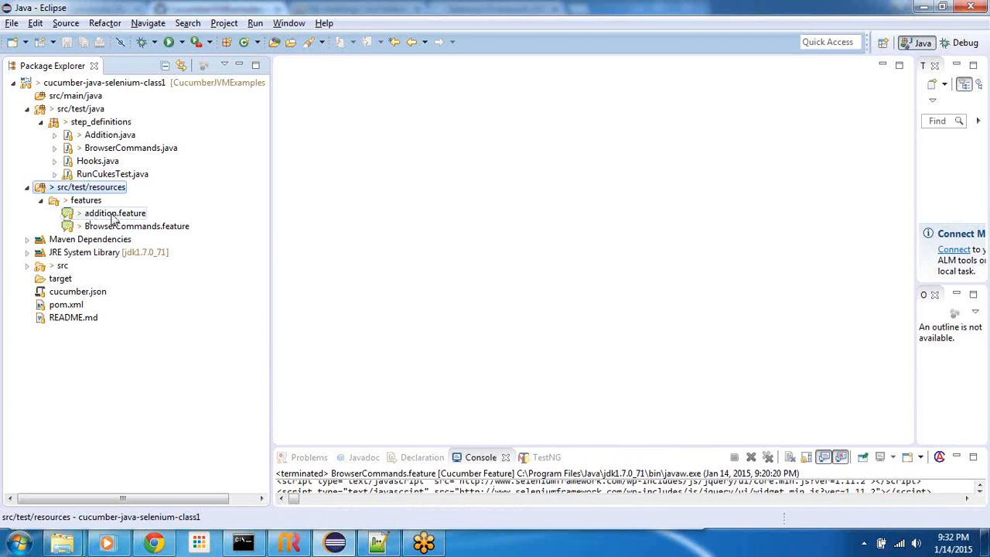
Open addition.feature and highlight the Addition name, its description and the Scenario keyword.
double_click(115, 213)
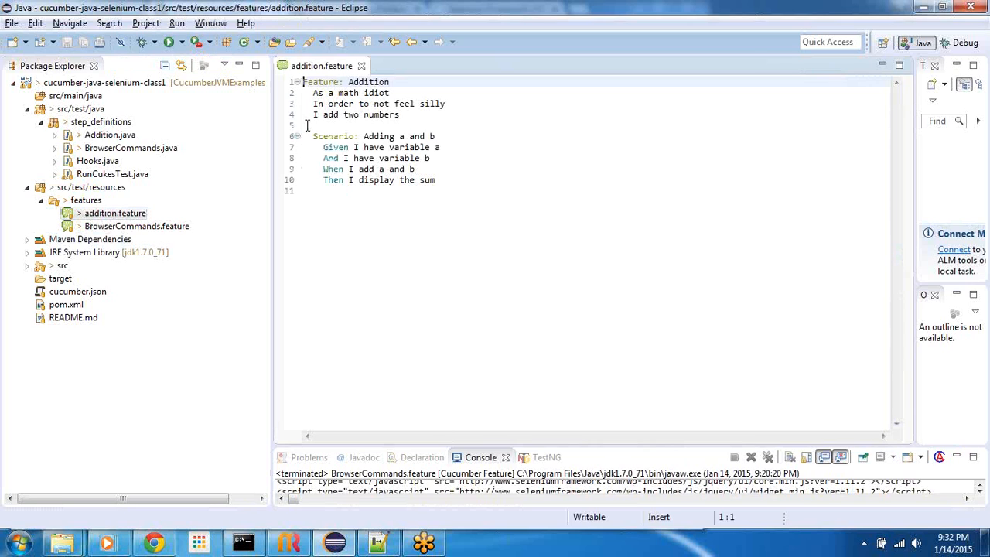
mouse_move(325, 241)
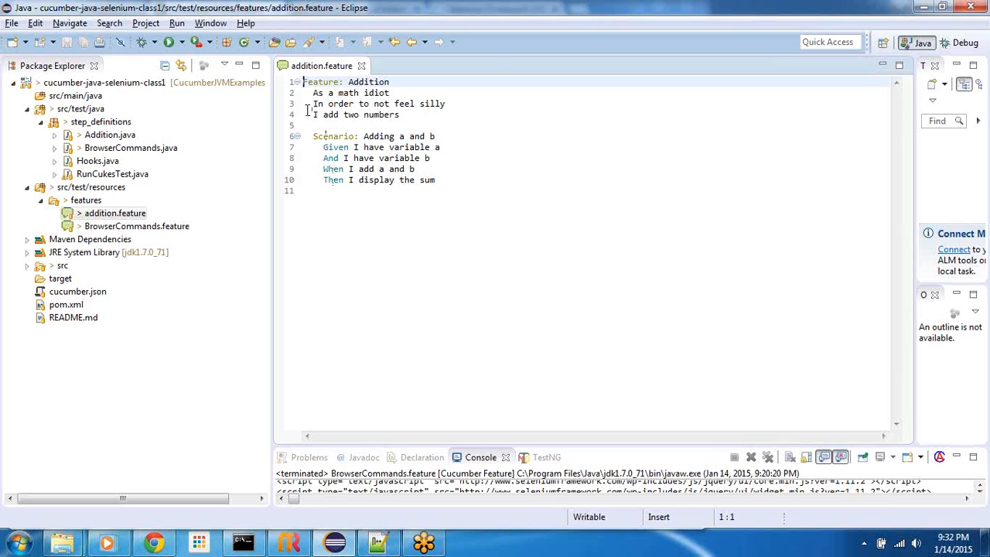
double_click(320, 81)
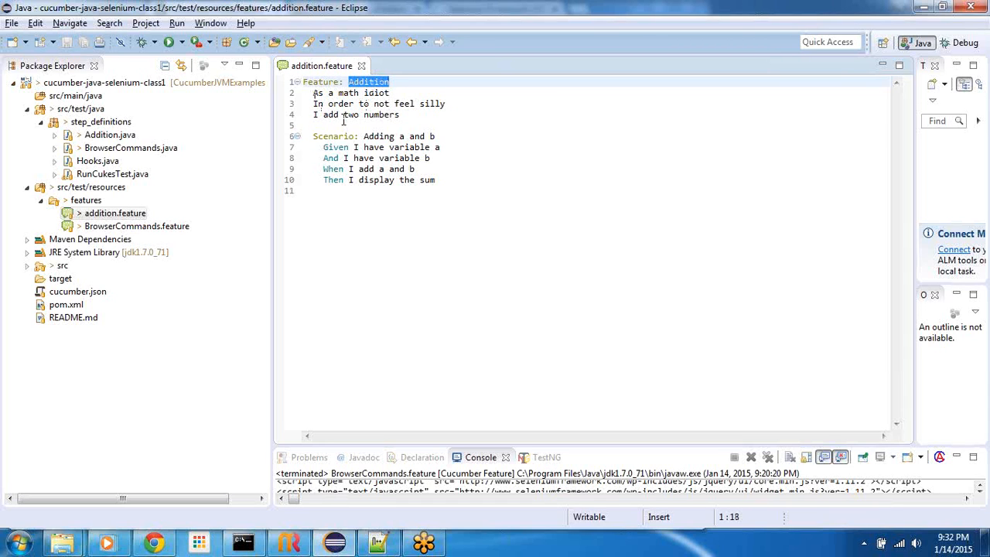
drag(314, 93, 401, 114)
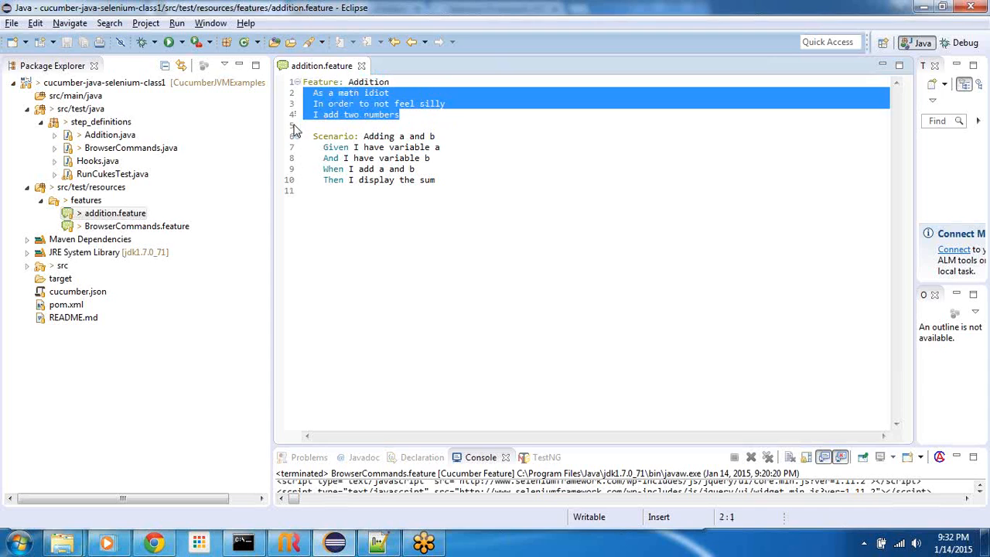
double_click(332, 136)
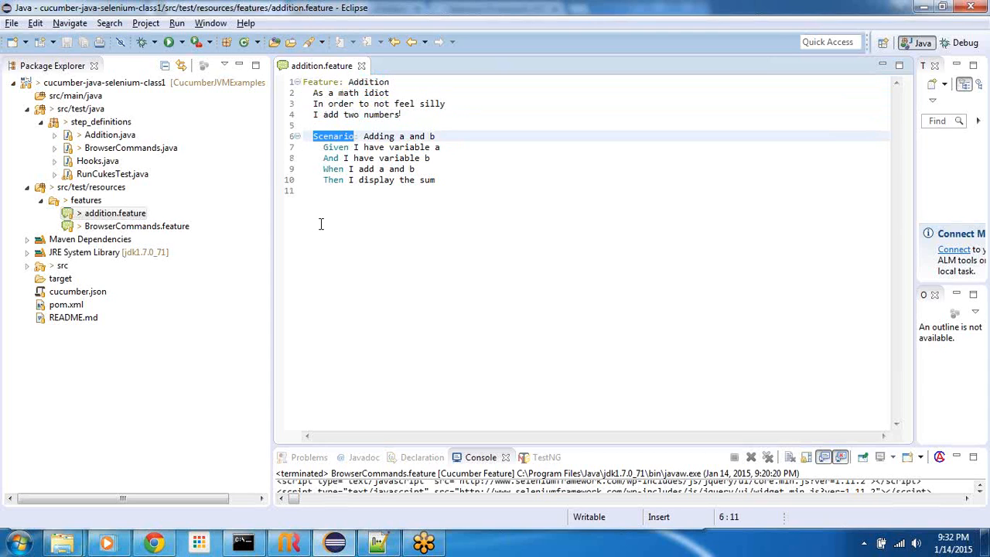
click(340, 191)
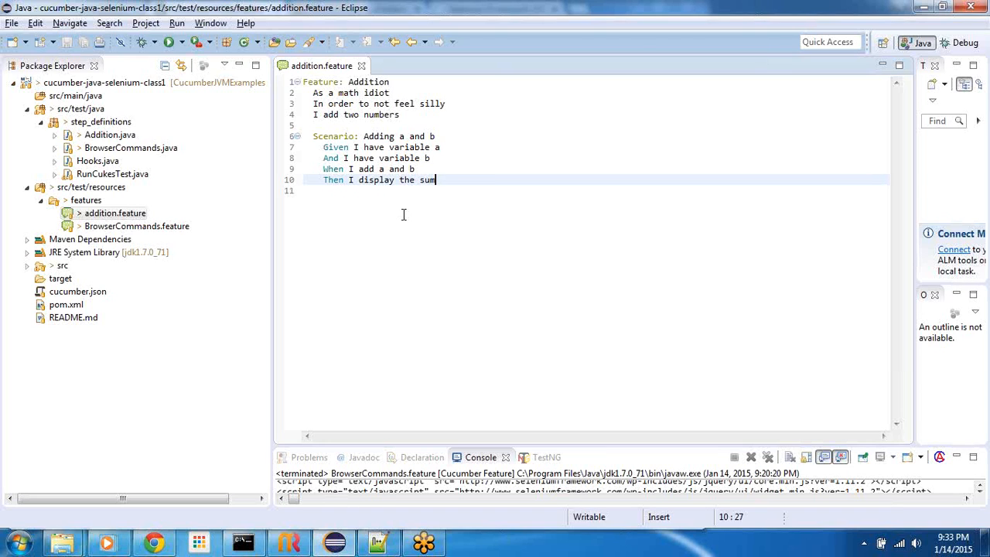
mouse_move(153, 539)
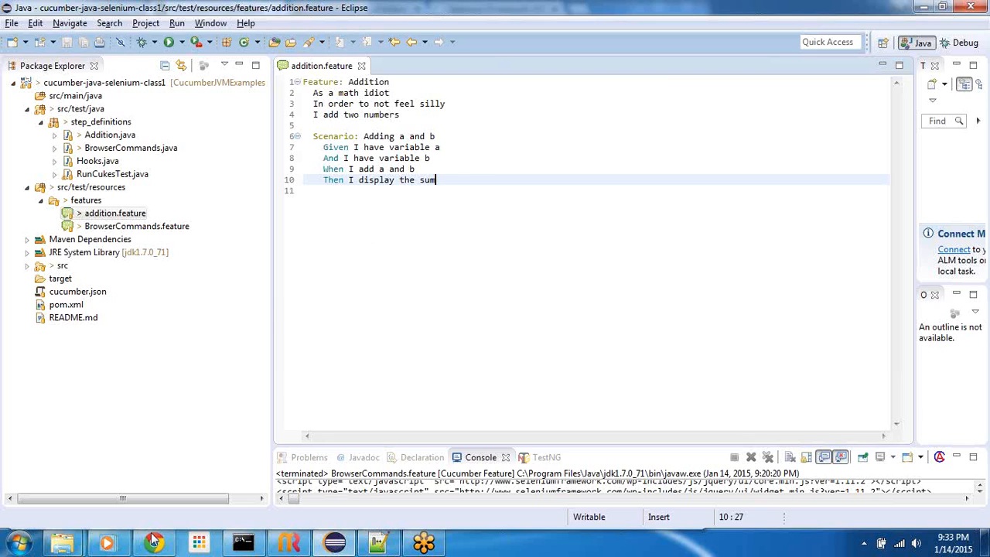
click(154, 541)
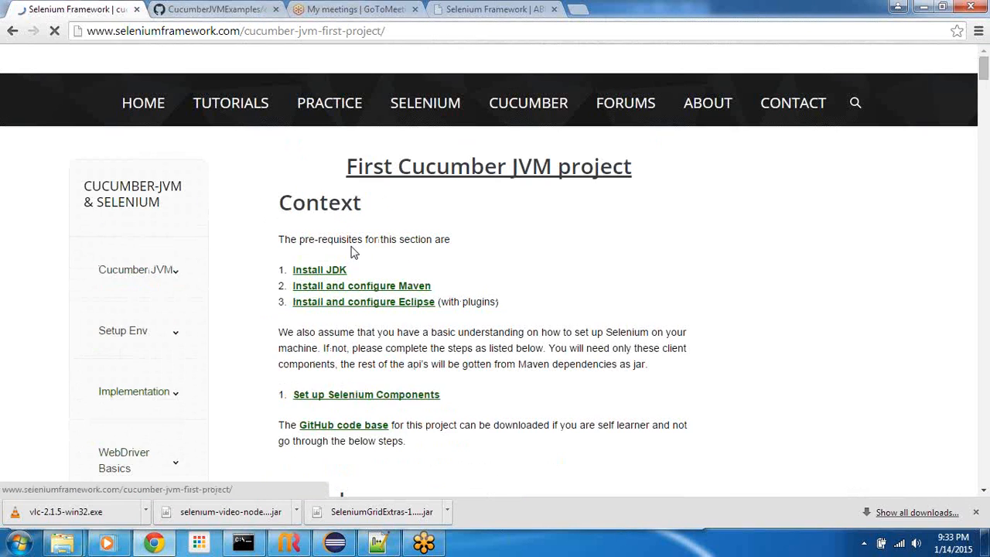
scroll(down, 3)
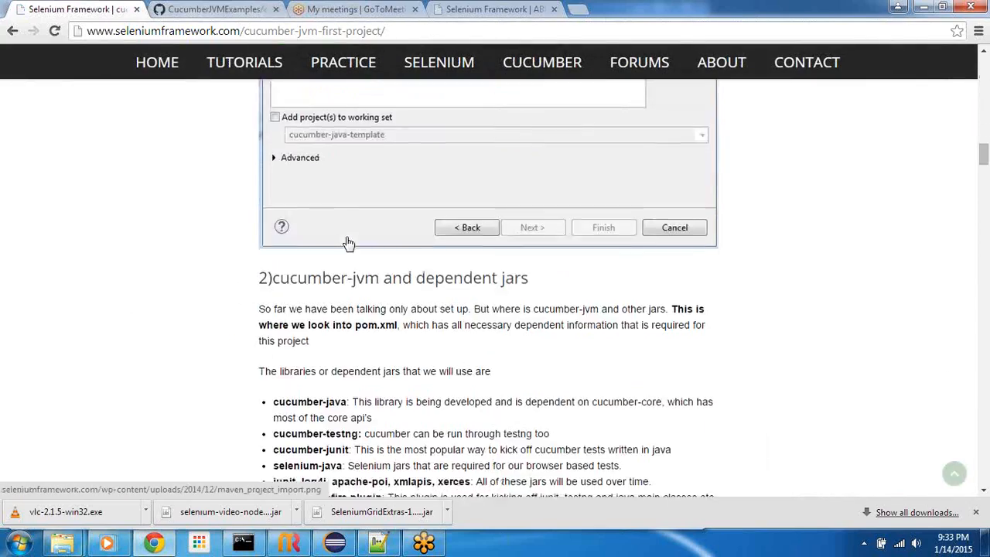
scroll(down, 3)
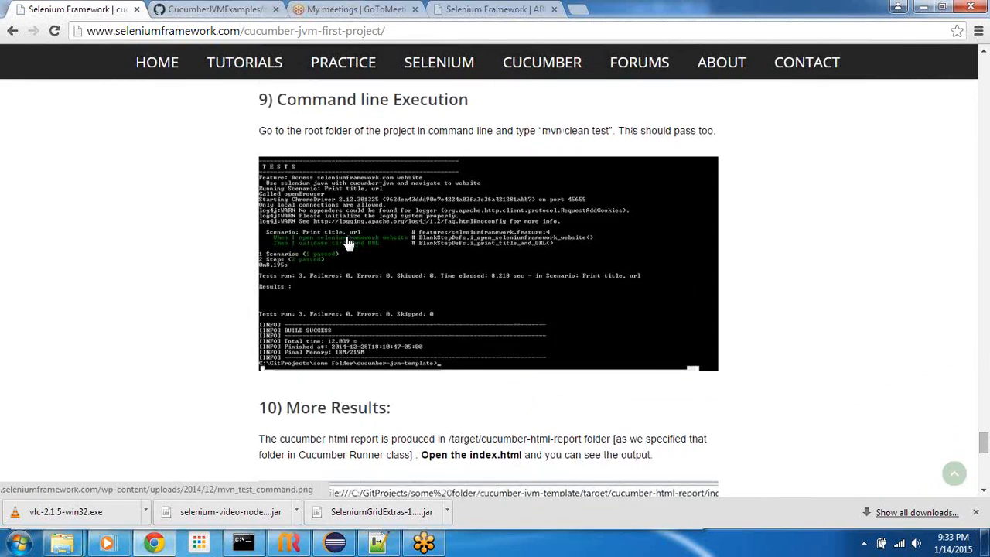
scroll(down, 3)
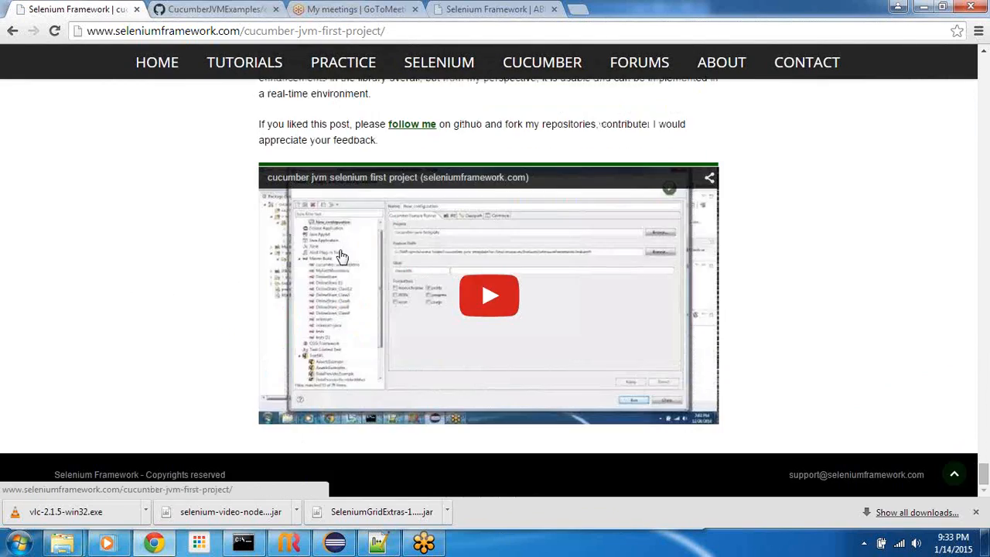
mouse_move(444, 279)
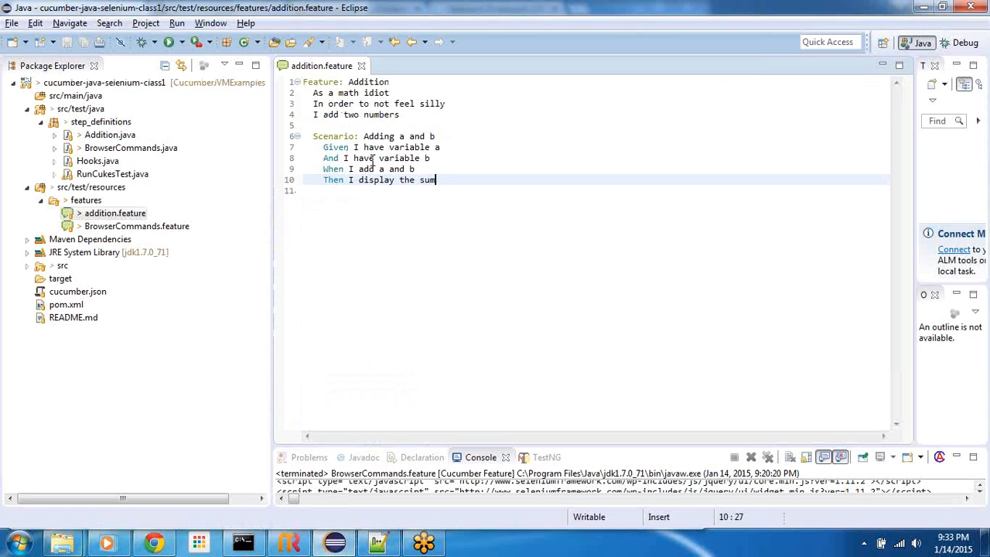
Run addition.feature as a Cucumber Feature, which fails on missing project cucumber-java-junit_class1.
right_click(379, 180)
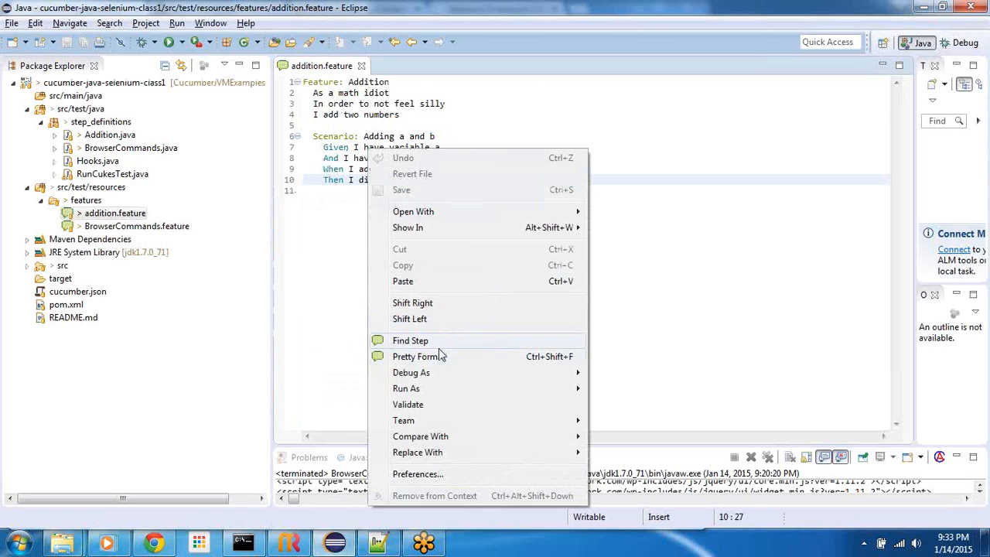
mouse_move(406, 388)
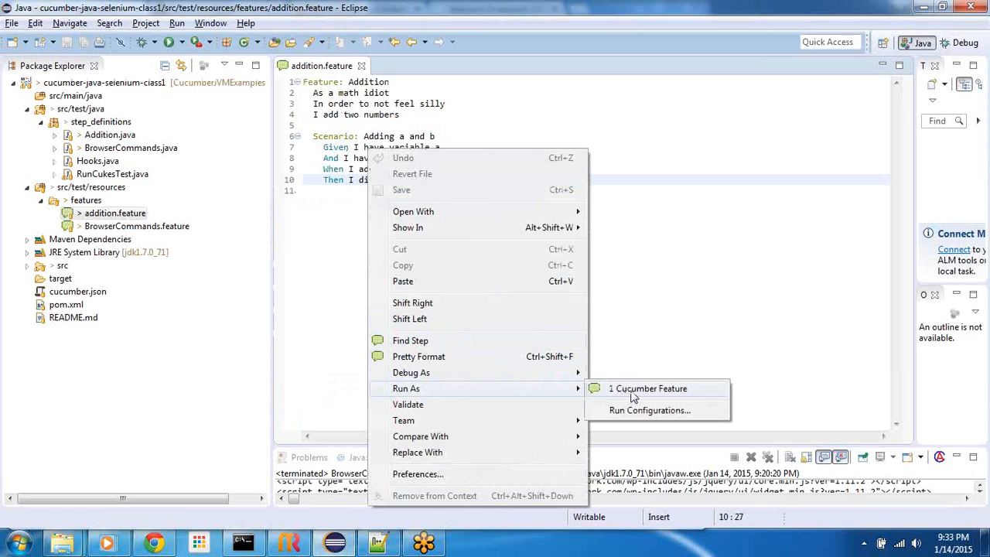
click(648, 388)
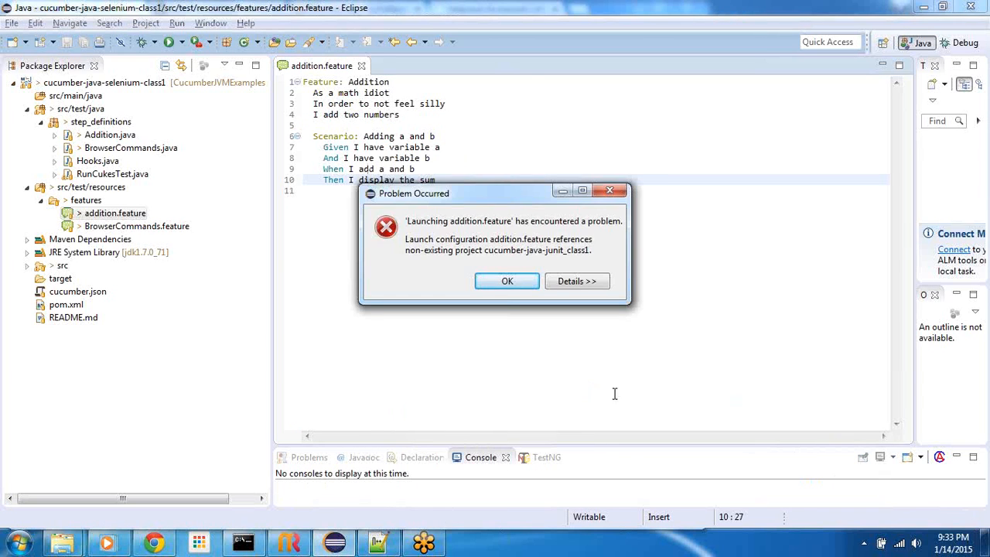
mouse_move(509, 338)
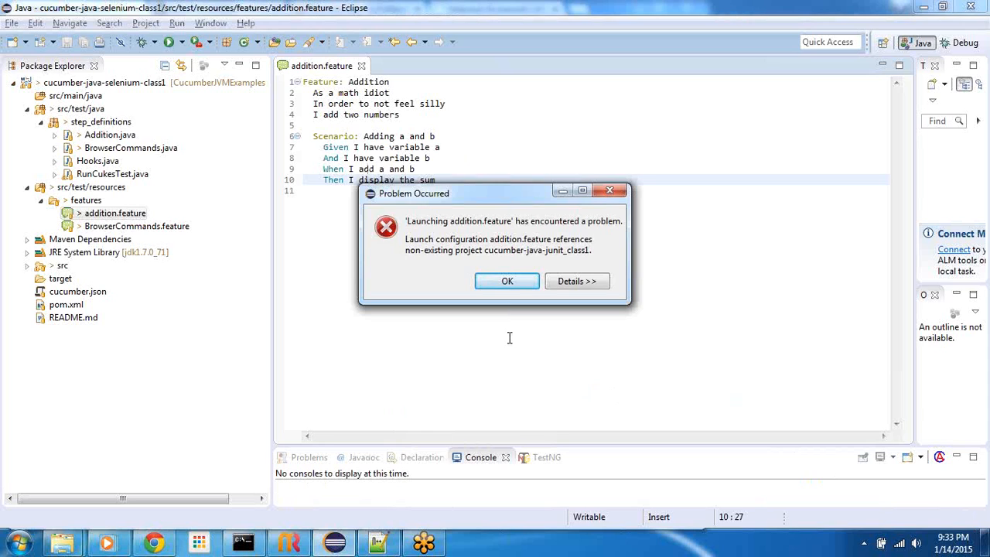
mouse_move(473, 224)
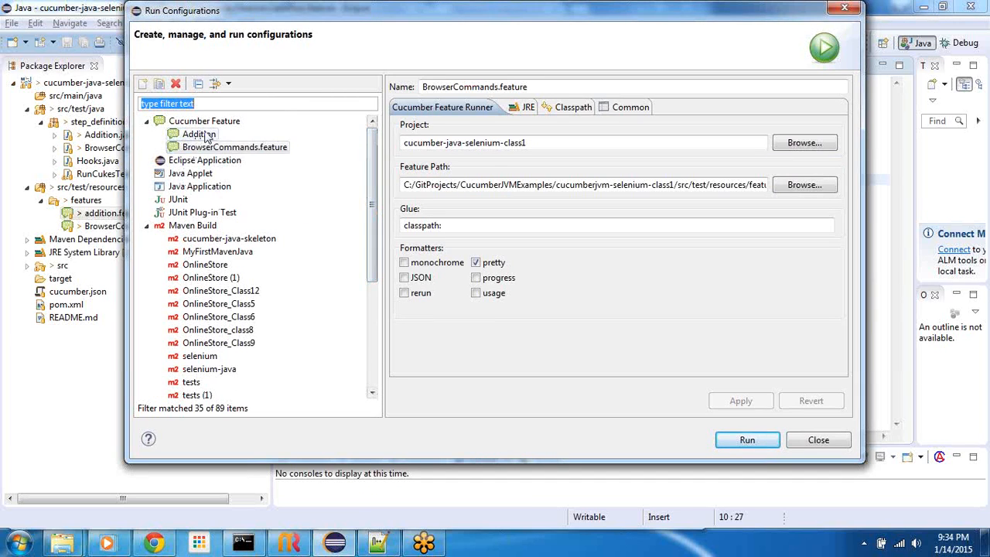
Run the Addition Cucumber Feature configuration, giving Sum is 7 and 4 passed steps.
click(199, 134)
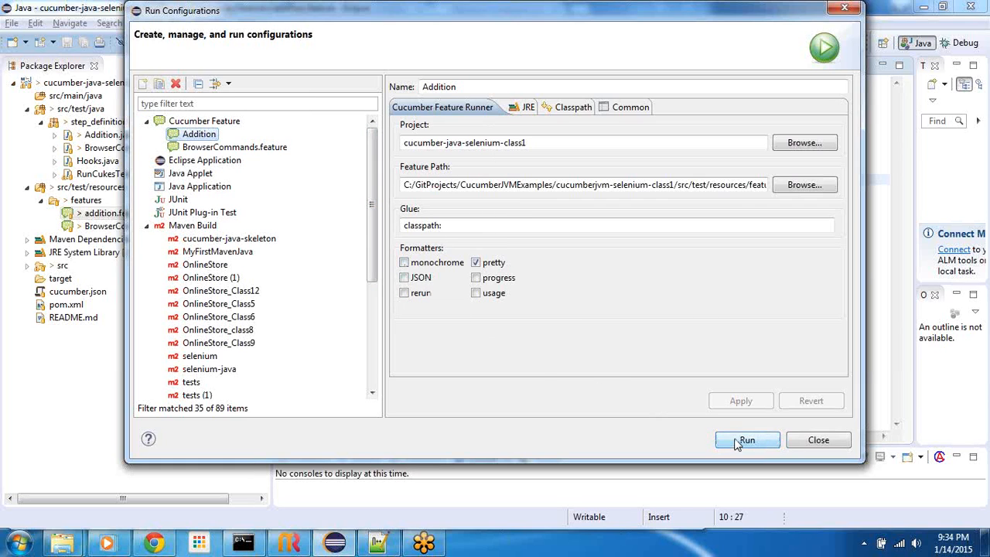
click(746, 440)
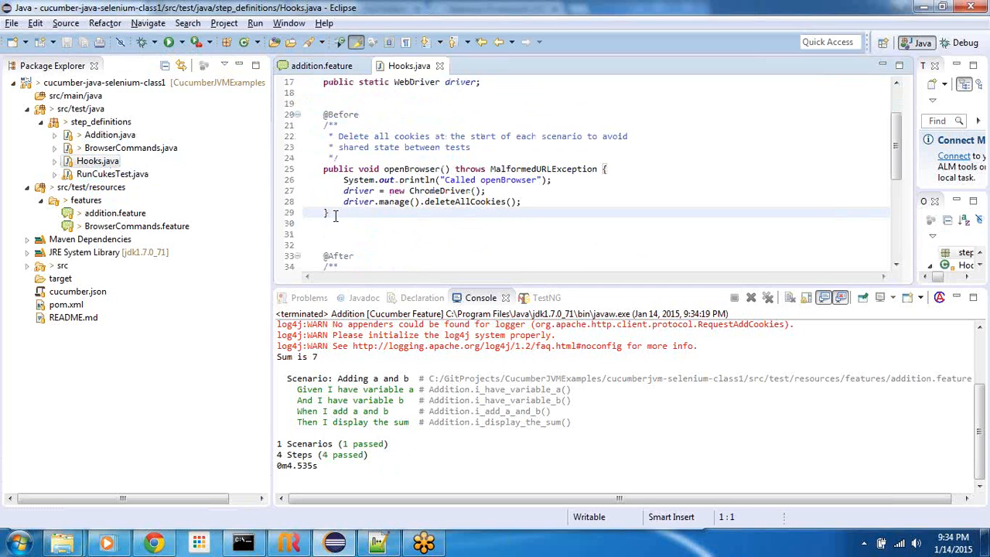
Highlight the ChromeDriver class name in Hooks.java, then close the file.
drag(344, 180, 522, 201)
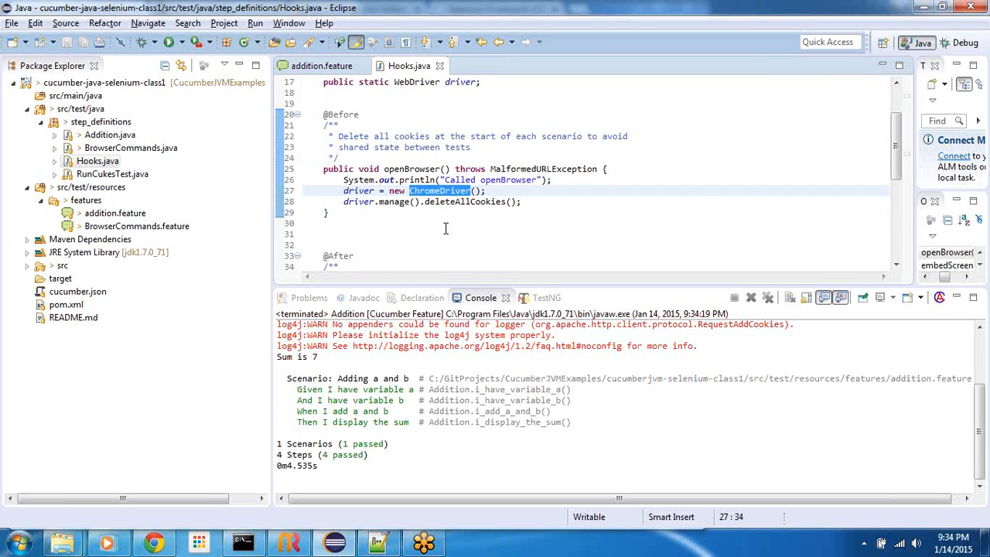
mouse_move(433, 224)
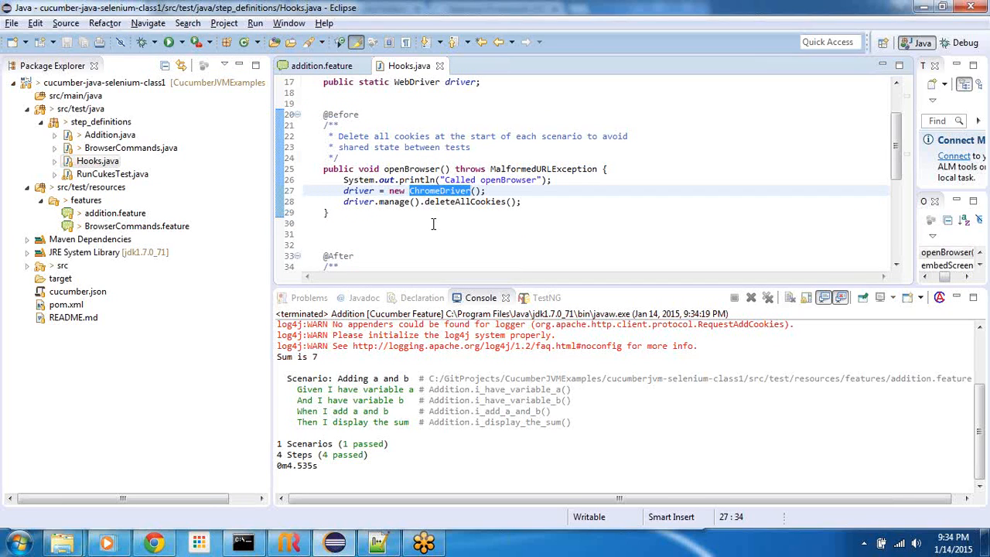
mouse_move(399, 224)
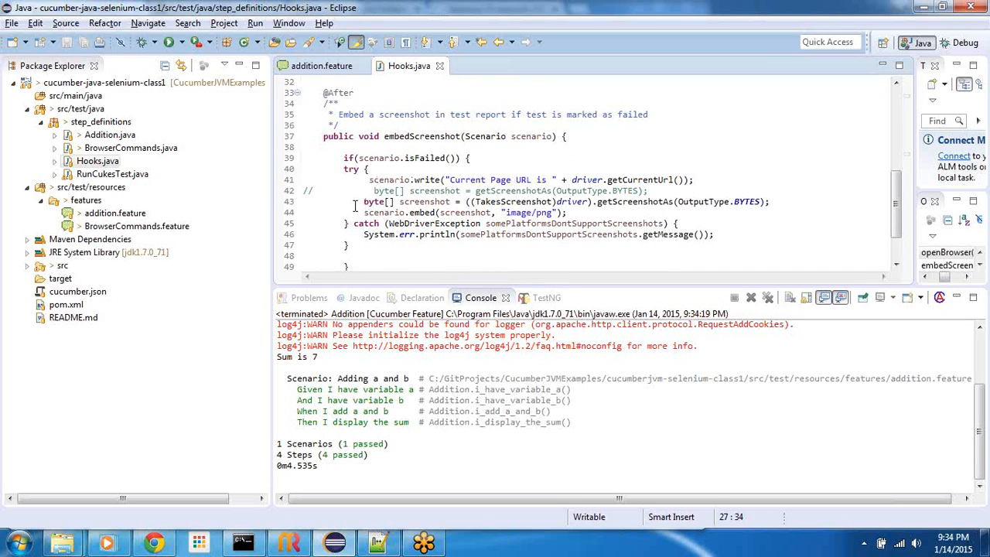
mouse_move(347, 193)
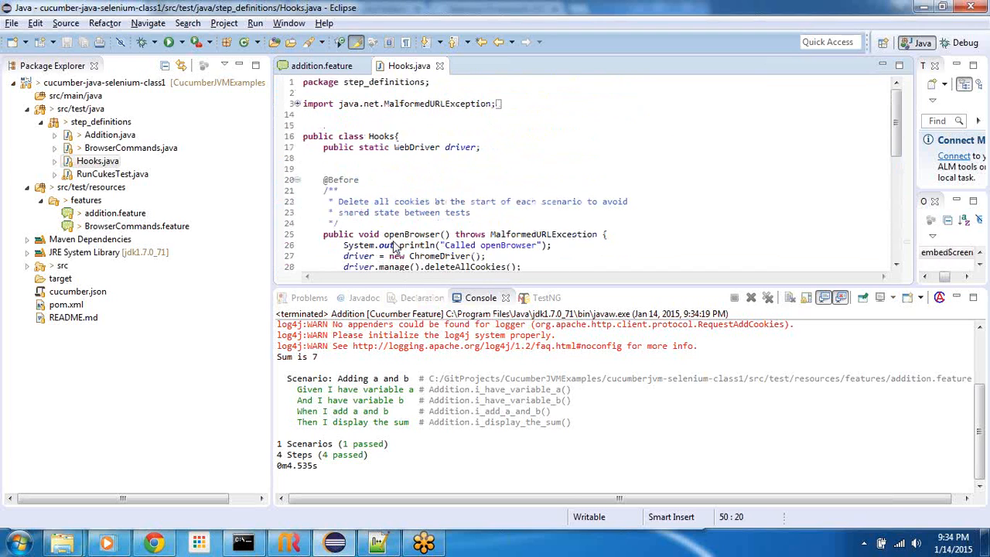
click(321, 66)
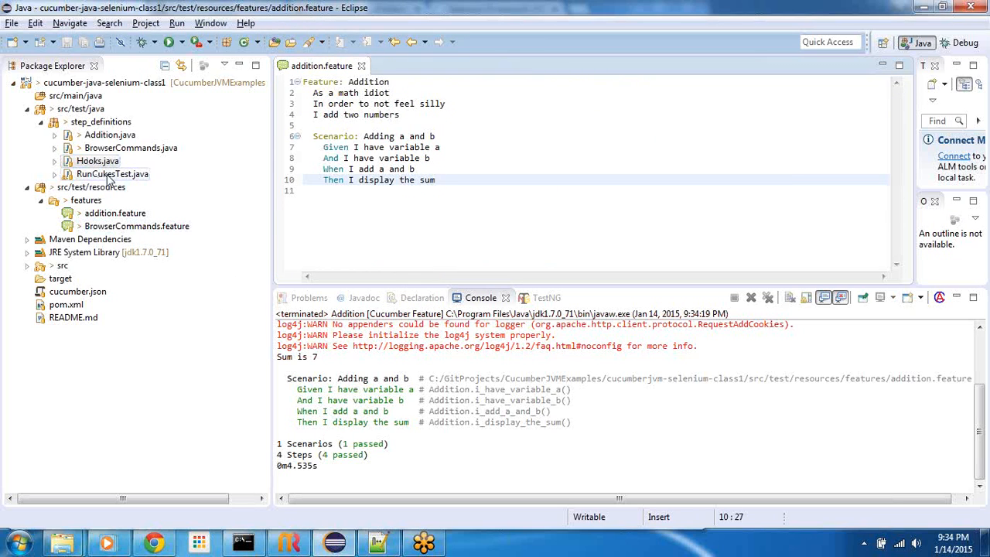
click(113, 174)
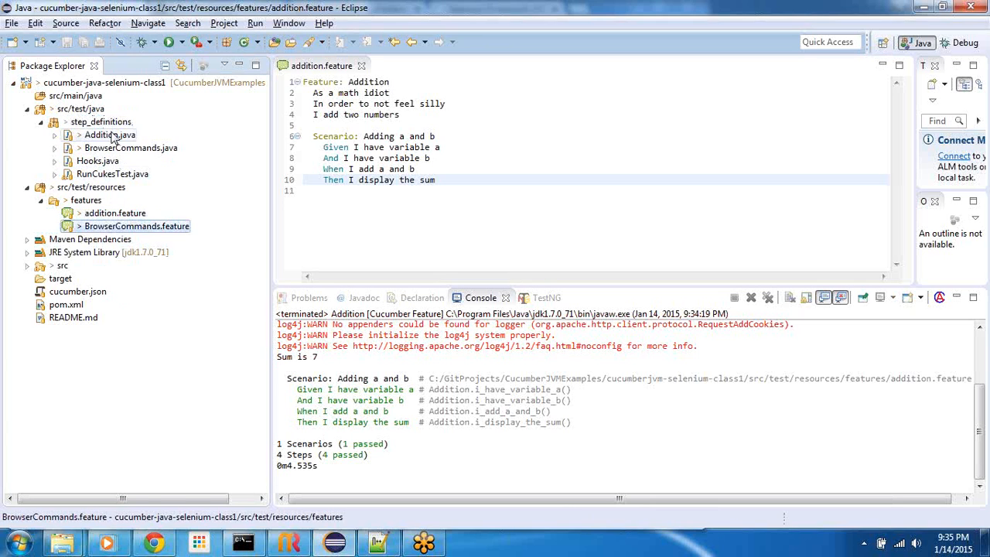
click(131, 148)
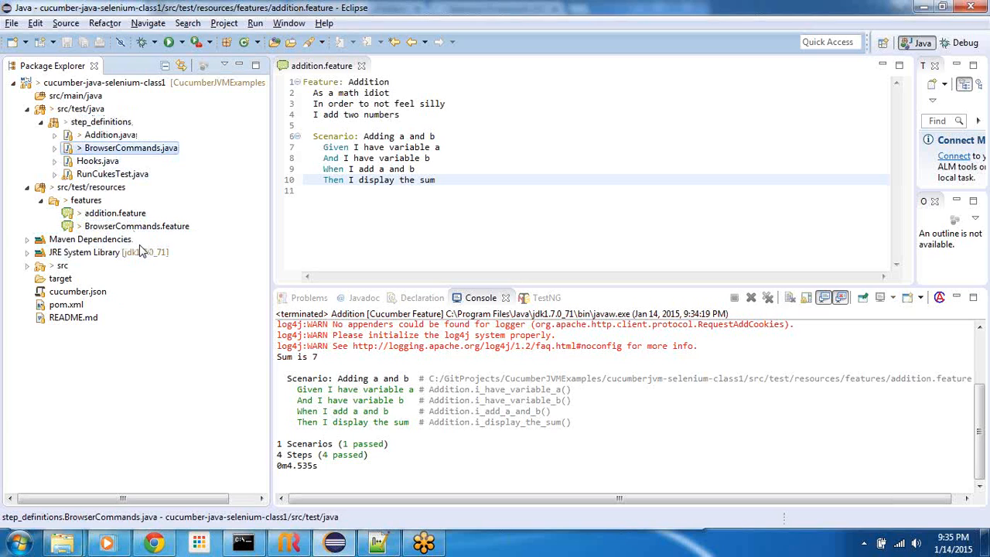
mouse_move(142, 248)
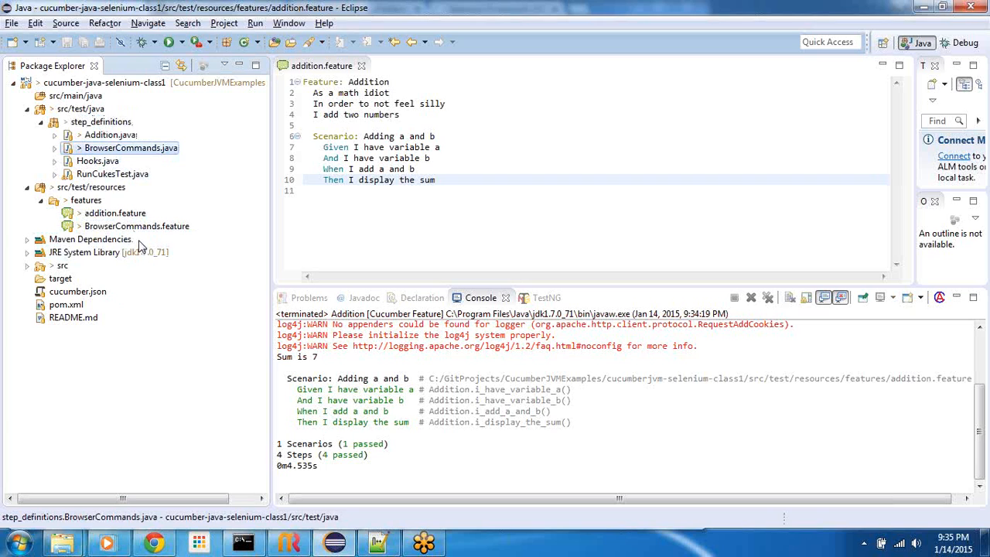
click(115, 213)
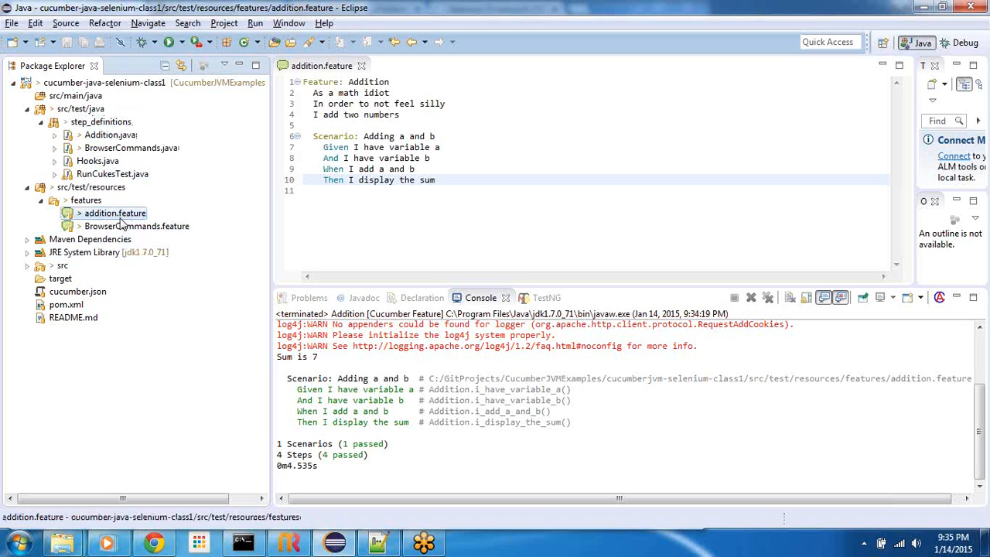
click(110, 134)
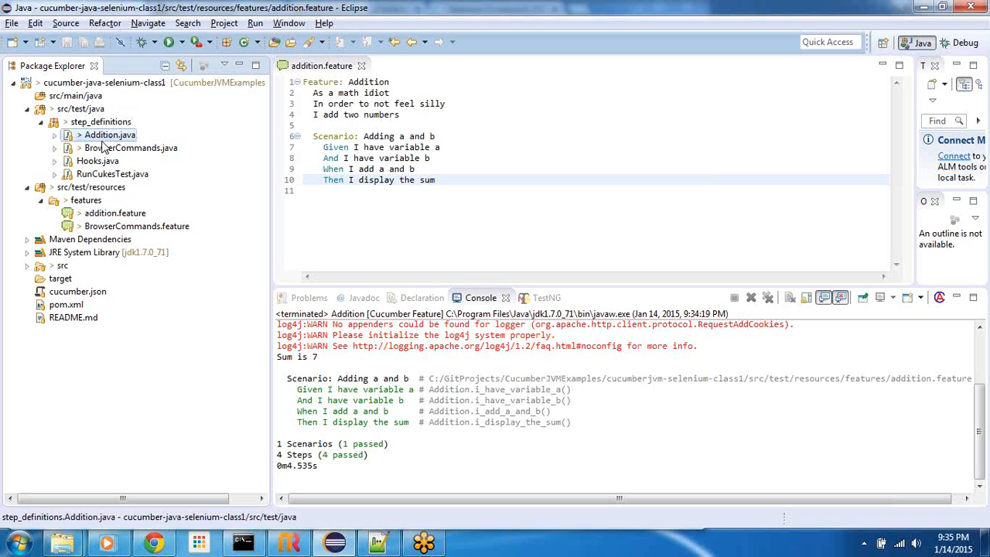
click(137, 226)
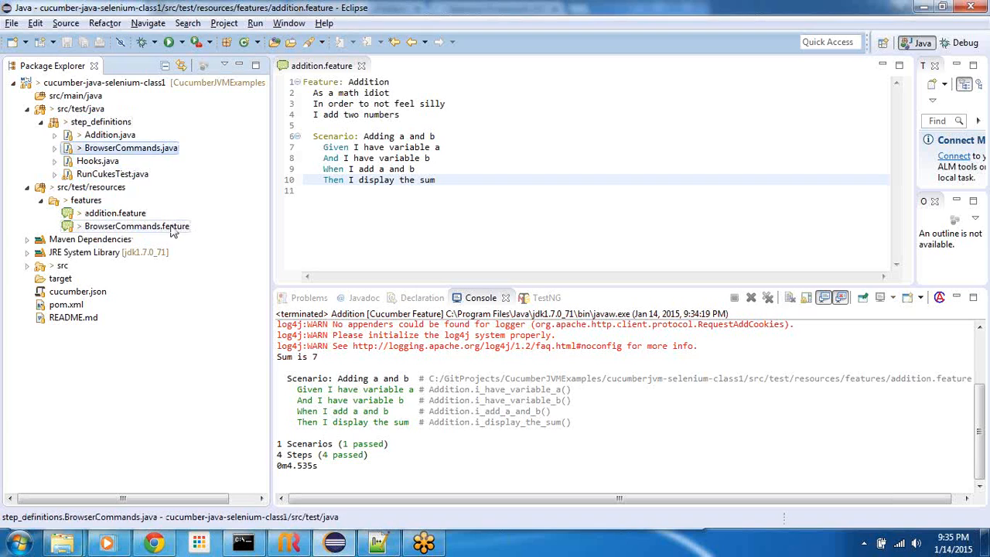
click(137, 226)
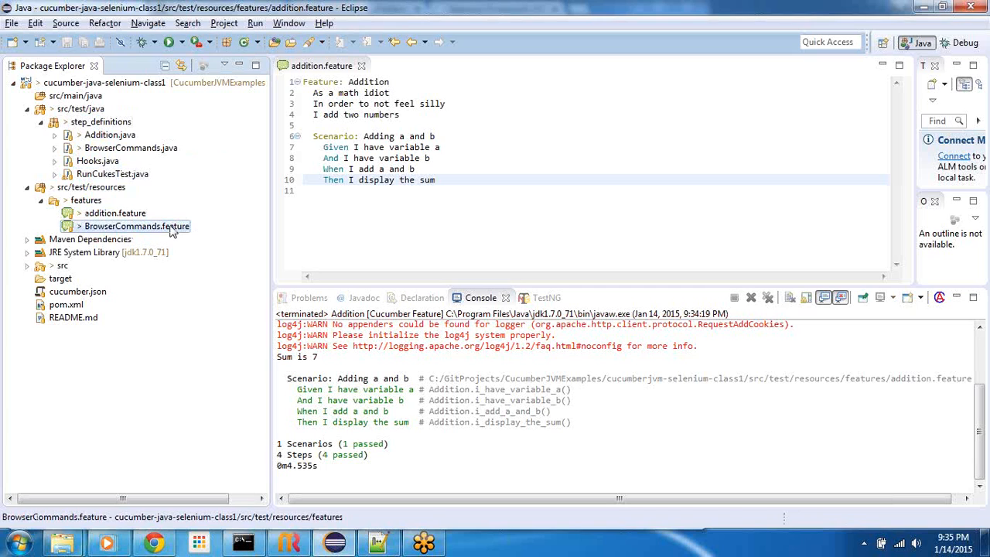
mouse_move(151, 236)
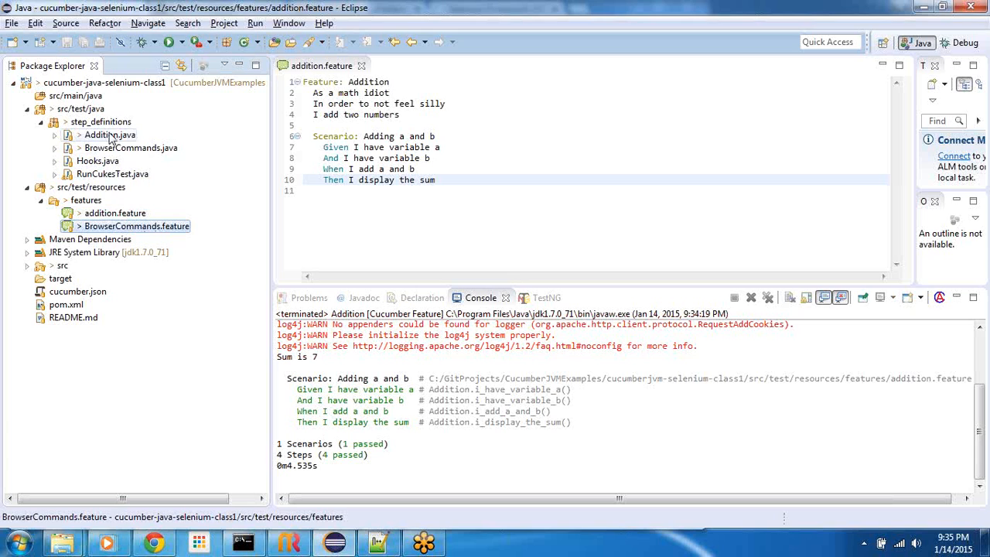
click(115, 213)
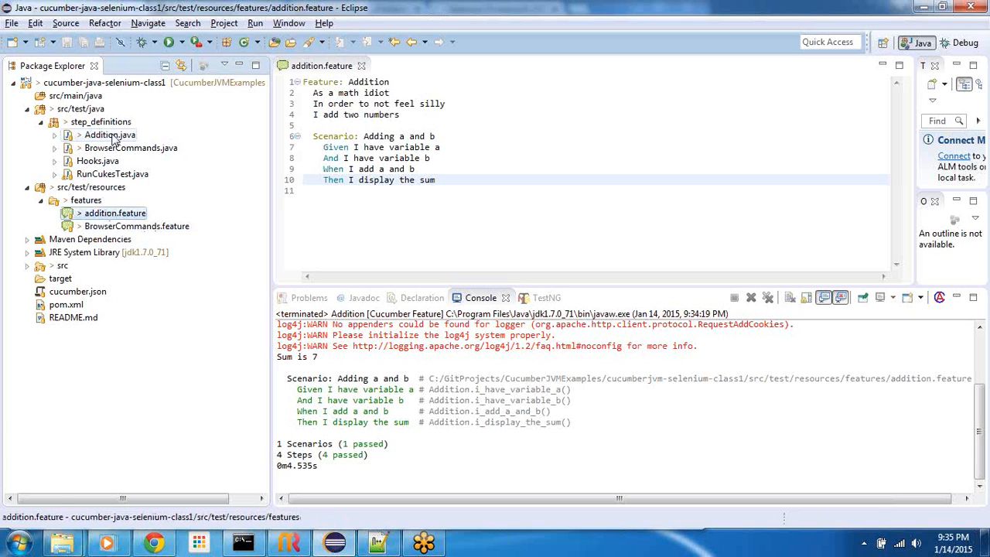
click(109, 134)
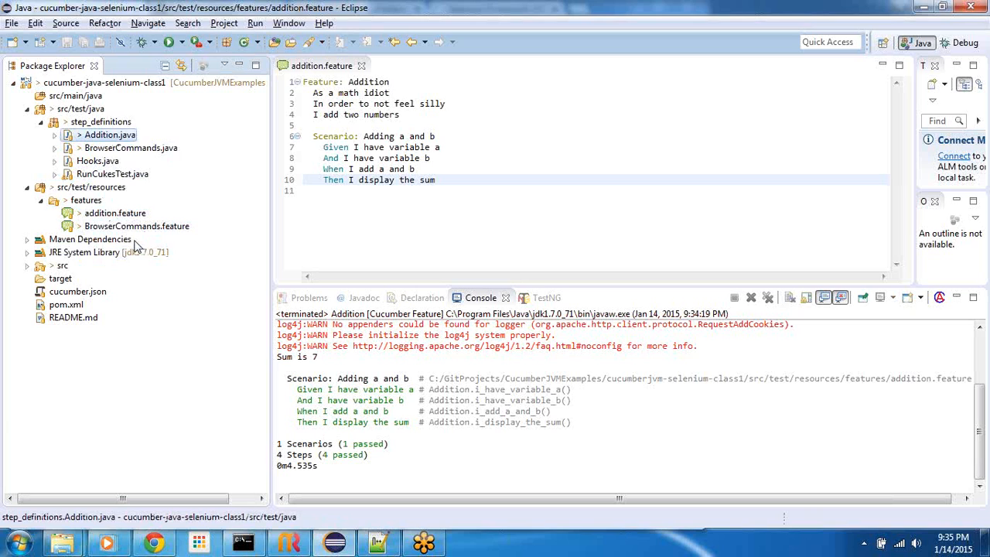
mouse_move(185, 290)
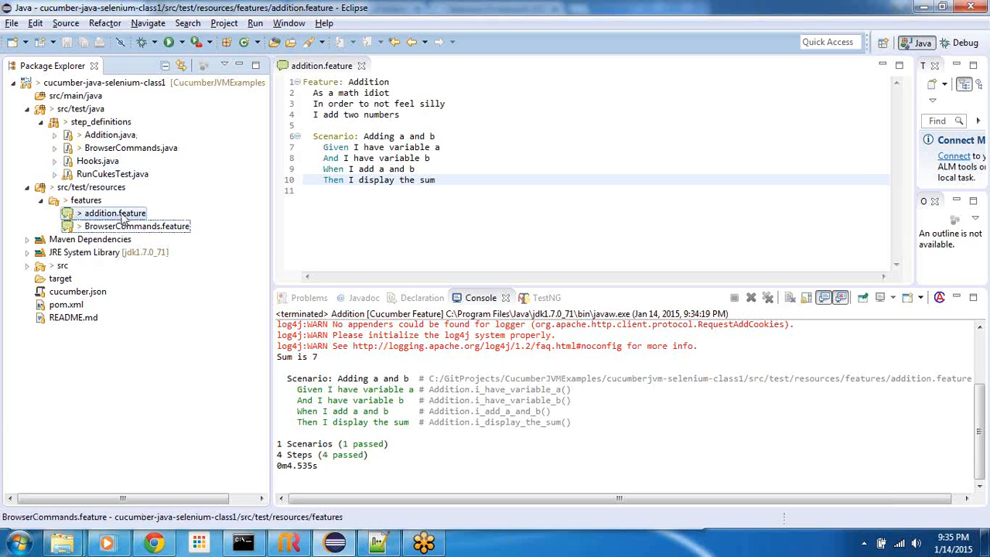
click(113, 213)
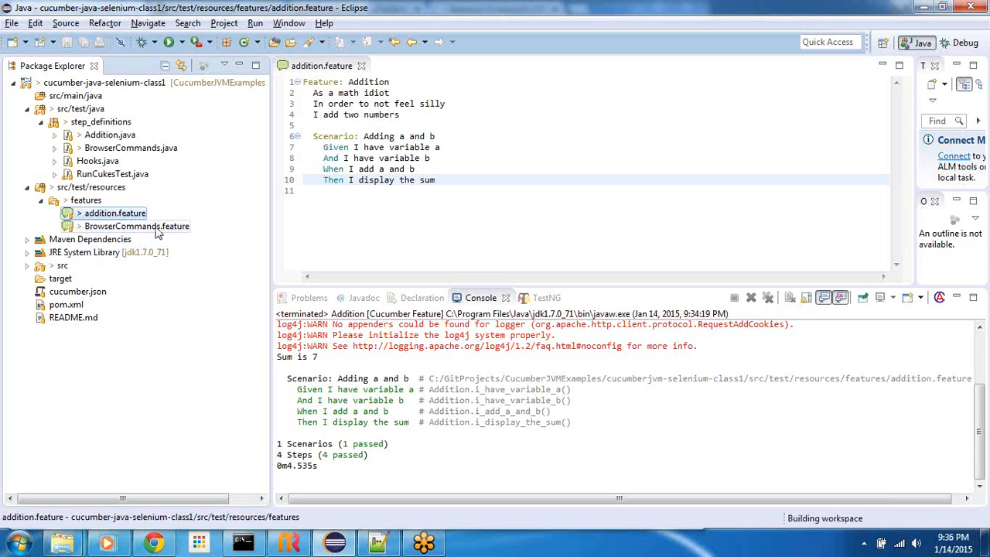
mouse_move(147, 231)
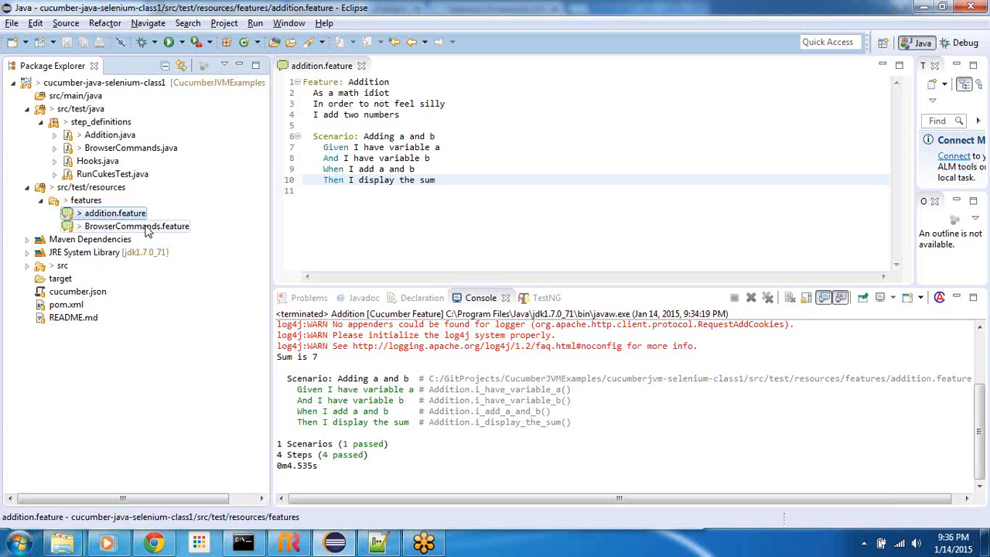
double_click(136, 226)
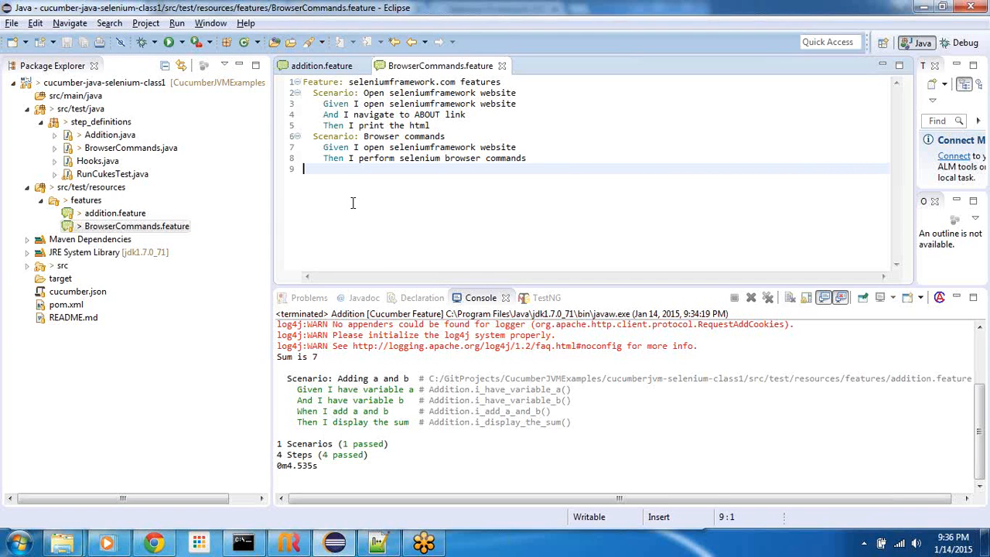
mouse_move(347, 196)
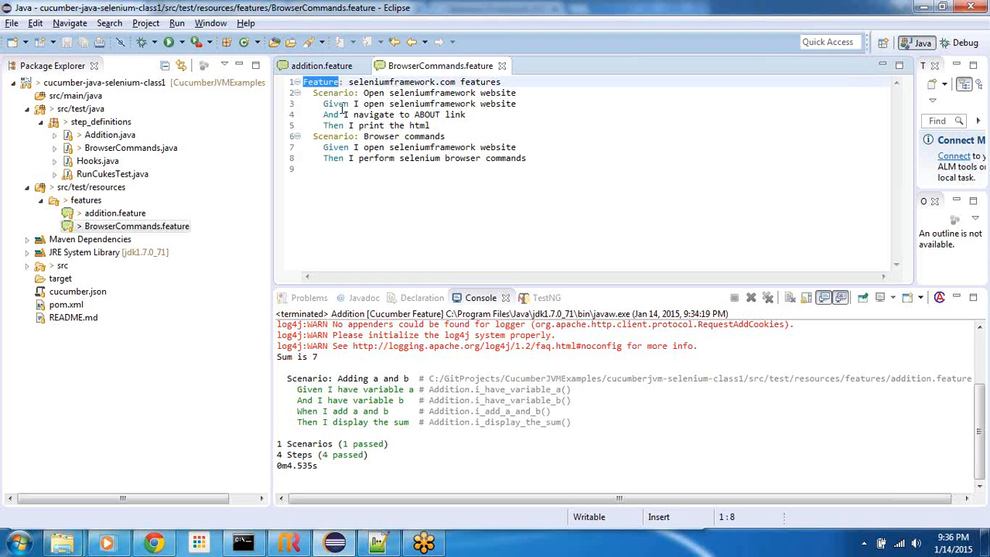
In BrowserCommands.feature, point out the Feature title and the Browser commands scenario.
double_click(393, 81)
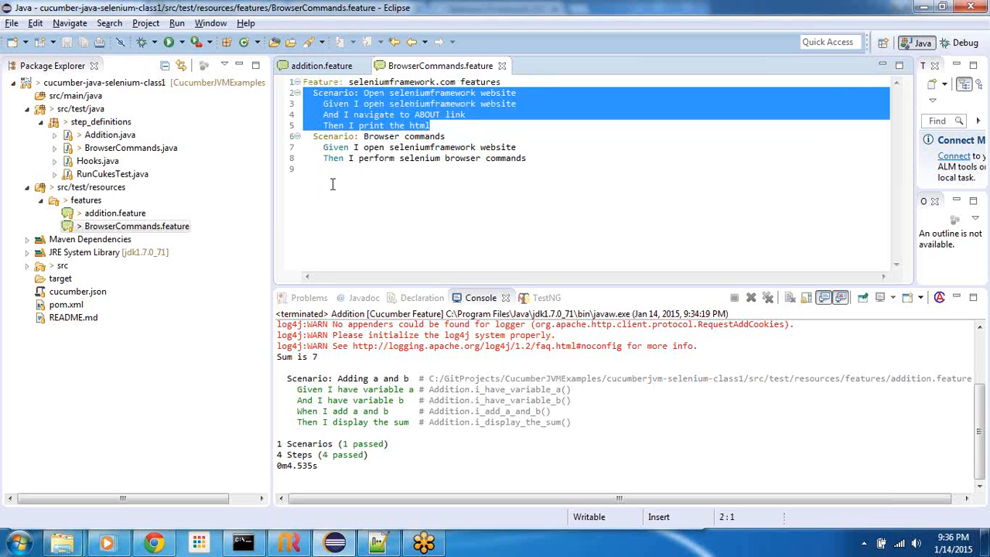
click(333, 169)
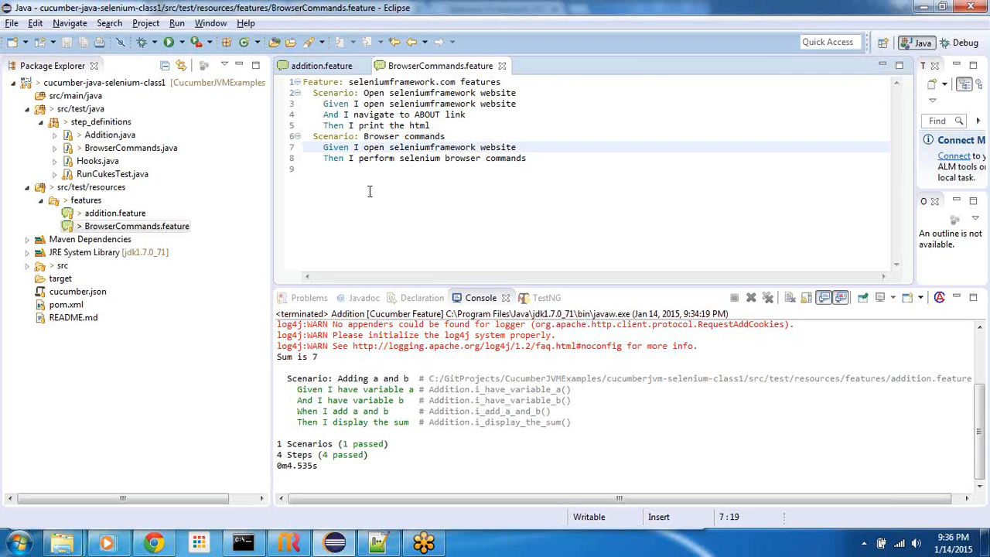
double_click(381, 136)
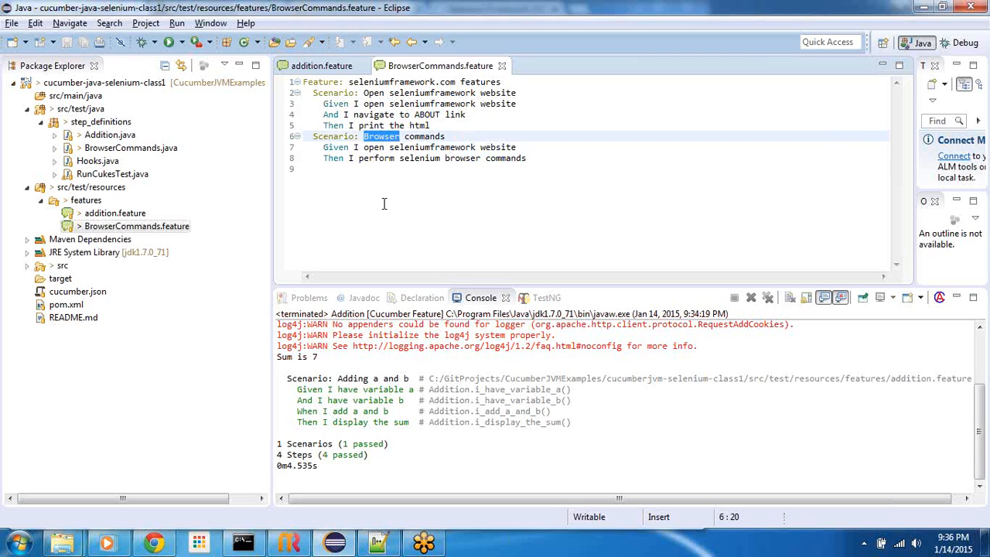
mouse_move(401, 206)
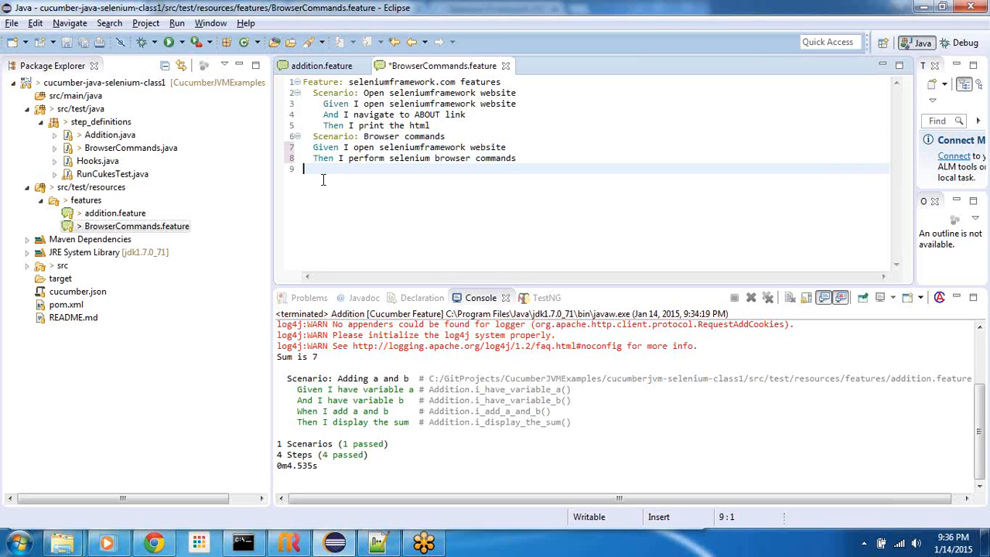
right_click(324, 179)
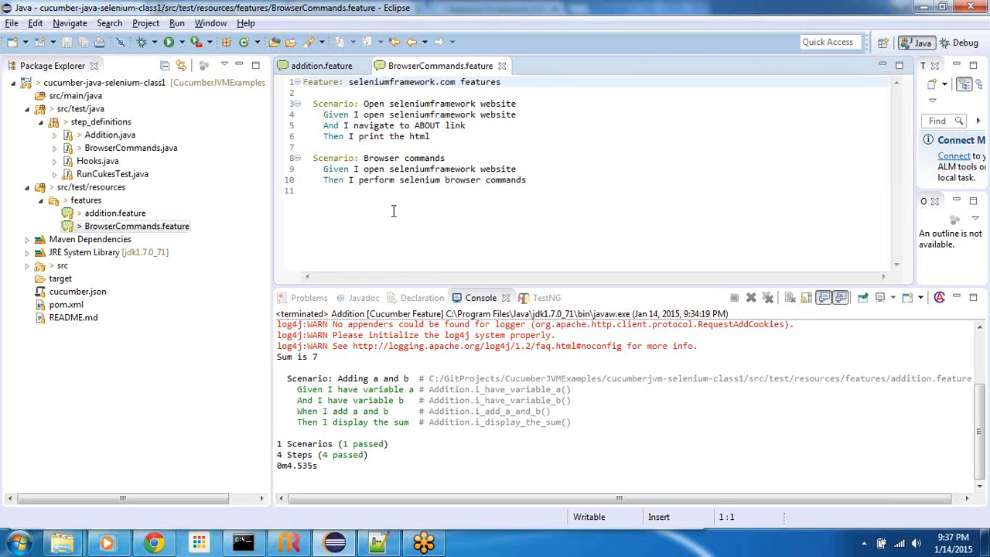
mouse_move(414, 179)
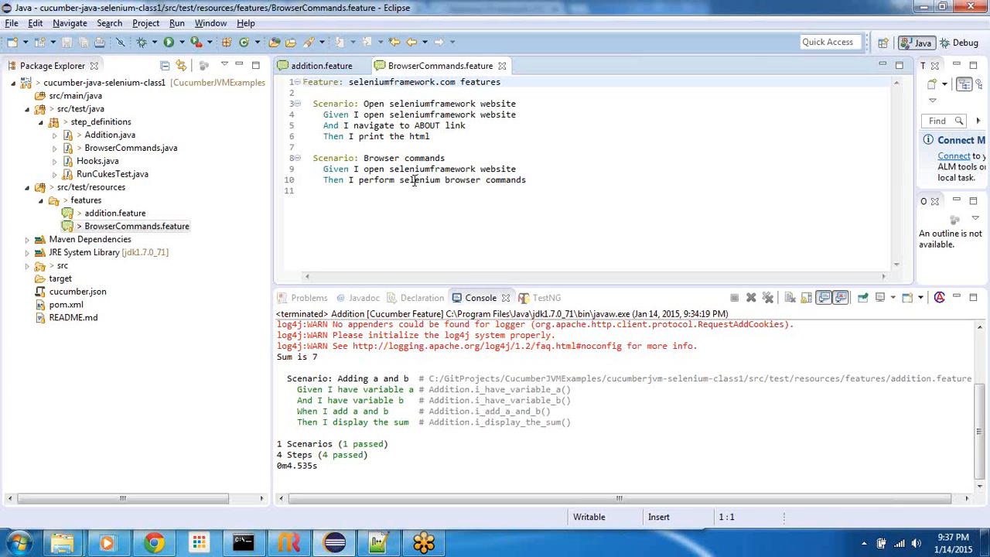
Jump to the 'I perform selenium browser commands' step definition in BrowserCommands.java.
click(410, 180)
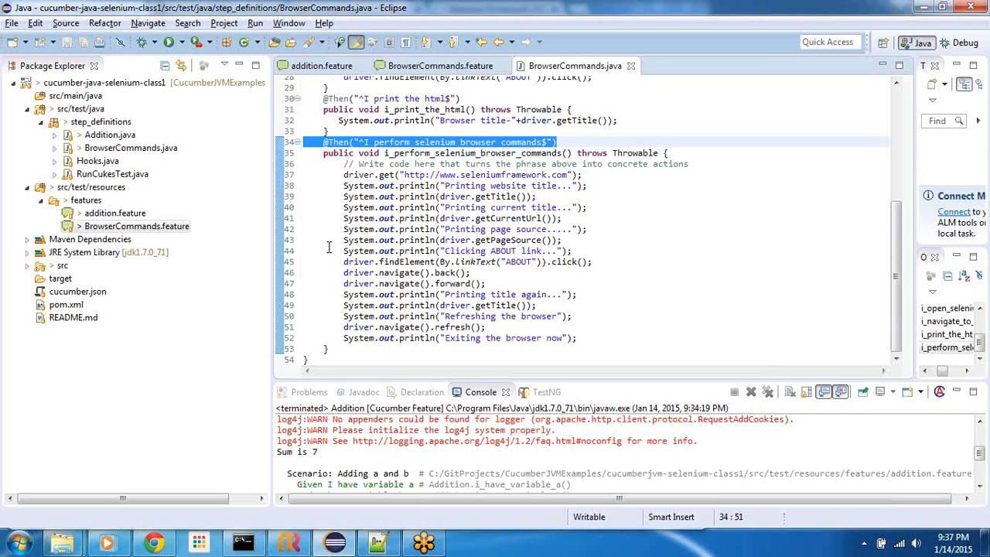
mouse_move(336, 186)
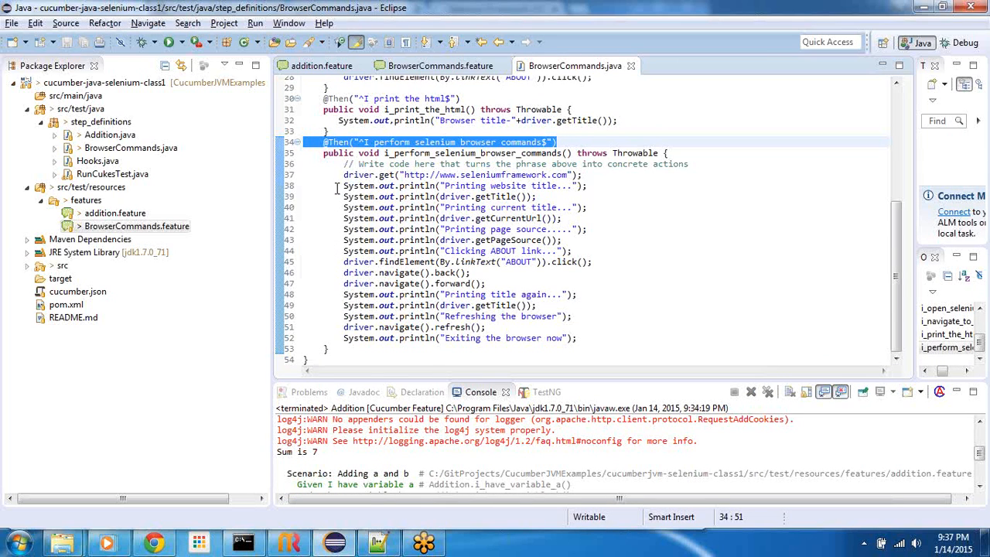
Highlight the website load, print call and linkText lookup, then view About in Chrome.
click(345, 174)
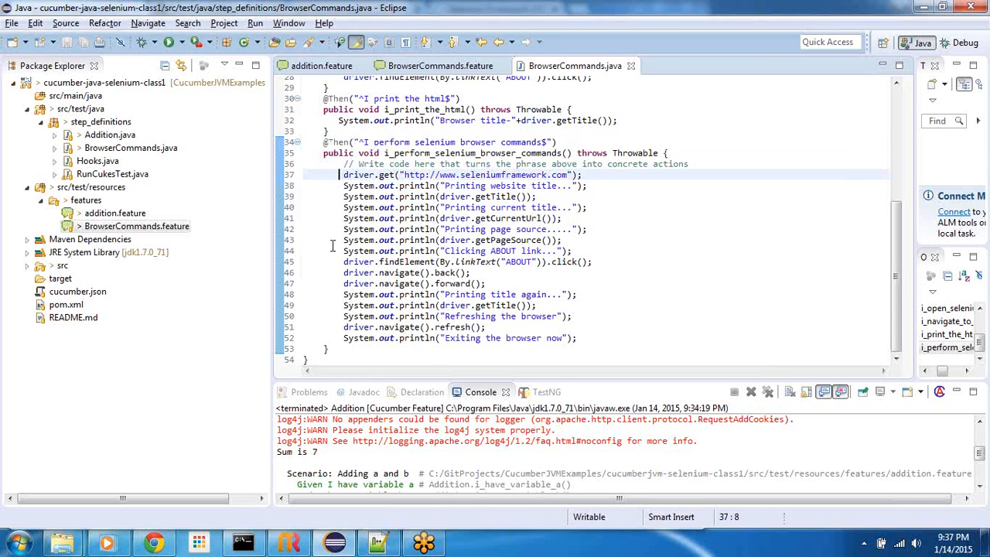
mouse_move(324, 230)
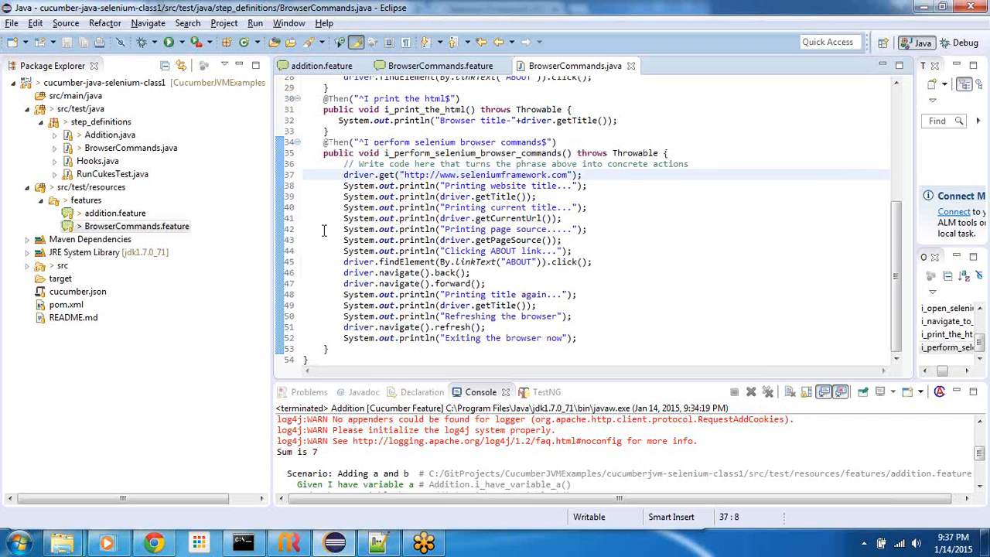
mouse_move(340, 174)
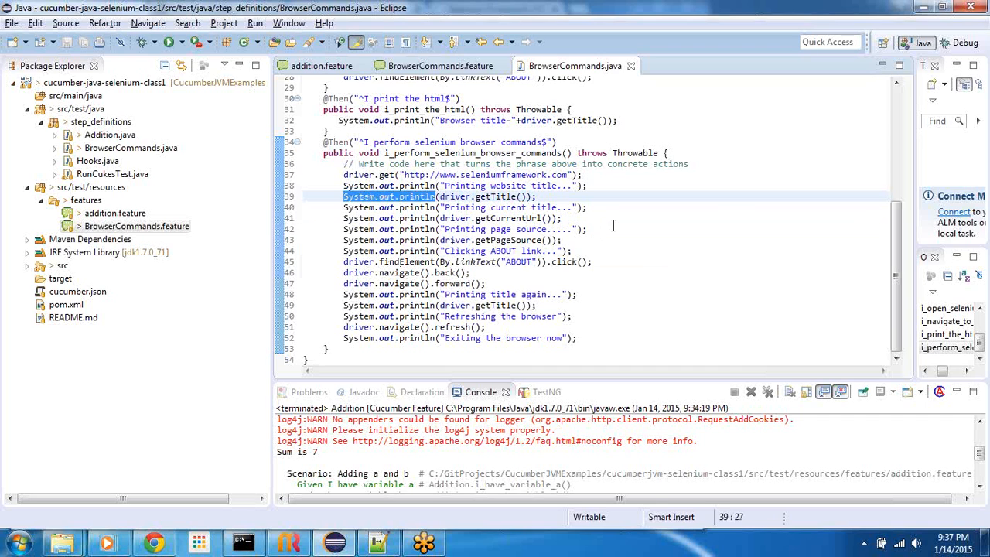
click(572, 229)
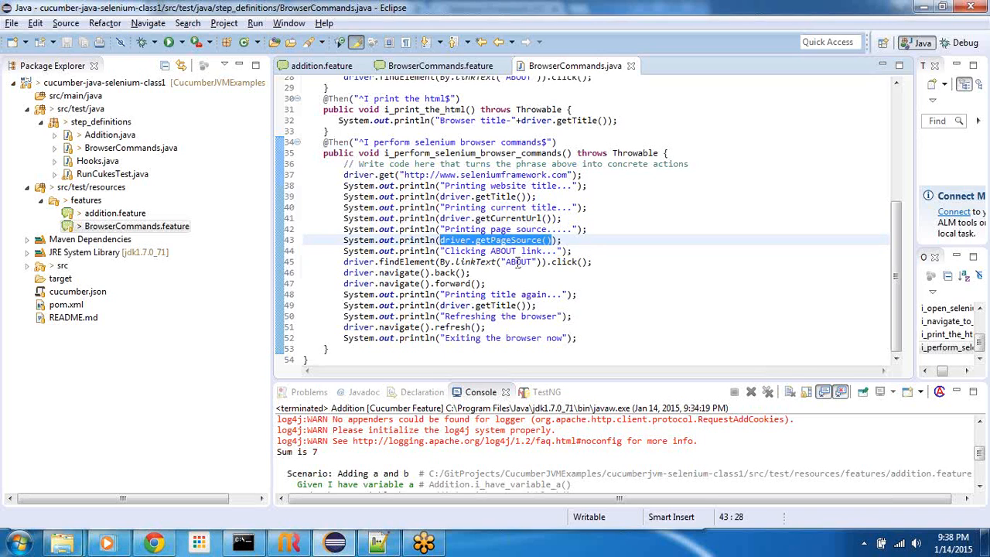
mouse_move(516, 262)
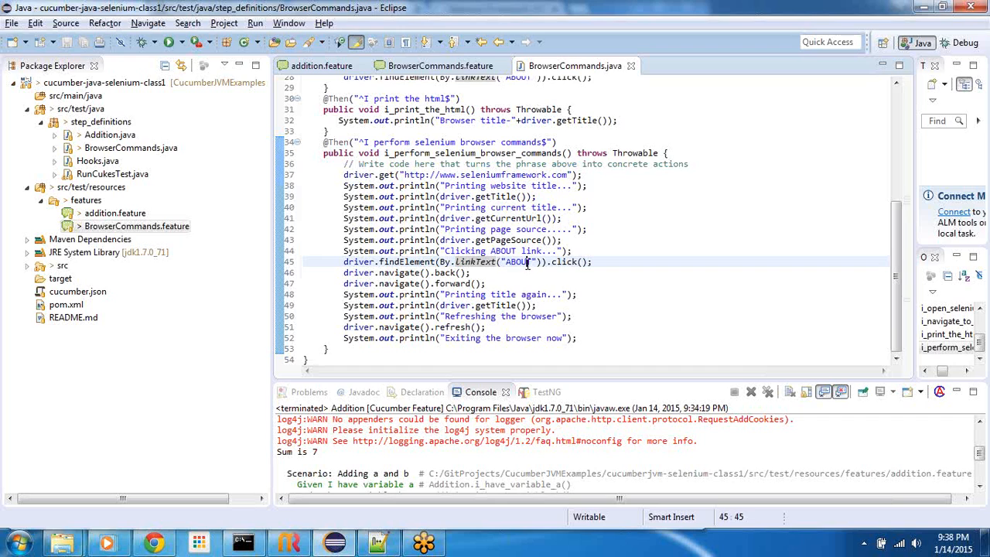
double_click(514, 262)
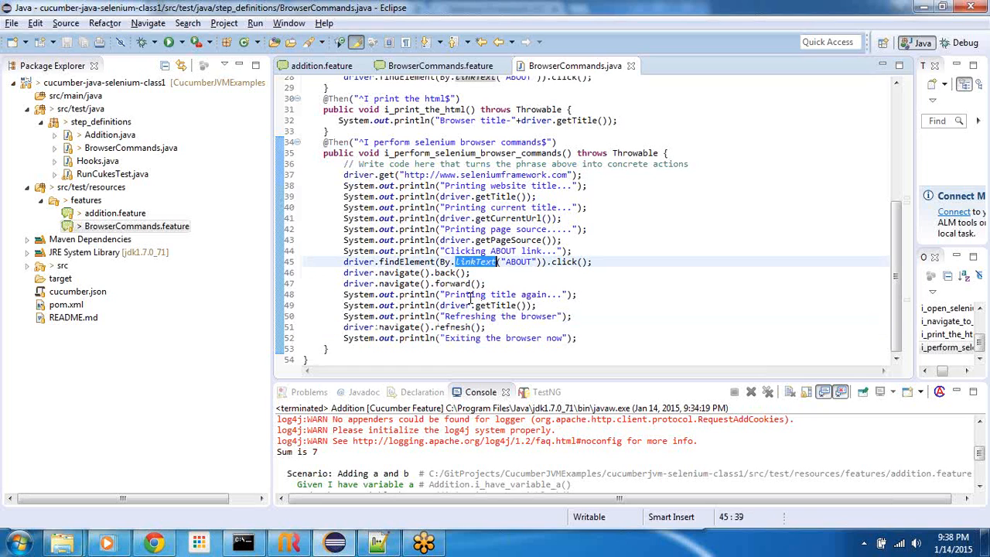
click(155, 542)
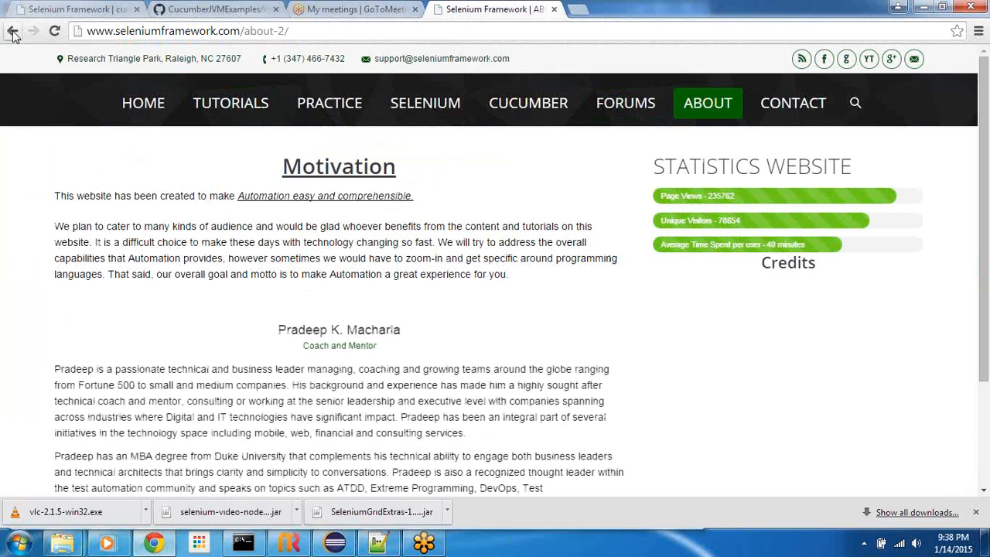
Go back to the seleniumframework home page, forward to About, then return to BrowserCommands.java.
click(12, 30)
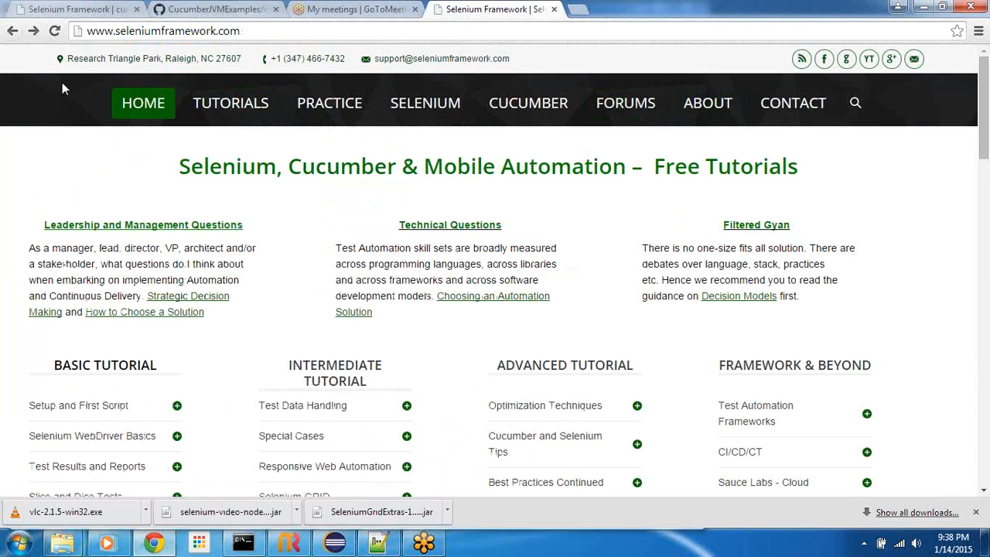
click(707, 102)
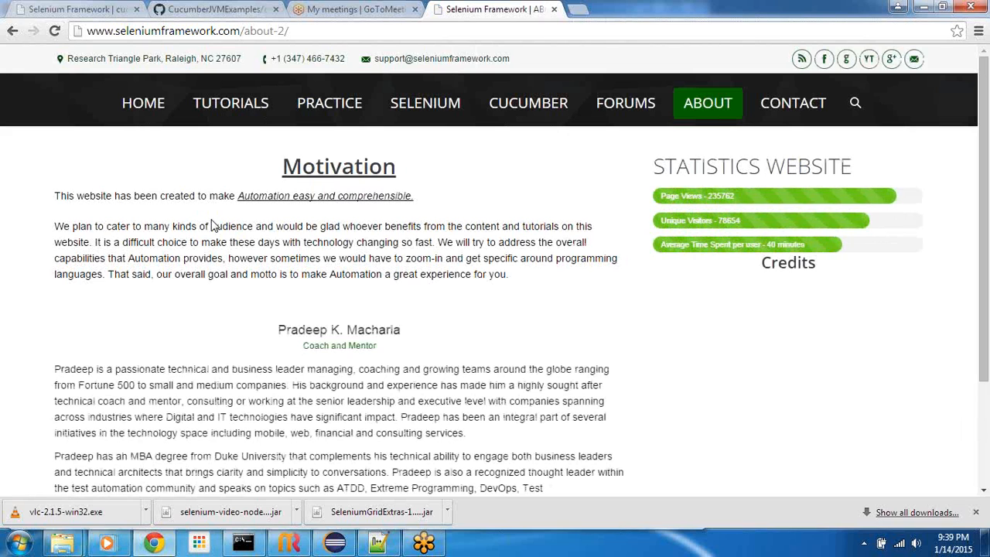
click(242, 542)
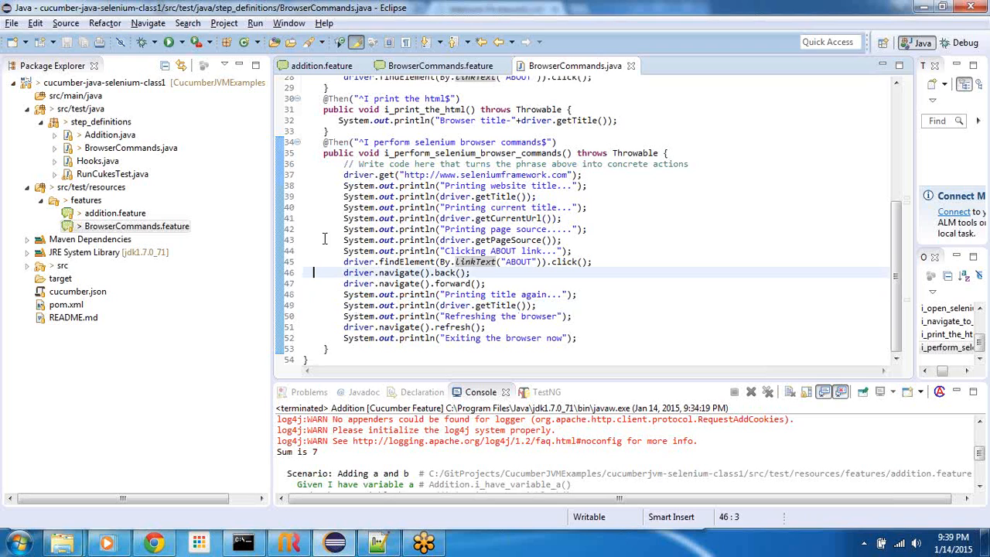
Run BrowserCommands.feature as a Cucumber Feature, launching Chrome on seleniumframework.com.
click(439, 65)
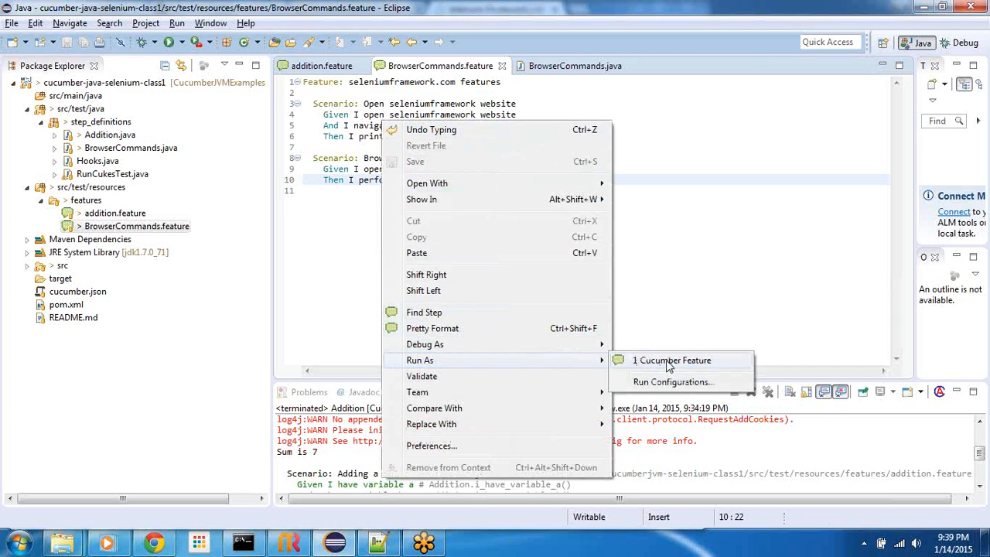
click(672, 360)
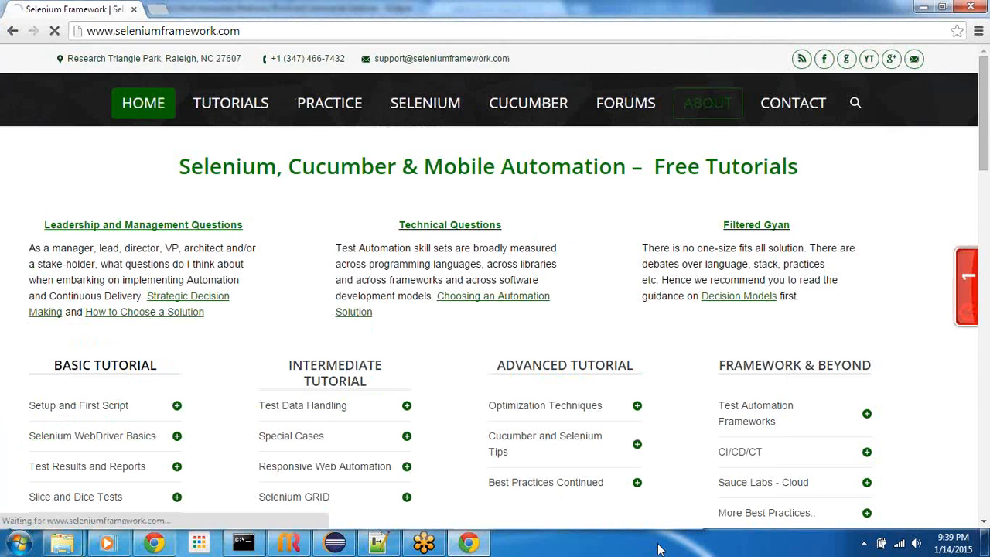
Watch the automated Chrome run finish with 2 scenarios and 5 steps passed.
click(244, 542)
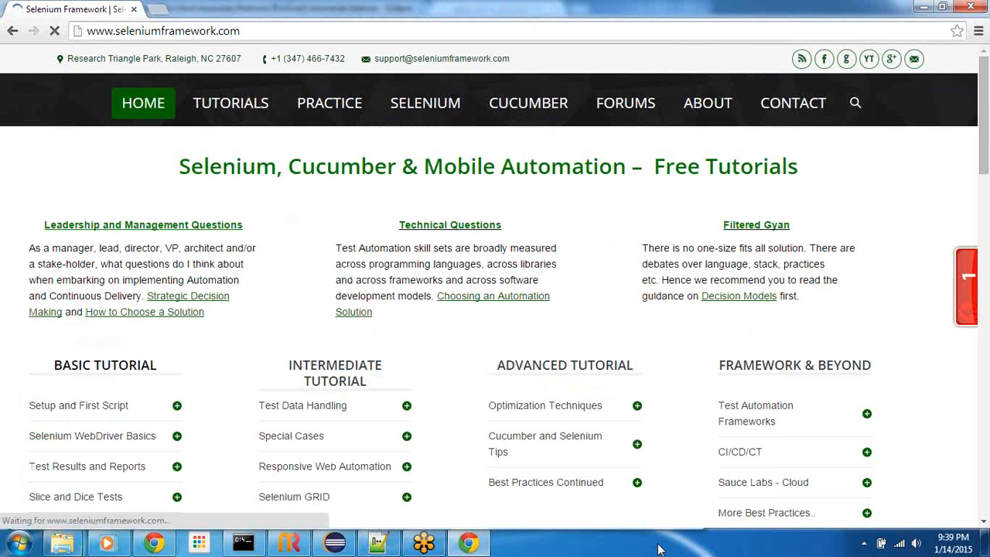
click(707, 102)
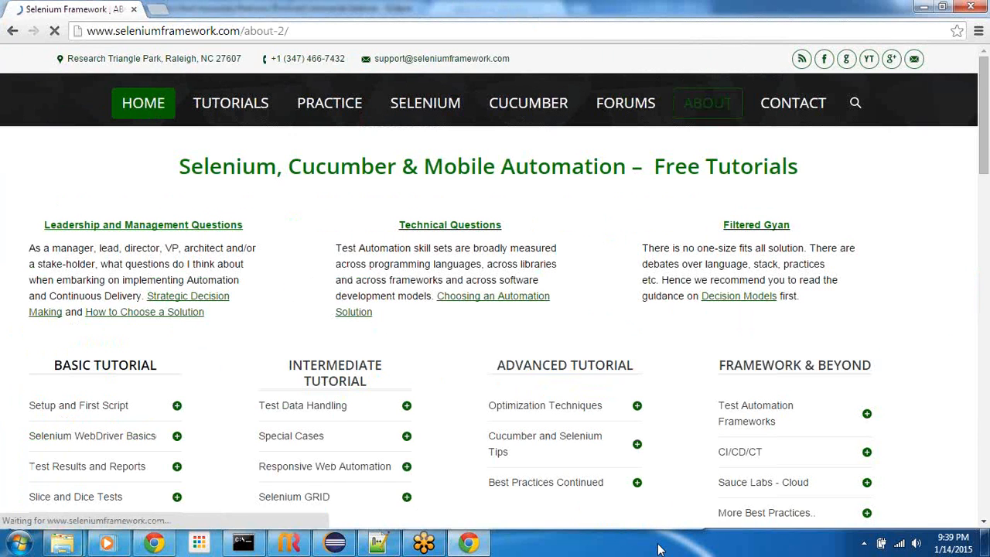
click(707, 102)
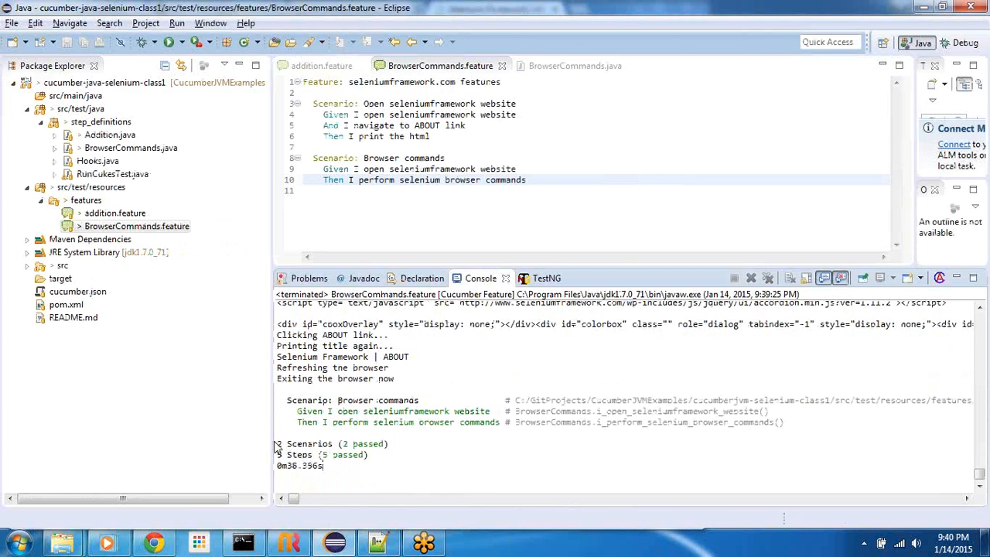
Point out the passed-scenarios summary and bring up cmd in cucumberjvm-selenium-class1.
click(389, 169)
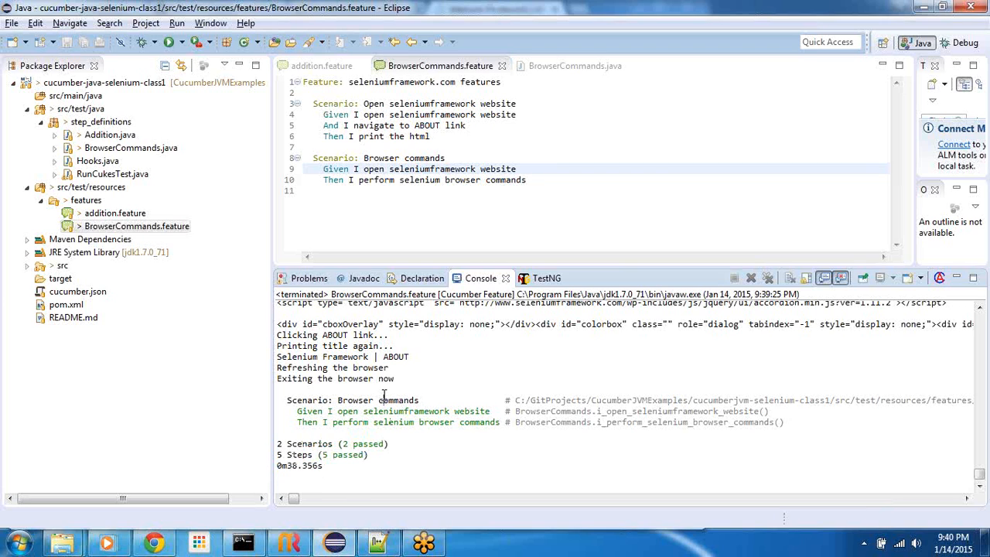
mouse_move(383, 400)
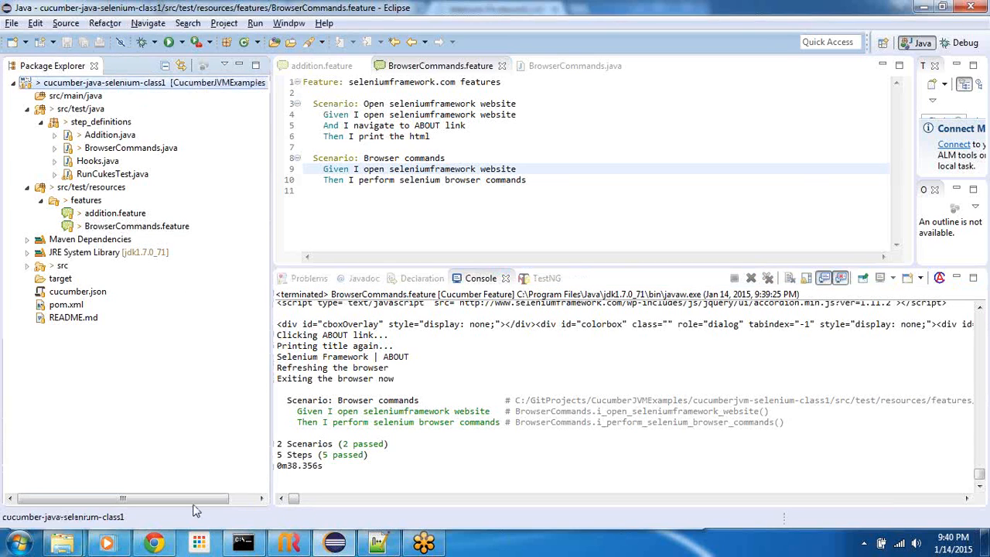
click(243, 541)
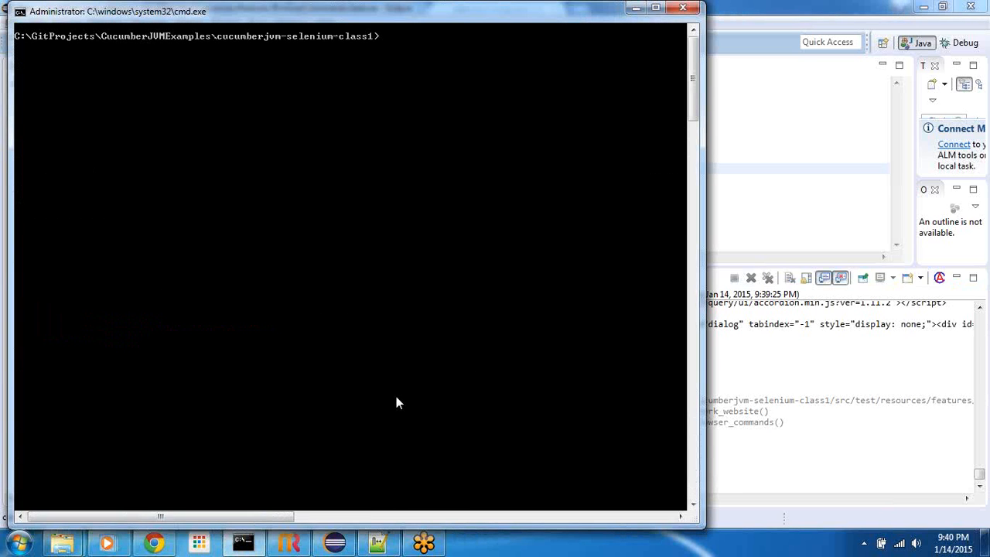
Run 'mvn test' in the project folder and watch Chrome revisit the seleniumframework pages.
text(mvn test)
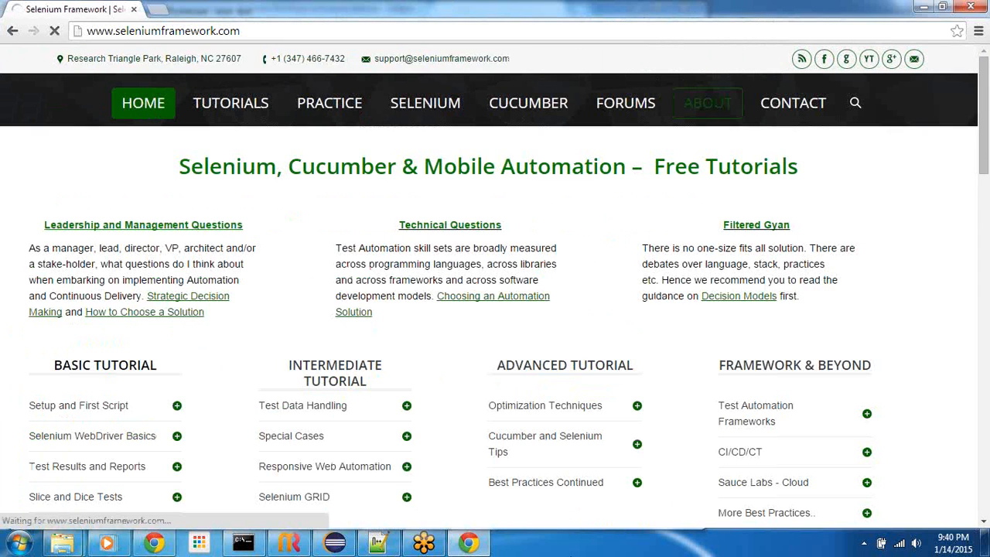
click(706, 102)
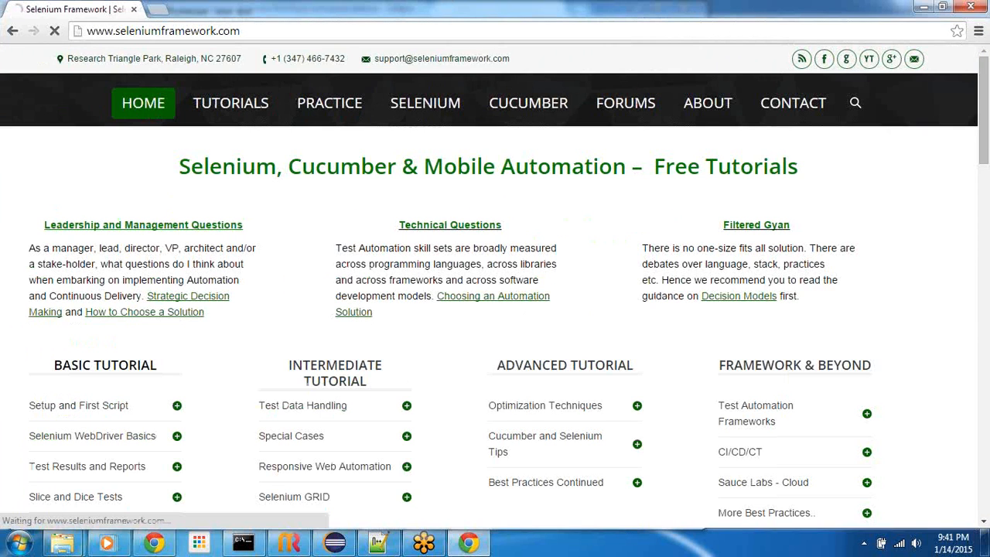
click(707, 103)
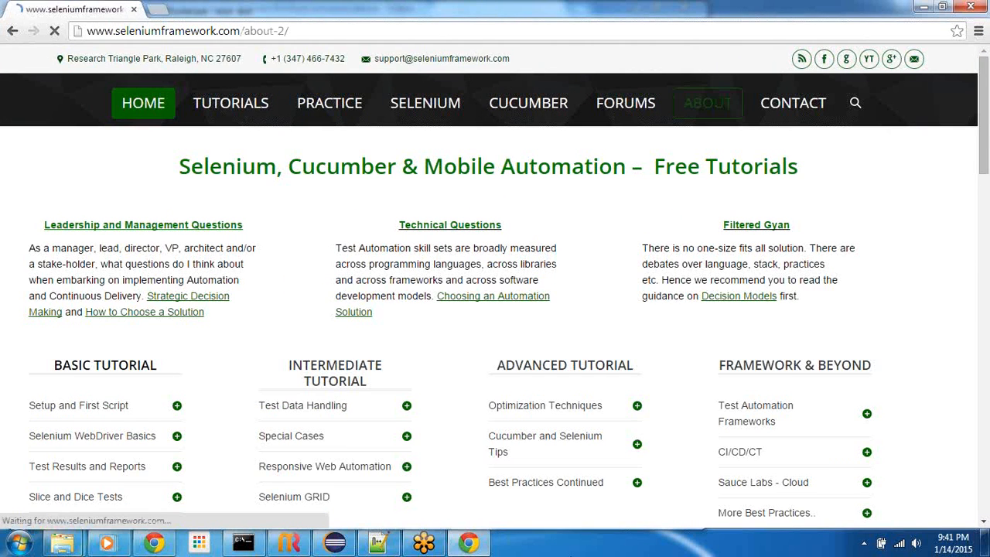
click(707, 103)
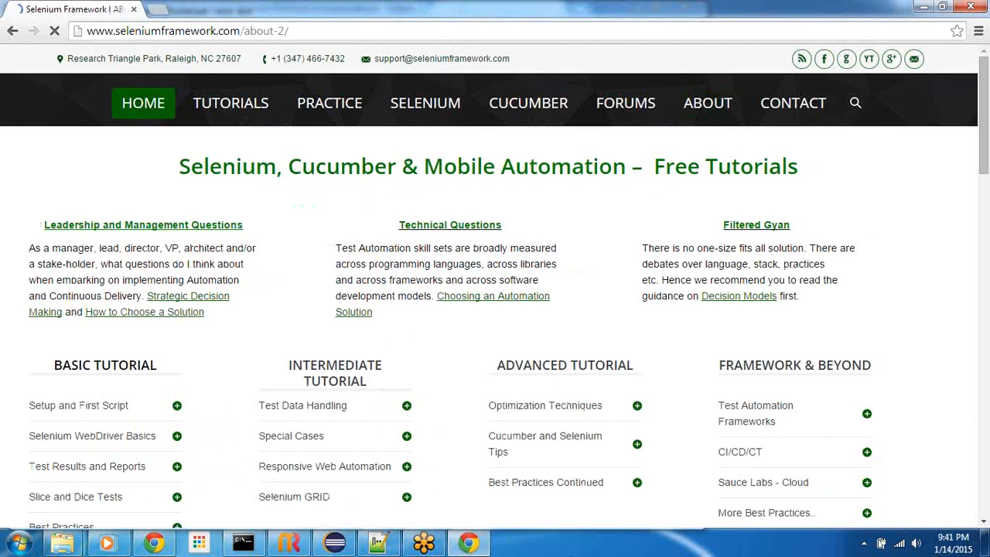
click(707, 102)
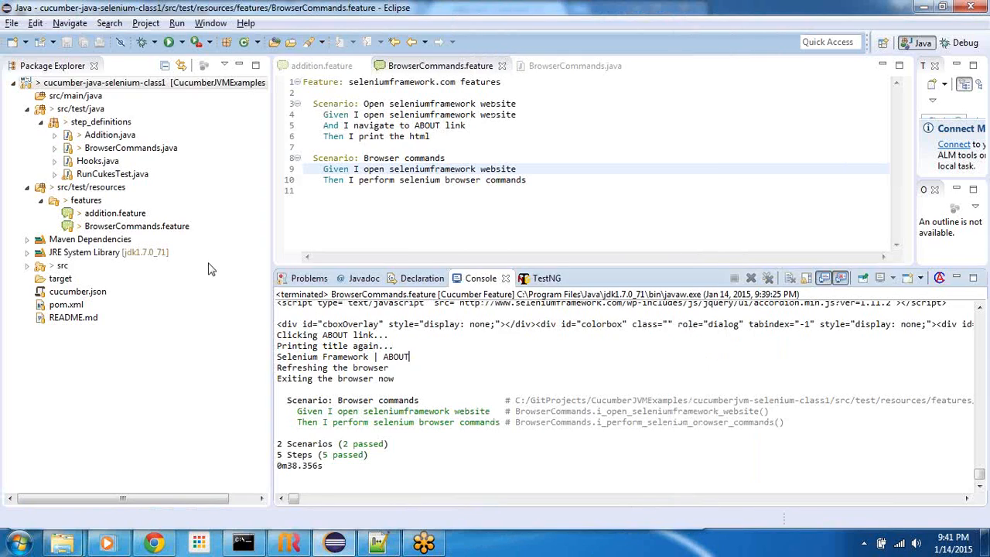
click(66, 304)
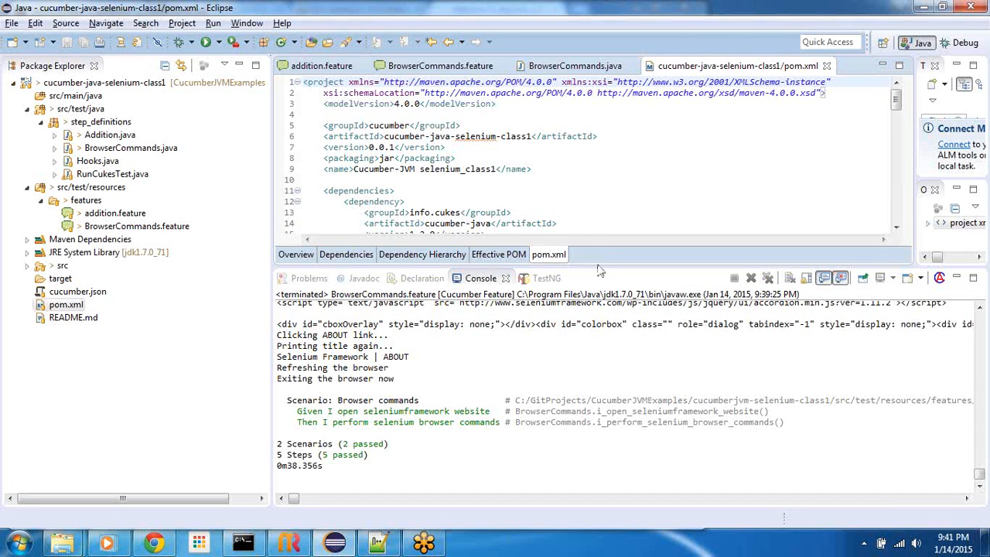
scroll(down, 3)
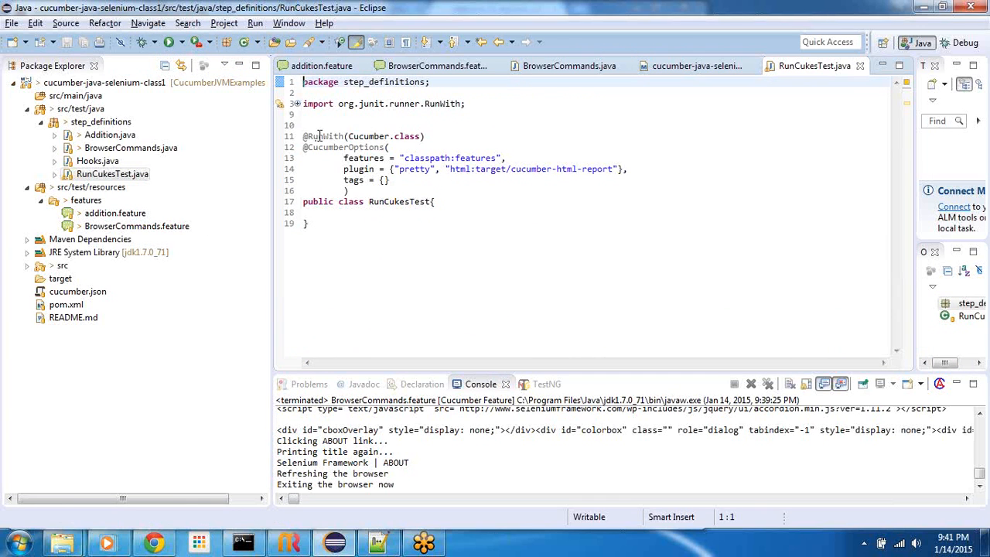
double_click(322, 136)
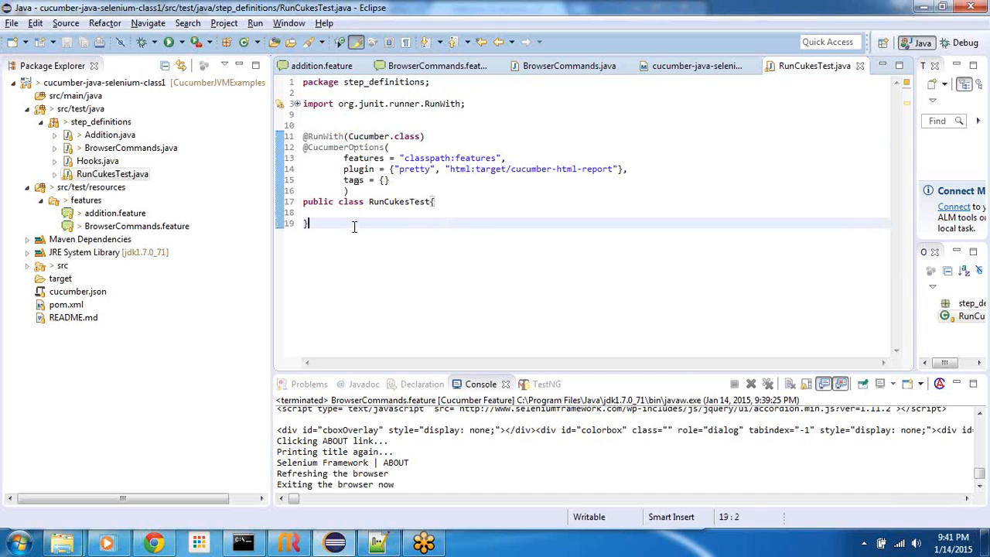
double_click(427, 158)
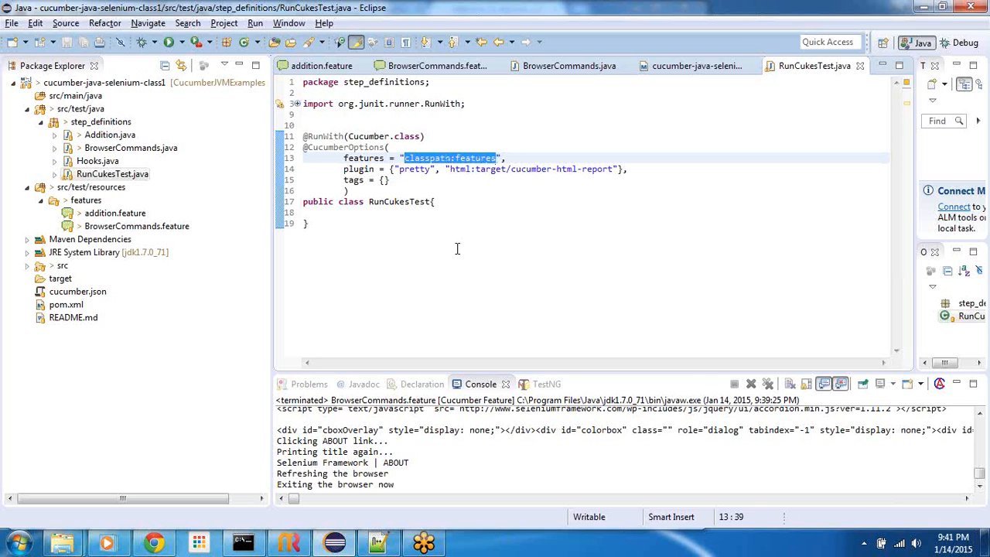
click(243, 541)
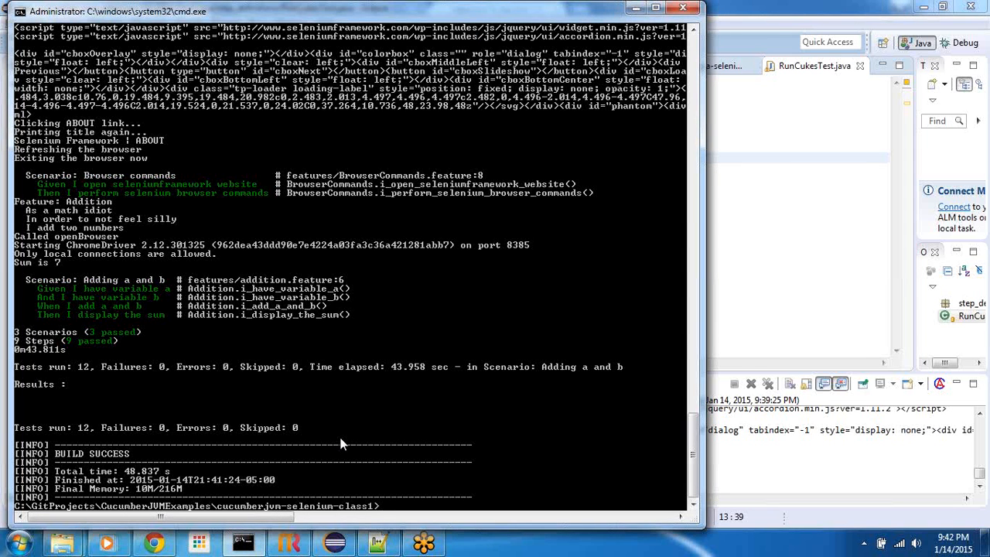
Run mvn clean test -Dcucumber.options="classpath:features/BrowserCommands.feature:9".
text(mvn clean test -)
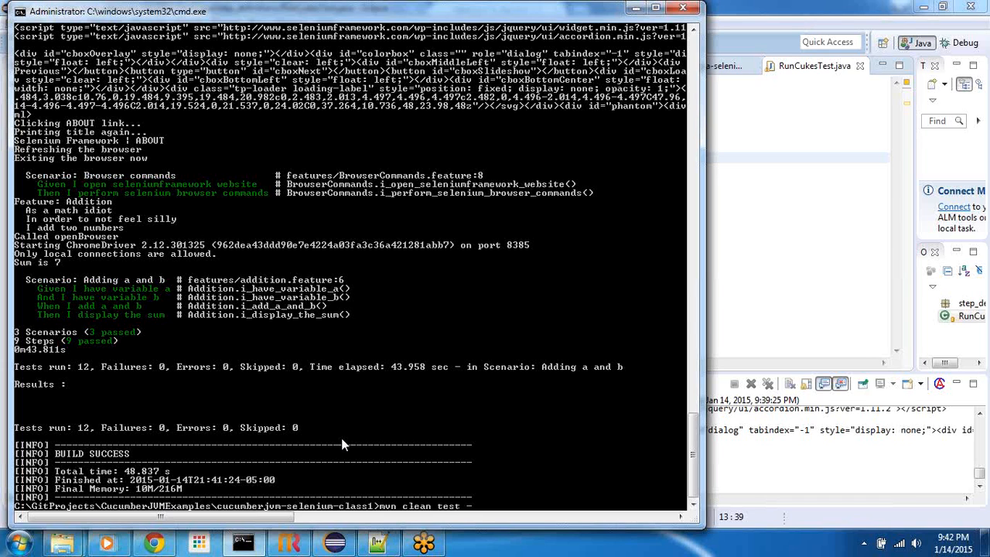
text(Dcucumber)
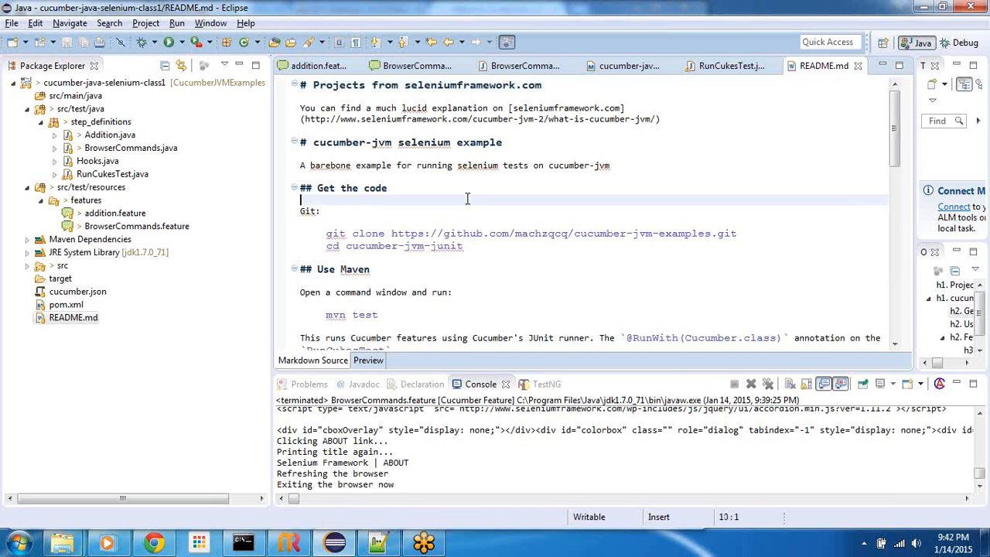
scroll(down, 3)
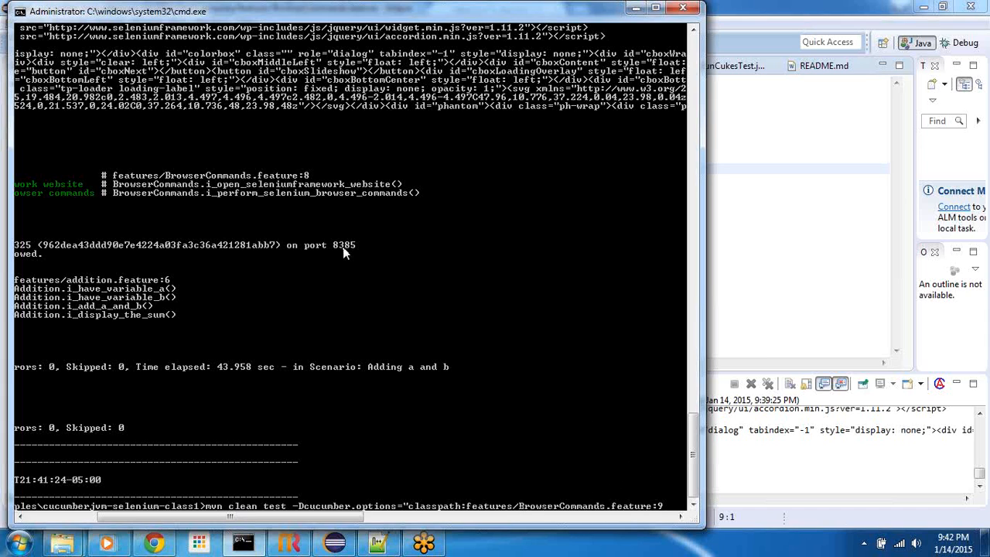
mouse_move(533, 346)
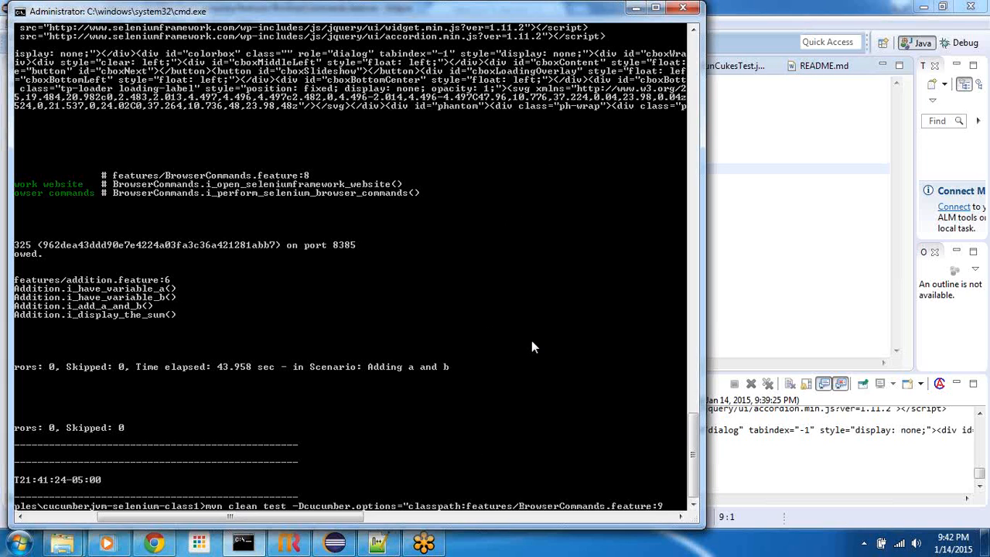
mouse_move(511, 355)
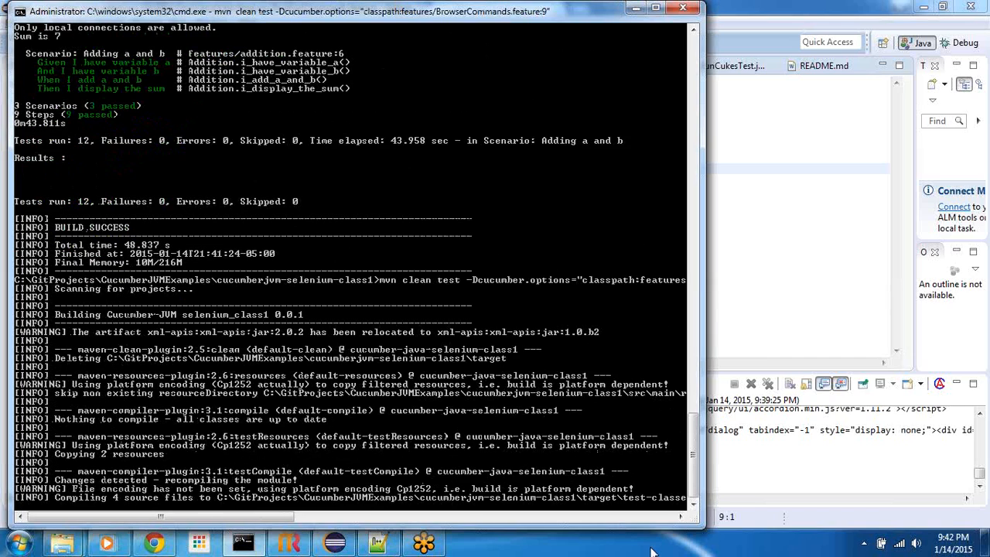
scroll(down, 3)
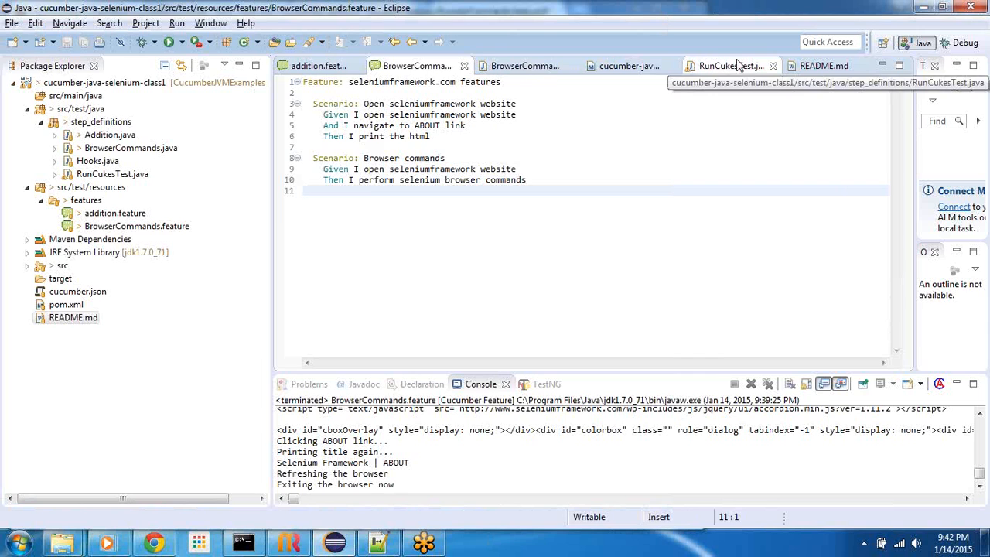
Let the line-9 Maven run finish: BUILD SUCCESS, 1 scenario and 2 steps passed.
click(727, 65)
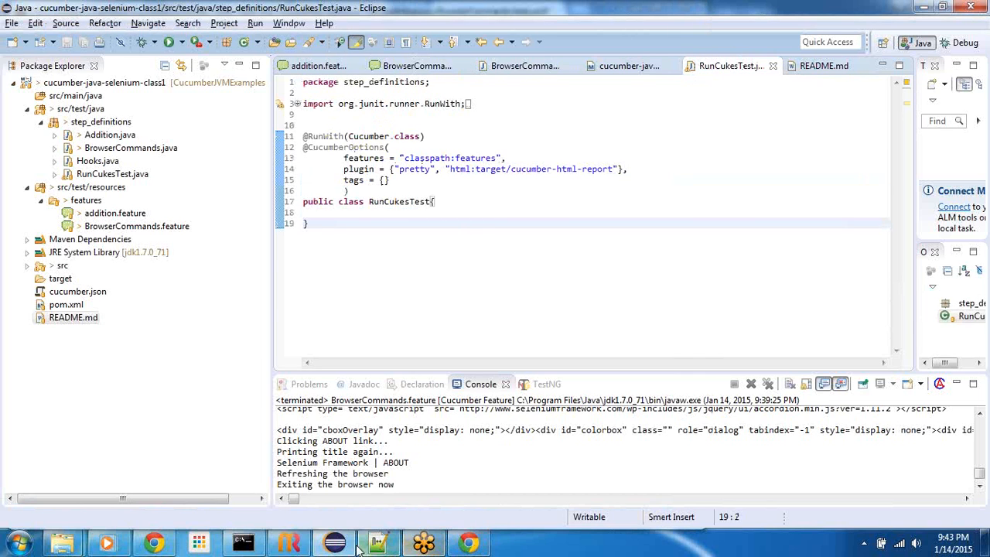
click(243, 542)
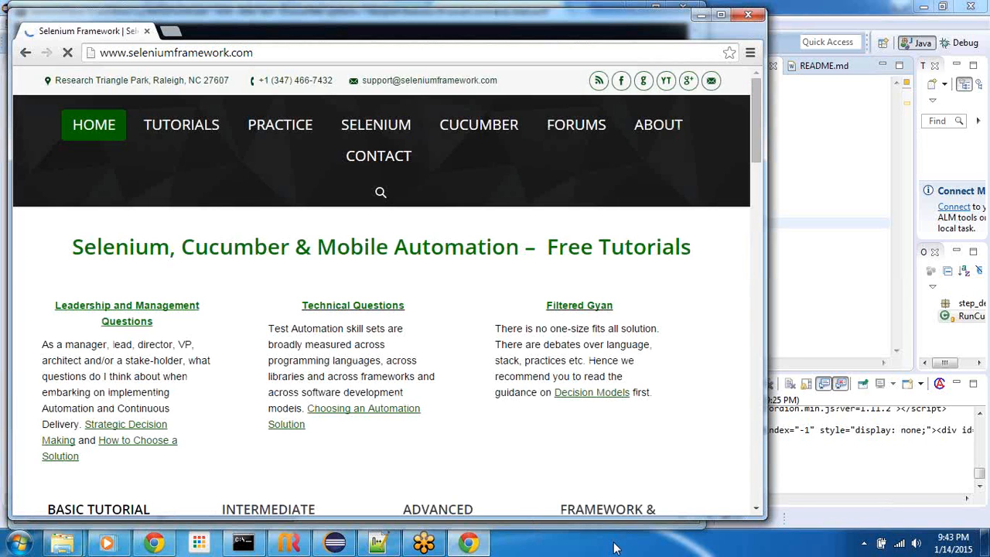
click(720, 15)
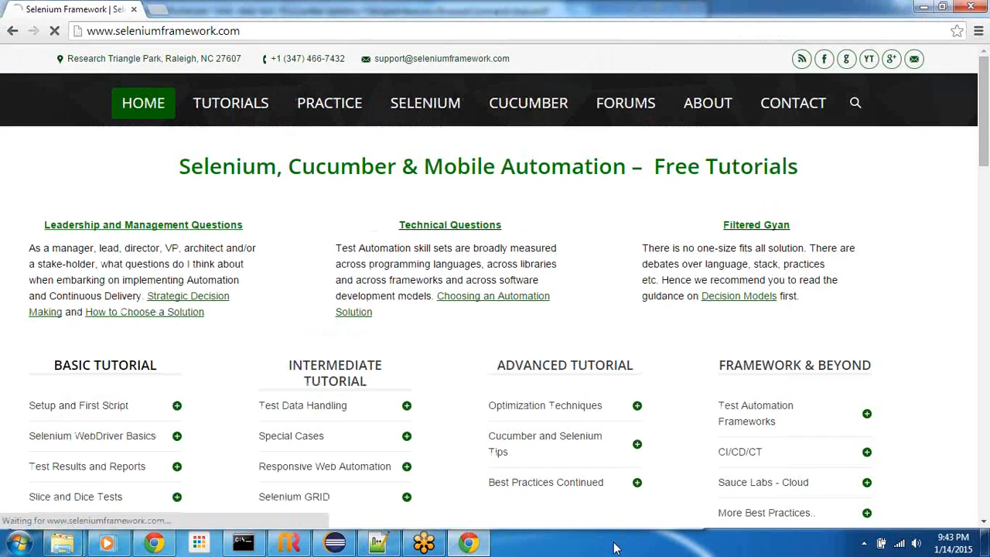
click(707, 103)
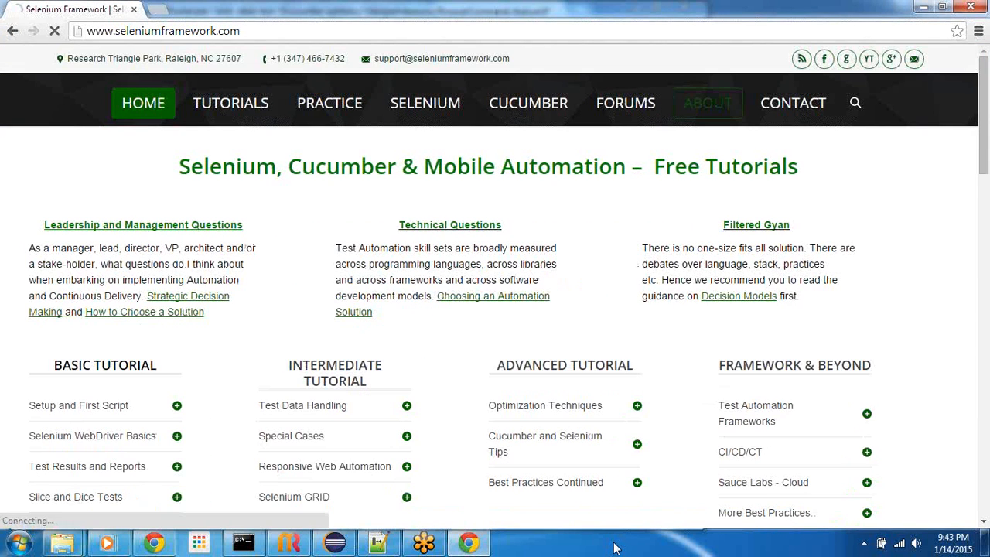
click(707, 102)
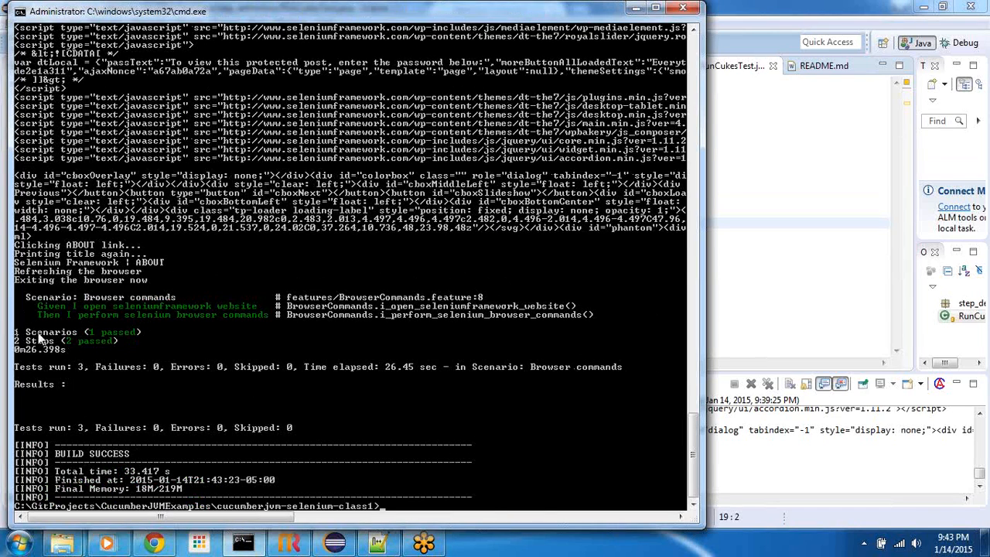
mouse_move(729, 229)
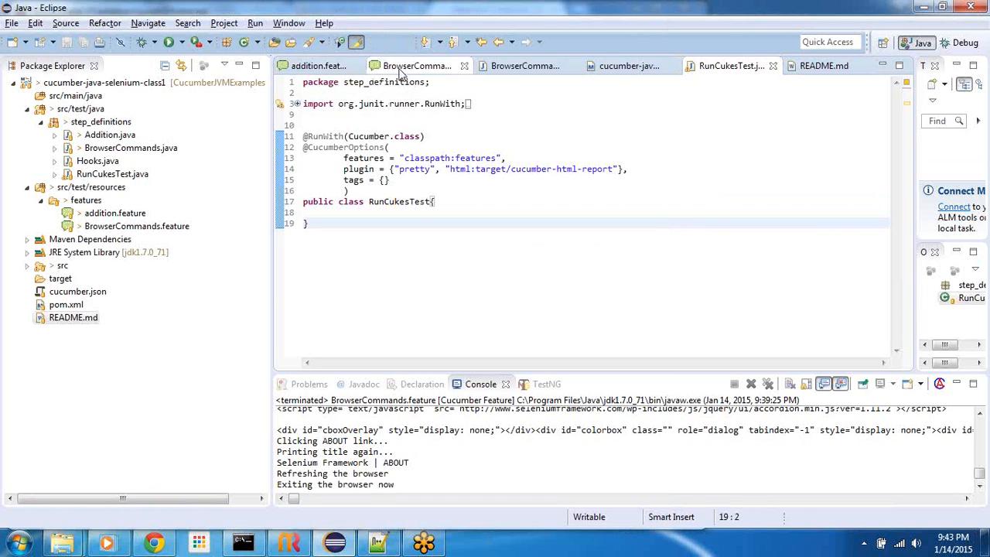
Run BrowserCommands.feature from its Run Configurations so both scenarios pass.
click(416, 66)
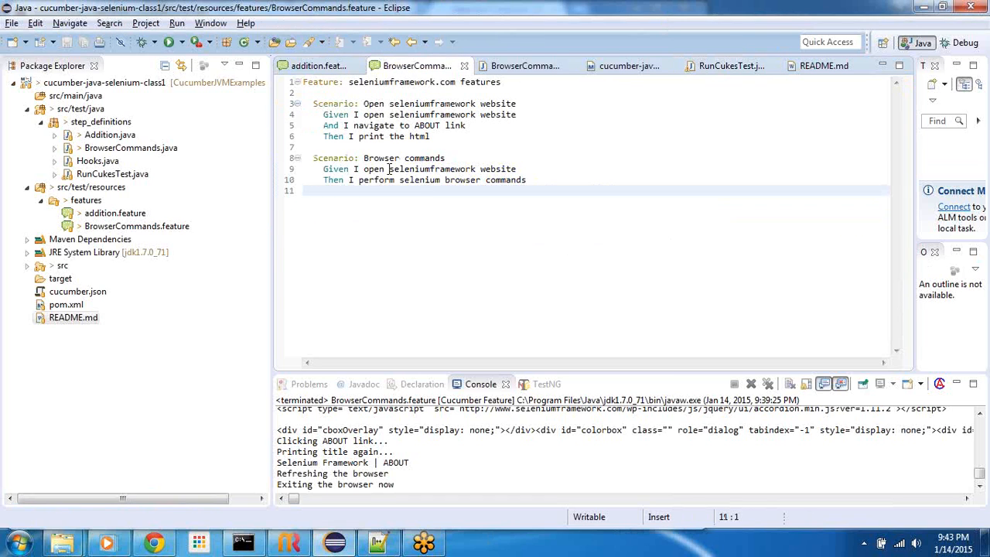
right_click(395, 174)
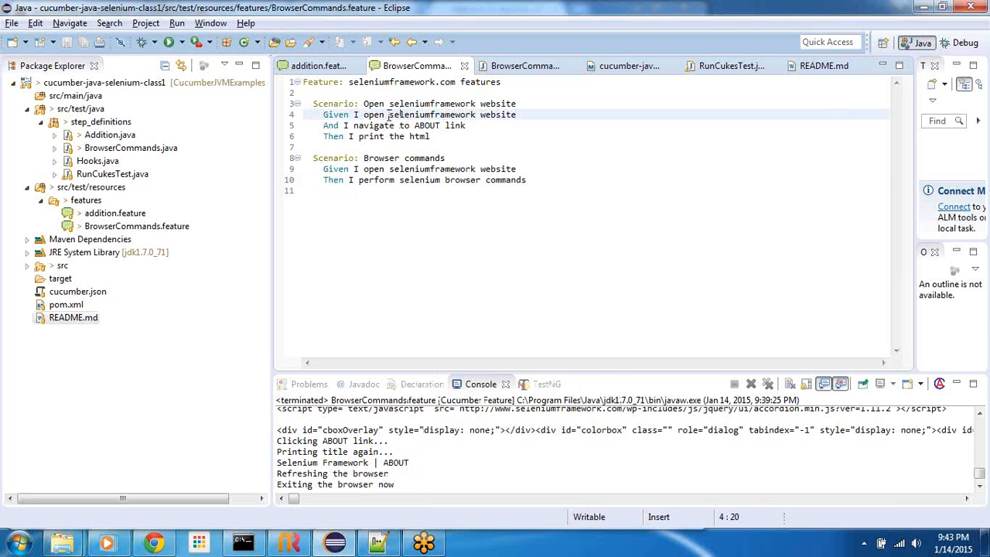
right_click(399, 115)
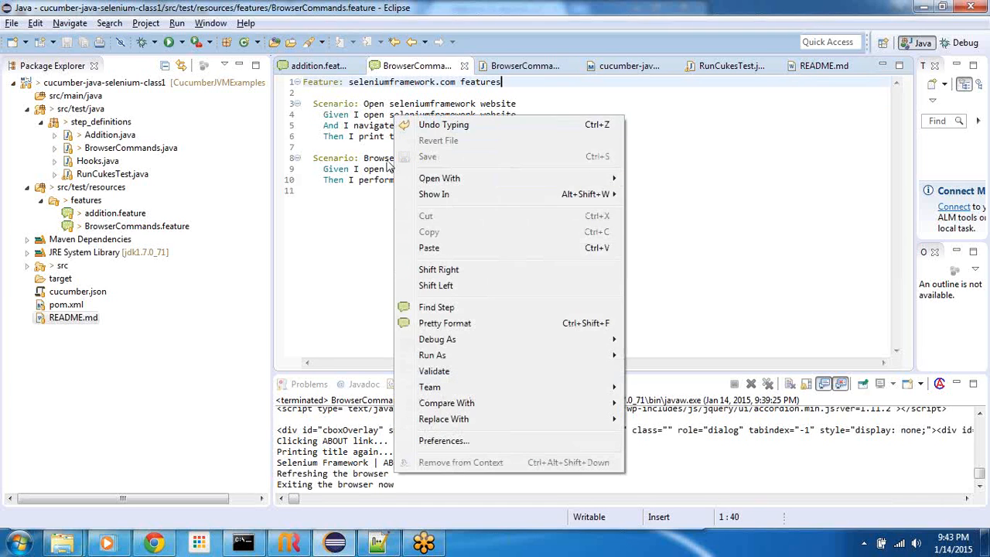
mouse_move(433, 353)
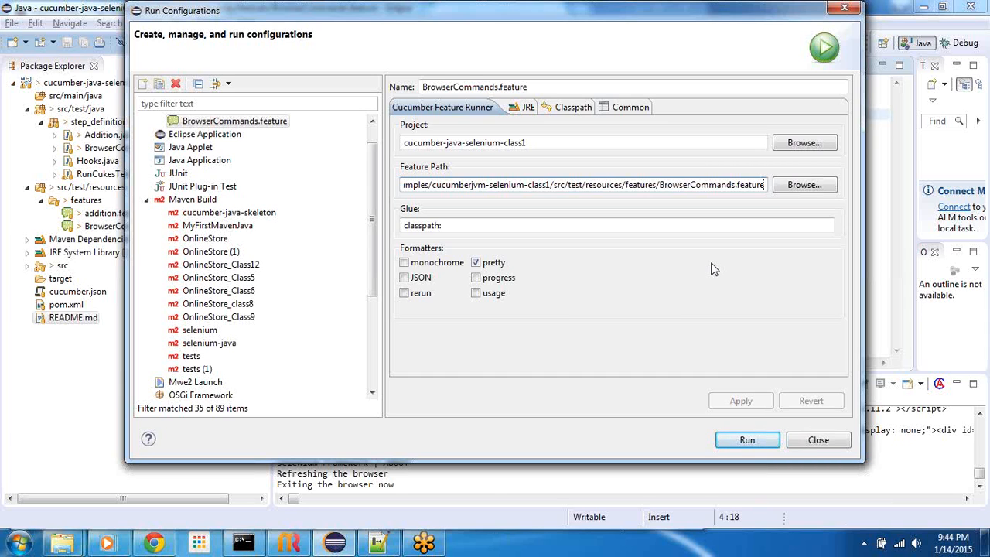
click(746, 439)
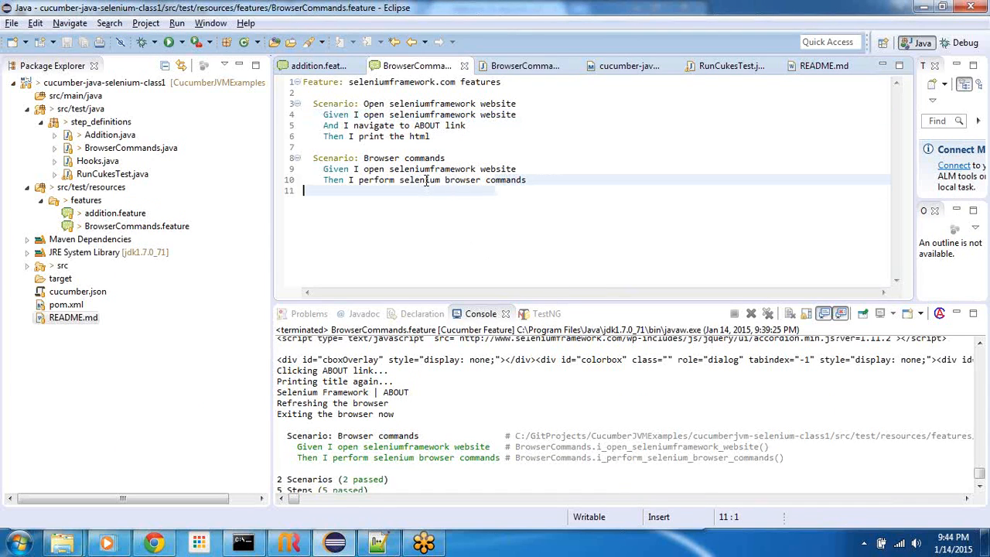
Use Find Step on line 10 to jump to the 'I perform selenium browser commands' code.
click(422, 179)
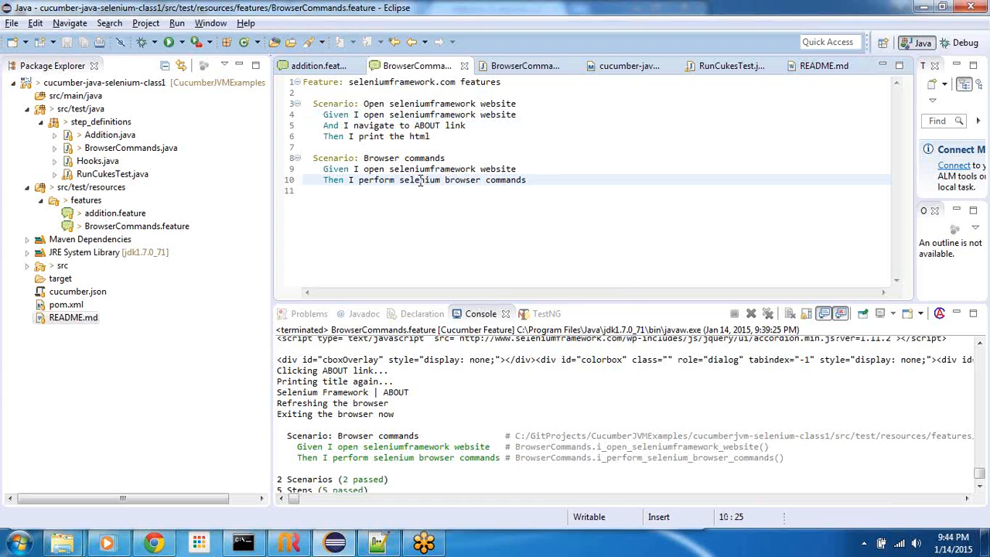
right_click(418, 180)
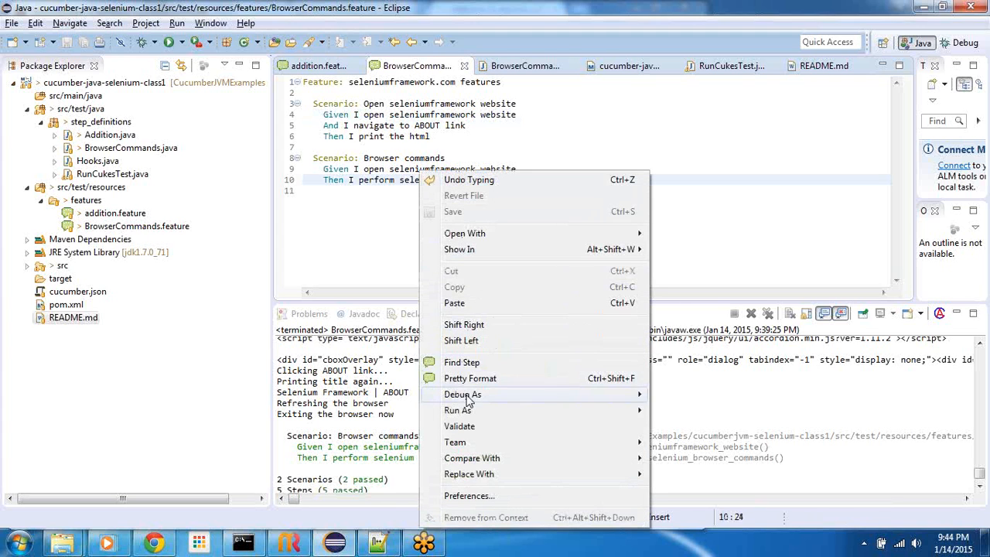
click(461, 362)
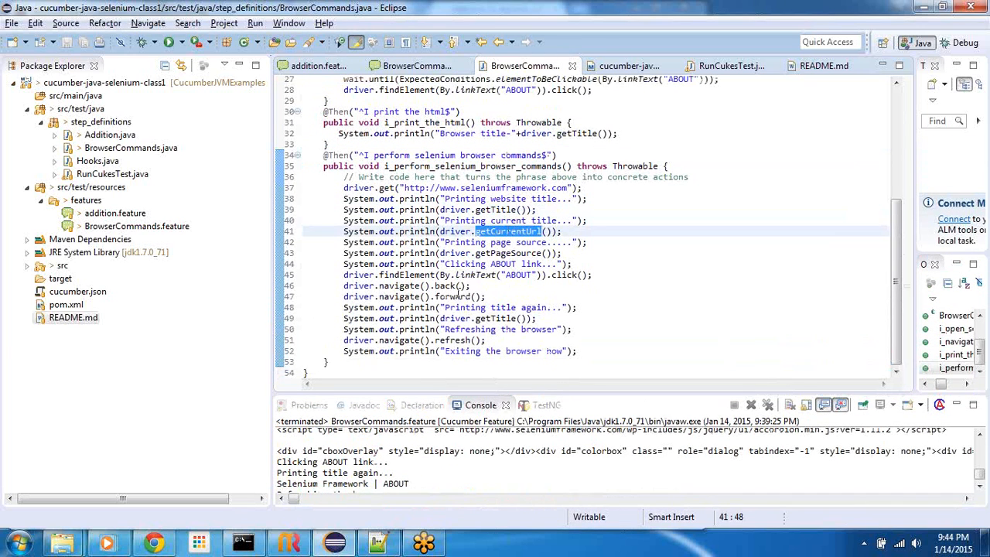
mouse_move(679, 320)
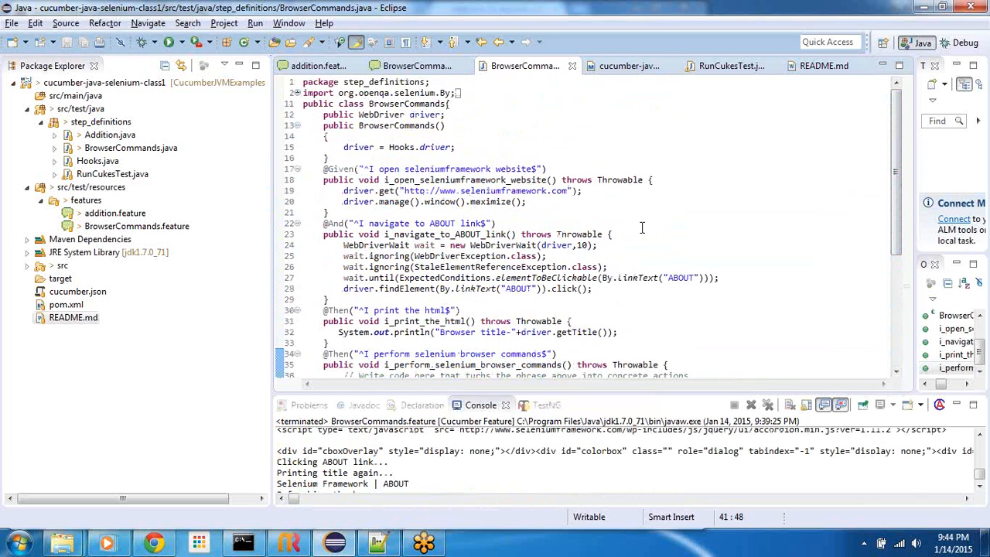
mouse_move(642, 228)
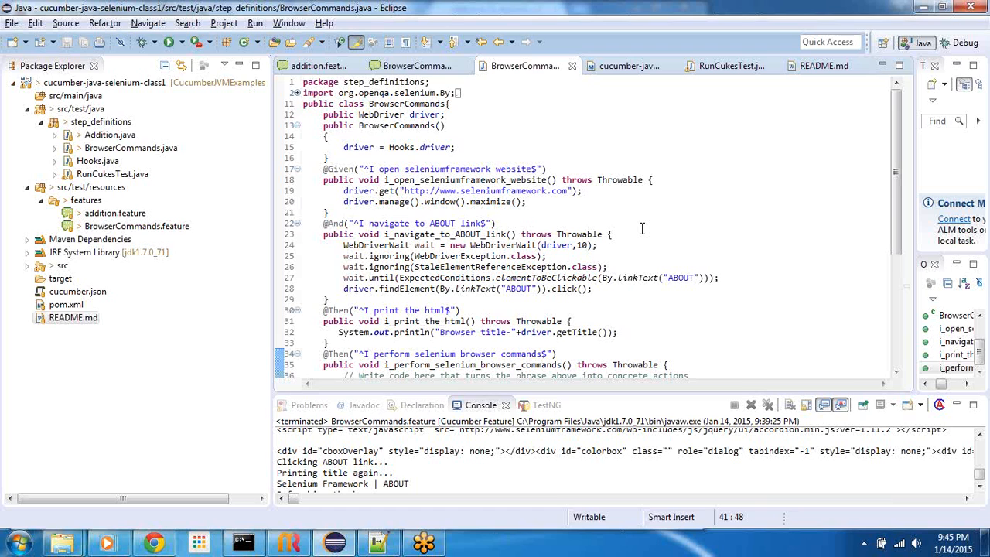
click(611, 234)
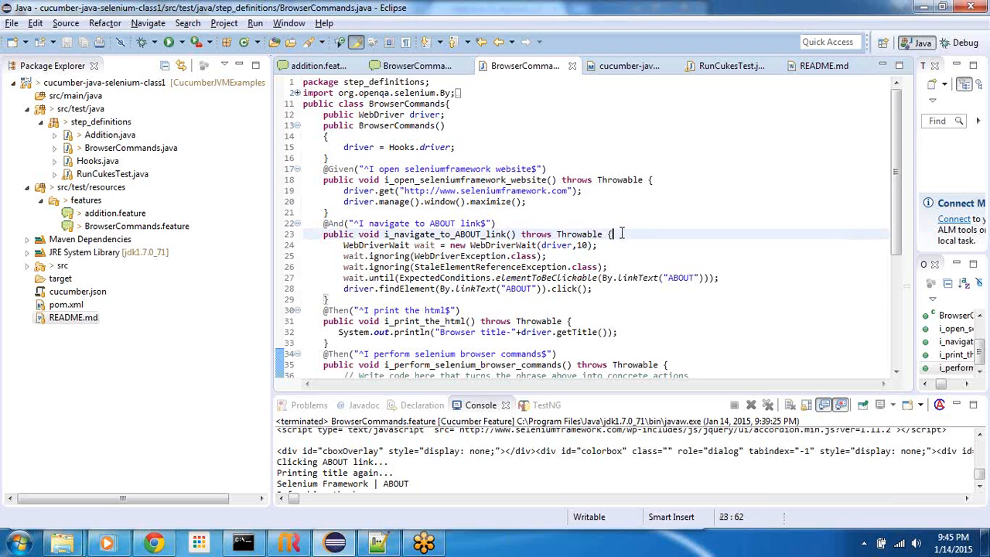
click(598, 245)
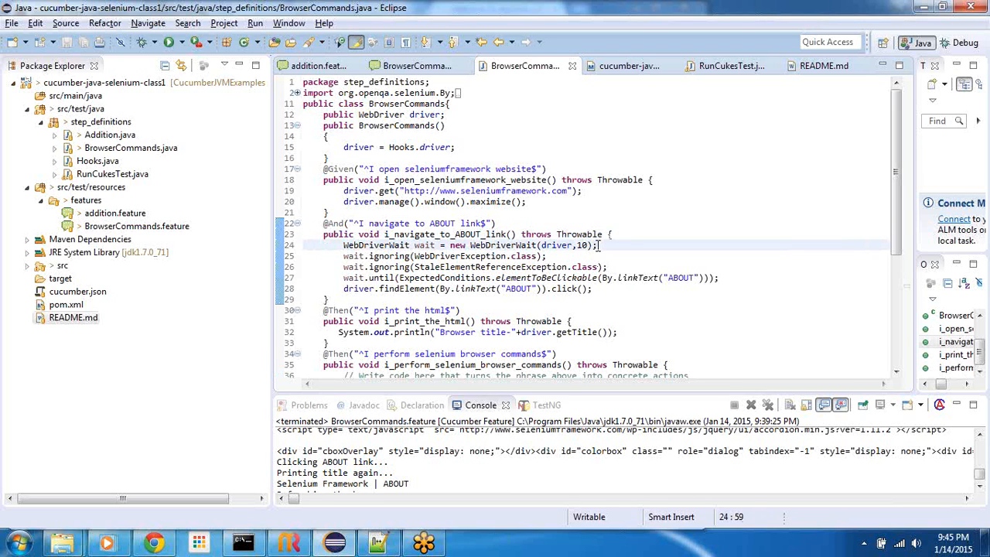
mouse_move(774, 149)
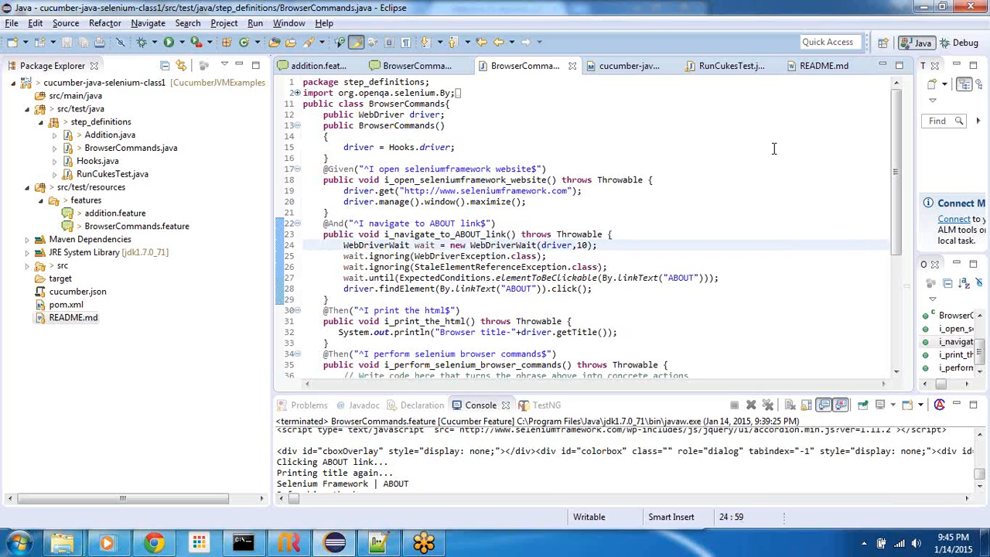